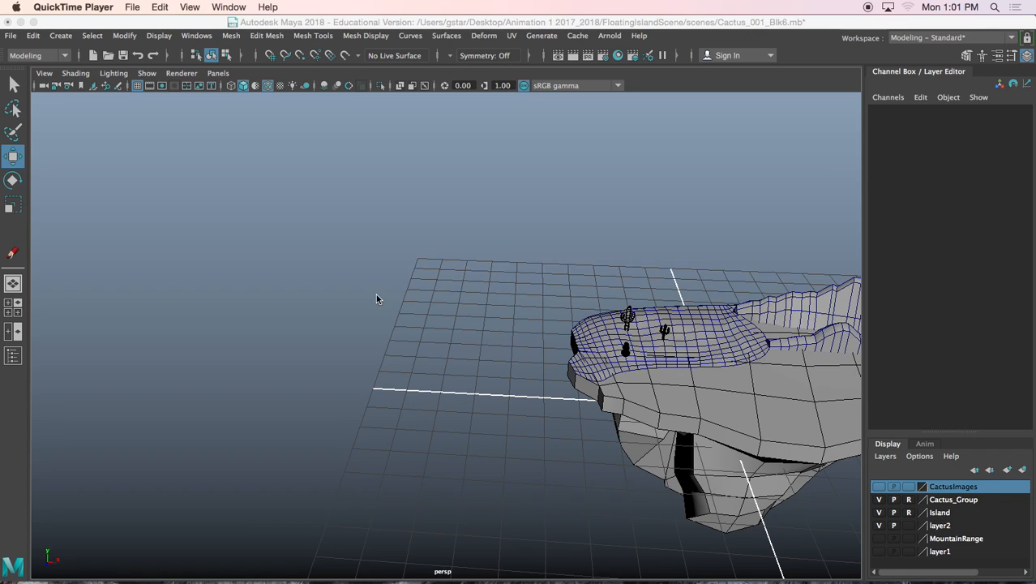
{"action": "mouse_move", "coordinate": [370, 181]}
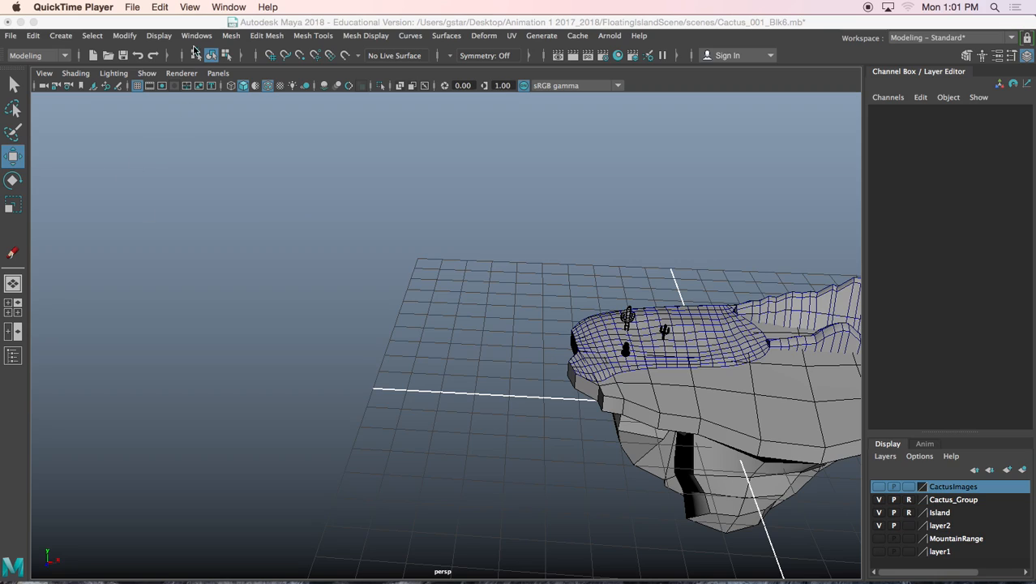
{"action": "mouse_move", "coordinate": [196, 50]}
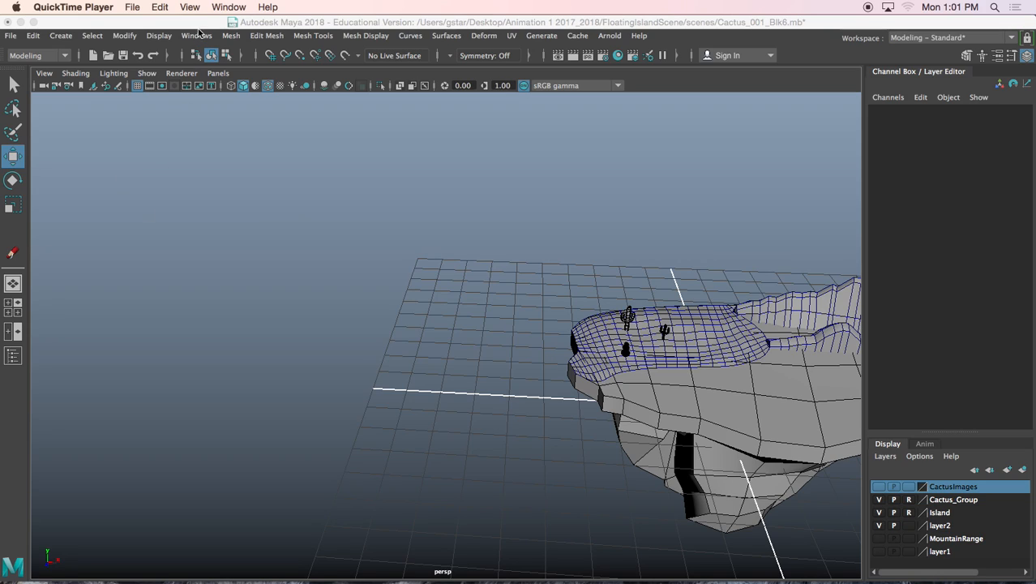
{"action": "mouse_move", "coordinate": [198, 39]}
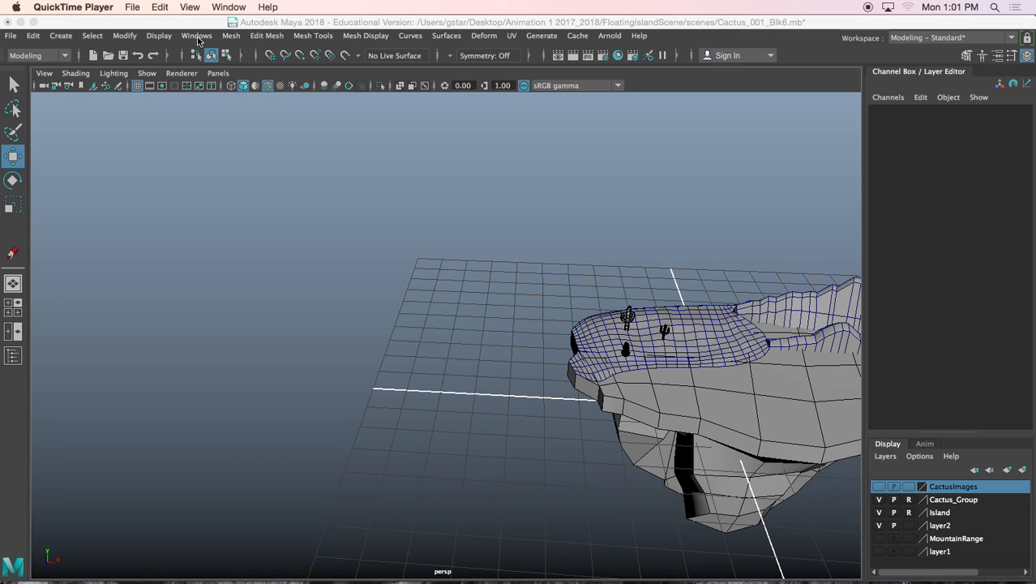
Step: Open the Content Browser from Windows > General Editors
{"action": "left_click", "coordinate": [196, 36]}
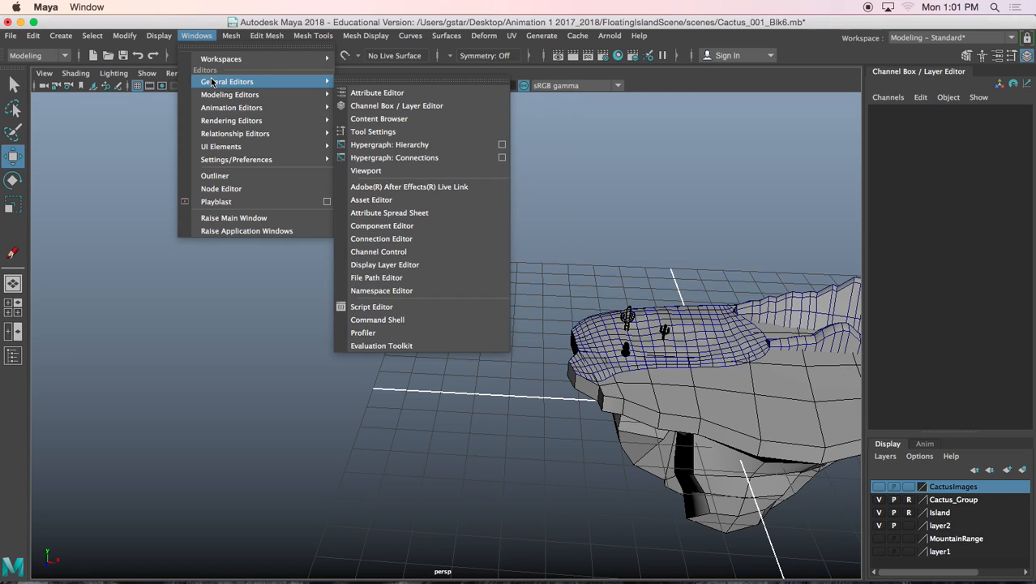
{"action": "mouse_move", "coordinate": [367, 88]}
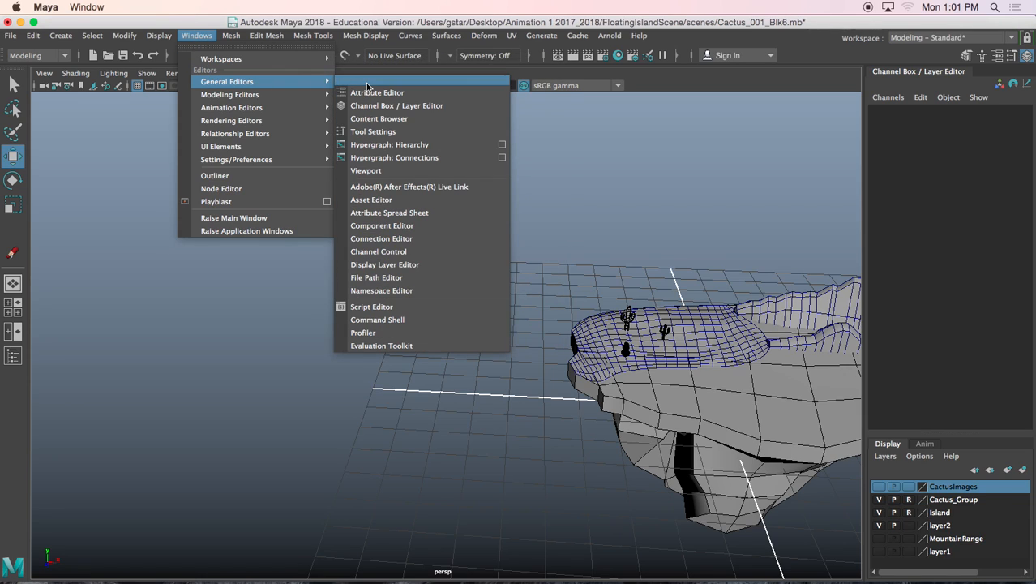
{"action": "mouse_move", "coordinate": [380, 118]}
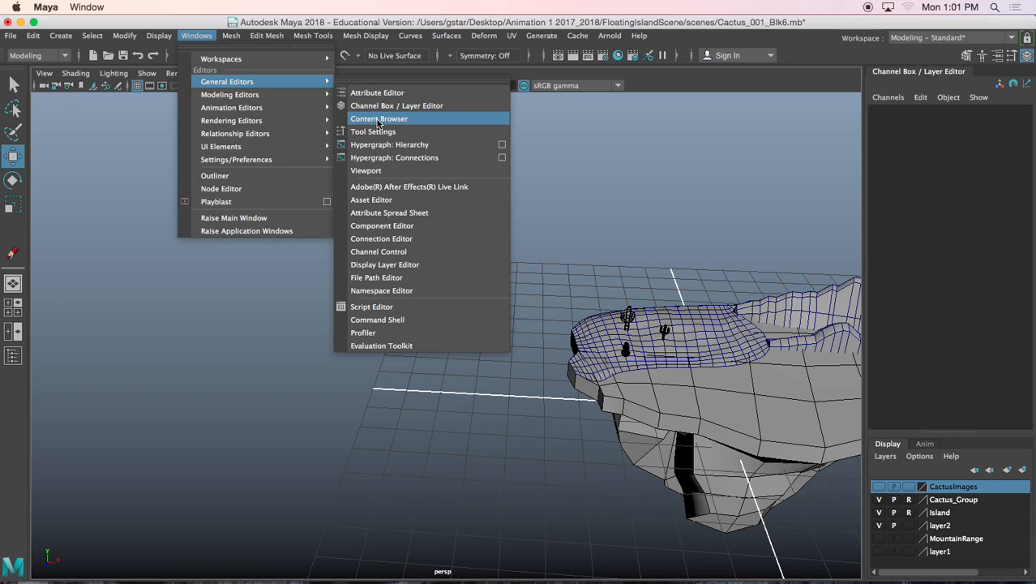
{"action": "left_click", "coordinate": [379, 118]}
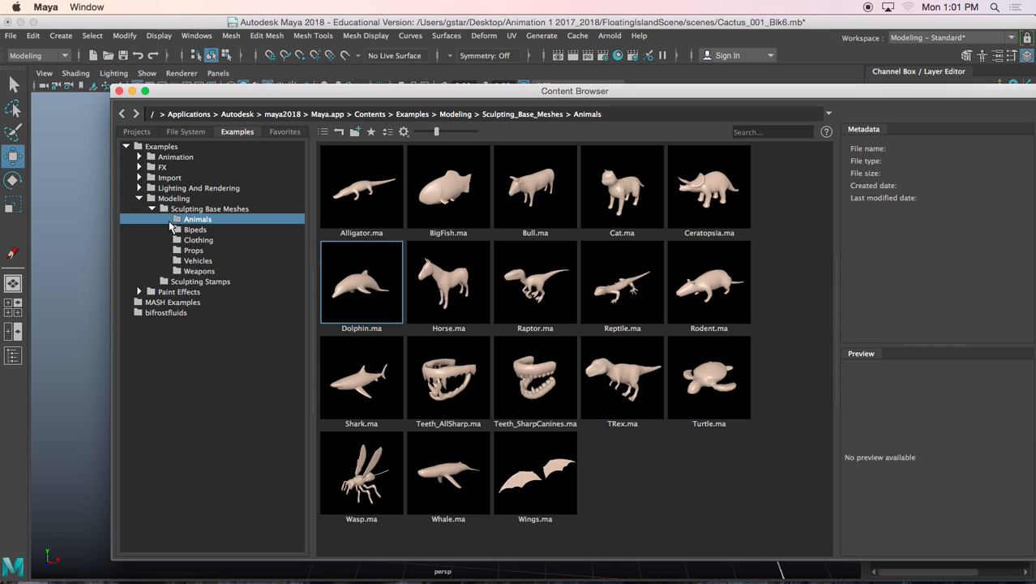
Step: Browse the Sculpting Base Meshes folders (Bipeds, Weapons) and settle on Props with the LeaflessTree
{"action": "left_click", "coordinate": [194, 230]}
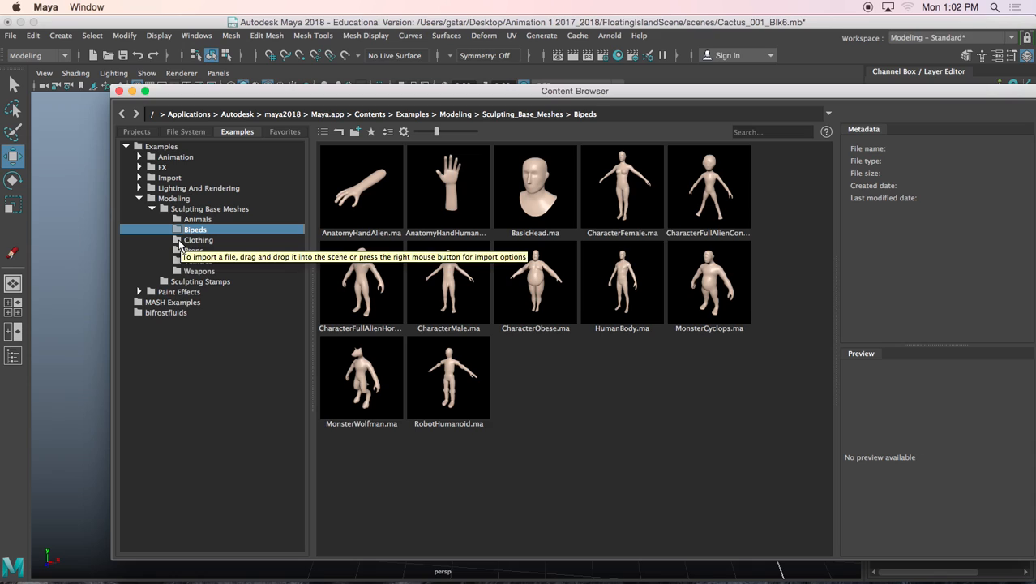
{"action": "left_click", "coordinate": [193, 250]}
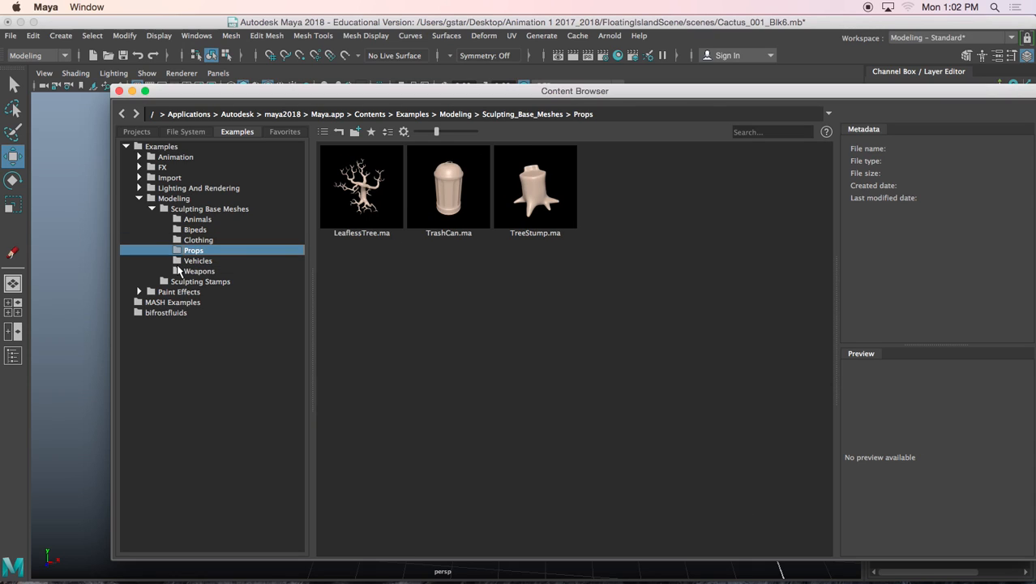
{"action": "mouse_move", "coordinate": [178, 267]}
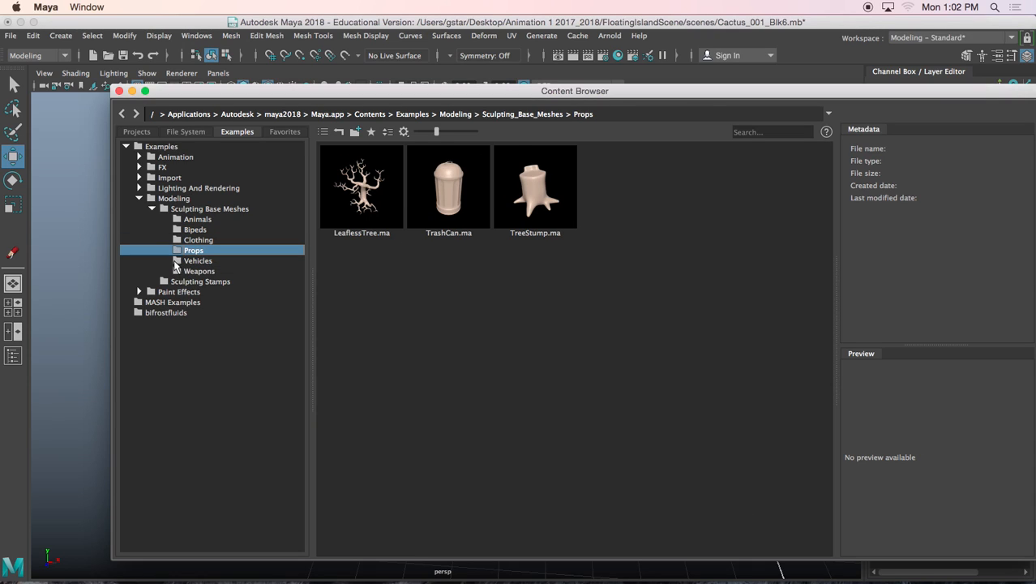
{"action": "left_click", "coordinate": [197, 271]}
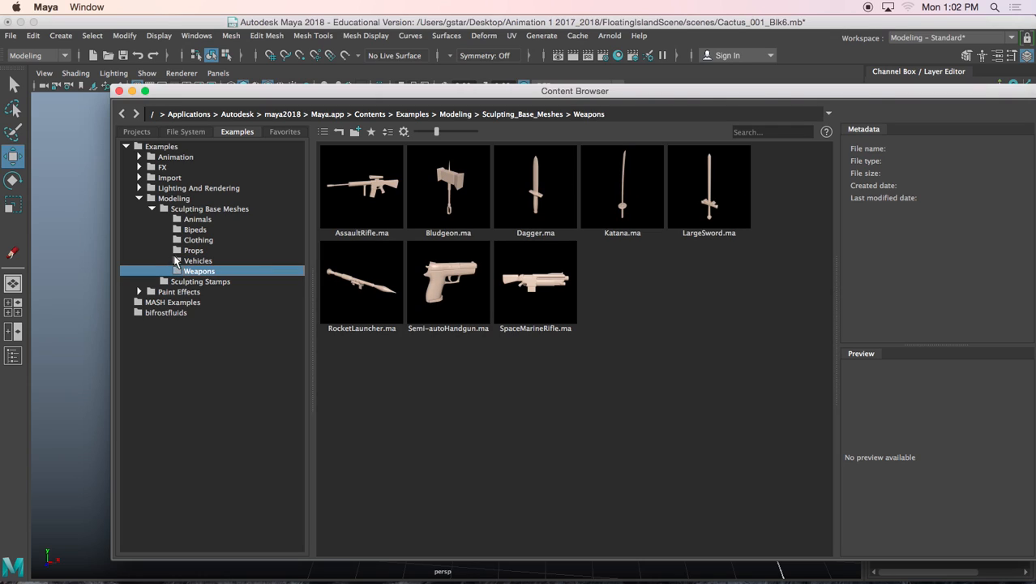
{"action": "left_click", "coordinate": [194, 249]}
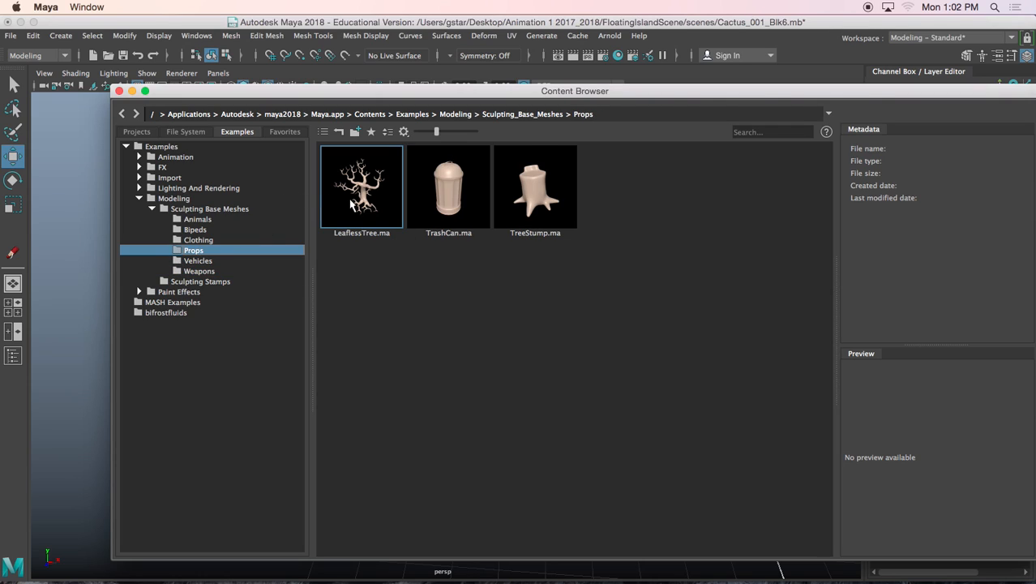
{"action": "mouse_move", "coordinate": [339, 217]}
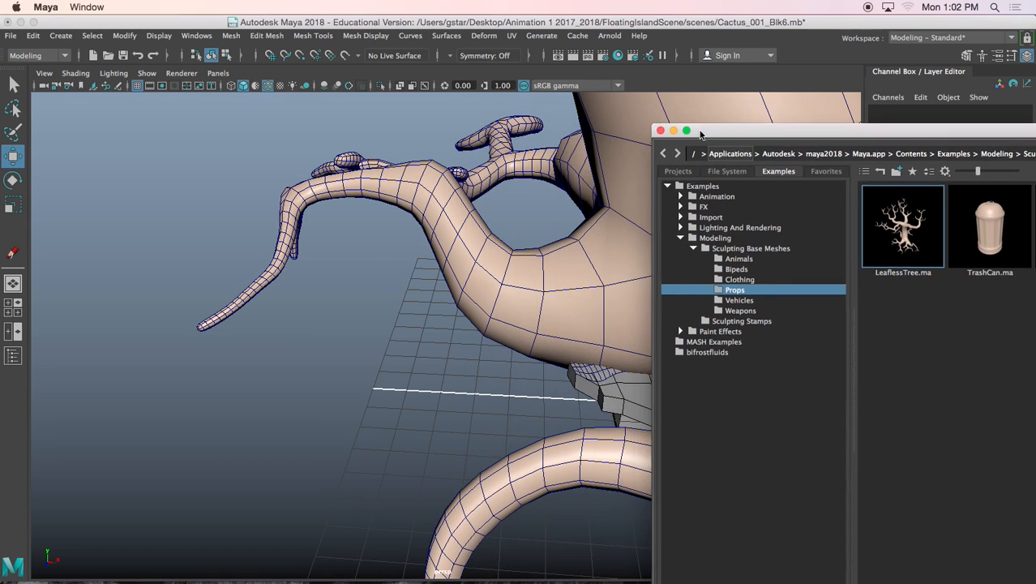
Step: Bring the LeaflessTree prop into the island scene and scale it down onto the grid
{"action": "double_click", "coordinate": [901, 225]}
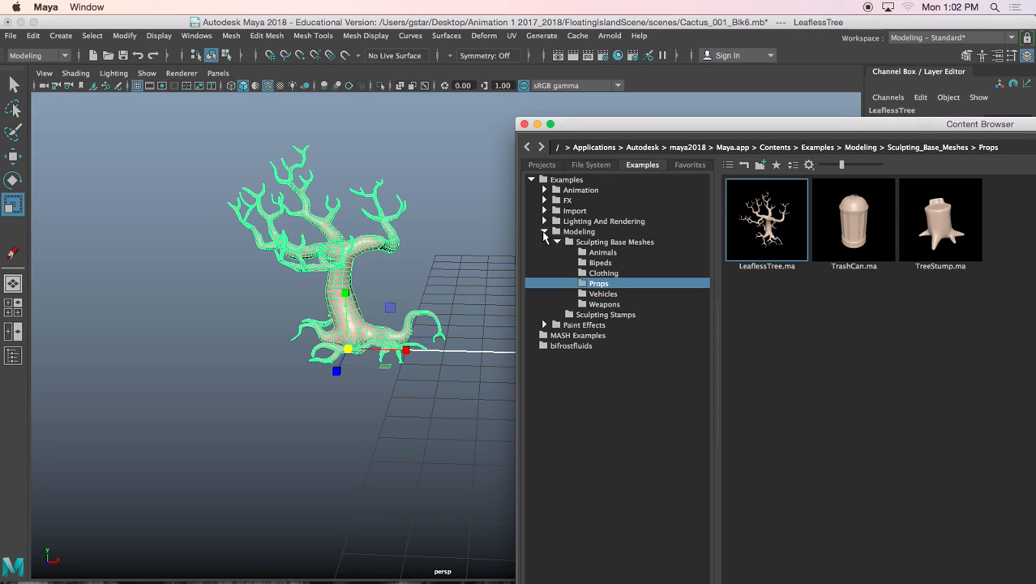
Step: Browse Examples > Paint Effects, compare Trees and TreesMesh, and settle on the TreesMesh presets
{"action": "left_click", "coordinate": [544, 230]}
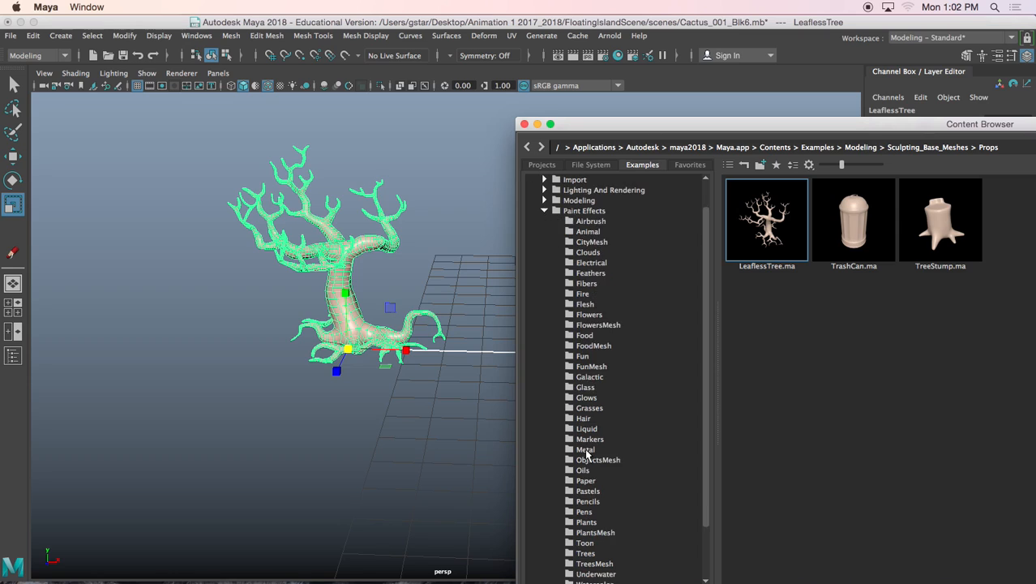
{"action": "scroll", "scroll_direction": "down", "scroll_amount": 3}
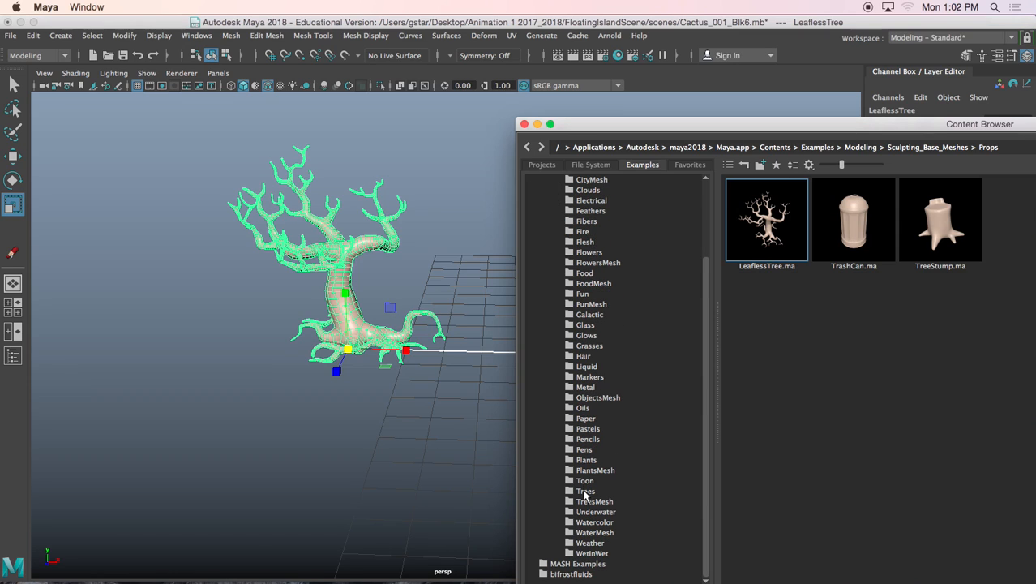
{"action": "left_click", "coordinate": [595, 499]}
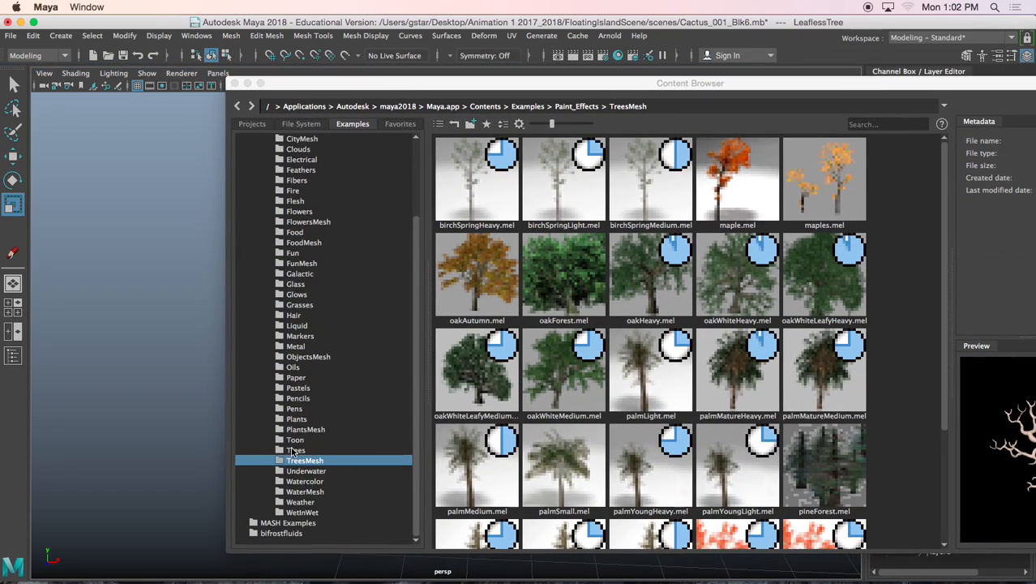
{"action": "left_click", "coordinate": [295, 449]}
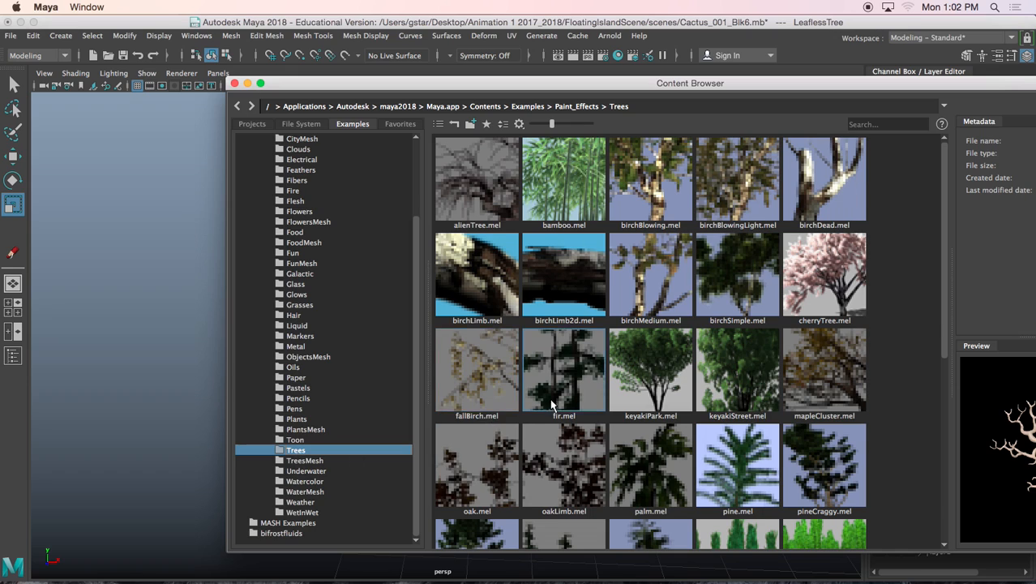
{"action": "scroll", "scroll_direction": "down", "scroll_amount": 3}
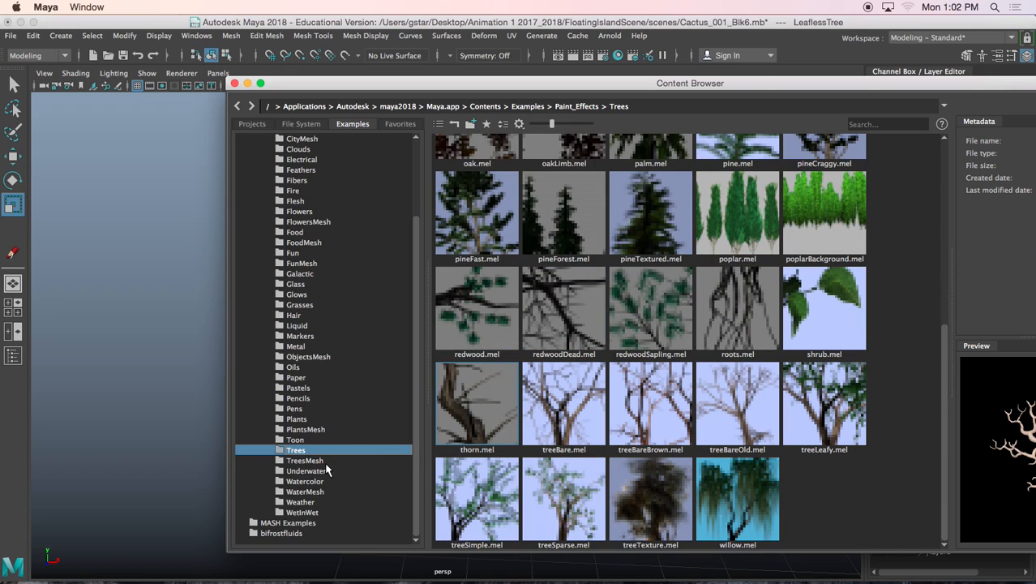
{"action": "left_click", "coordinate": [305, 460]}
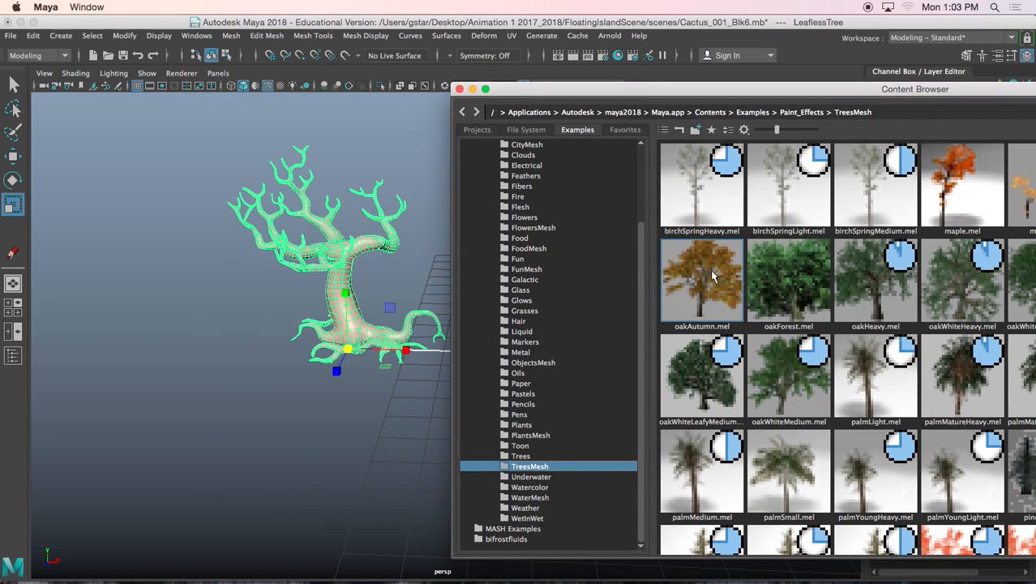
{"action": "mouse_move", "coordinate": [363, 410]}
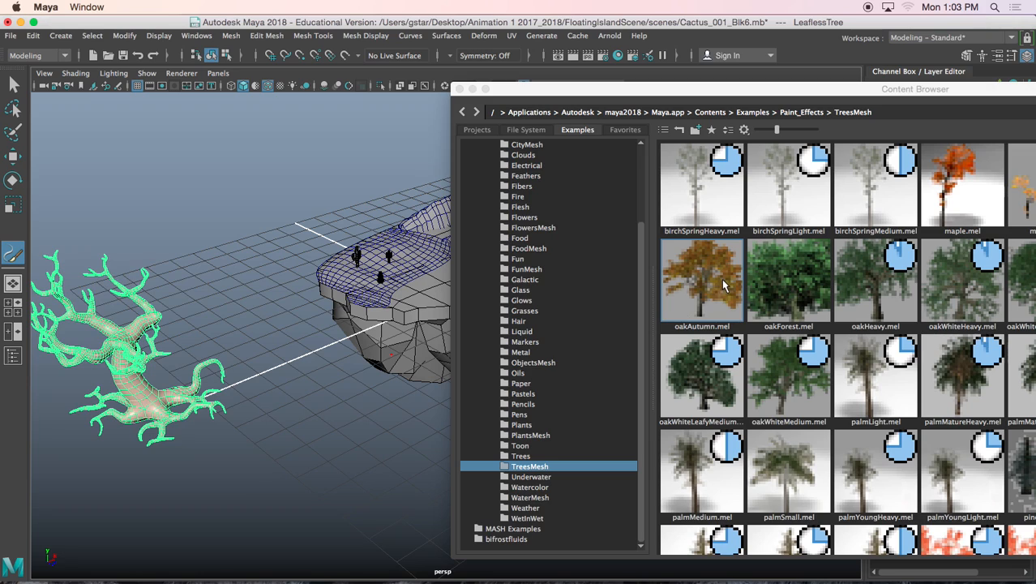
{"action": "mouse_move", "coordinate": [315, 389]}
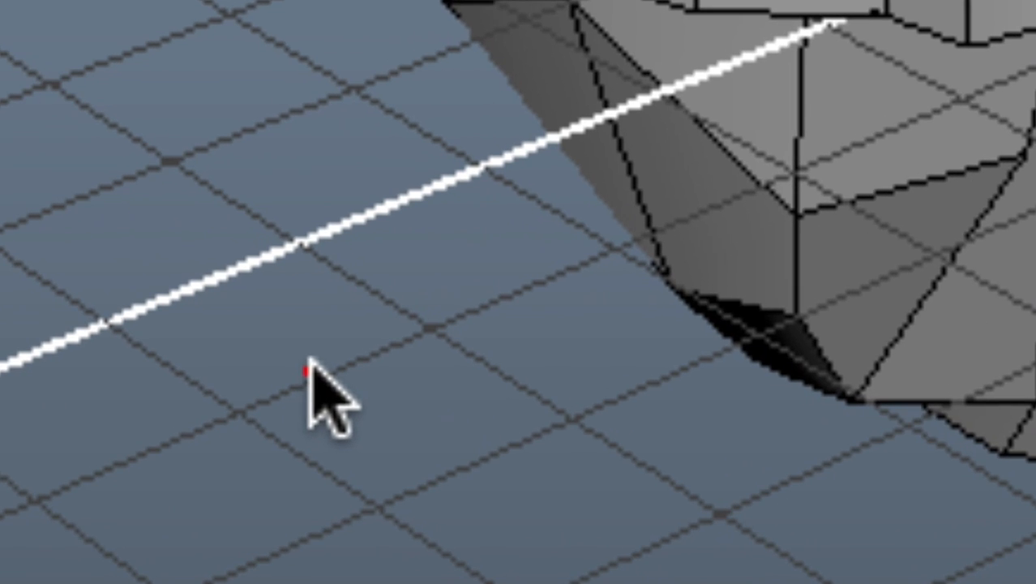
{"action": "mouse_move", "coordinate": [201, 288]}
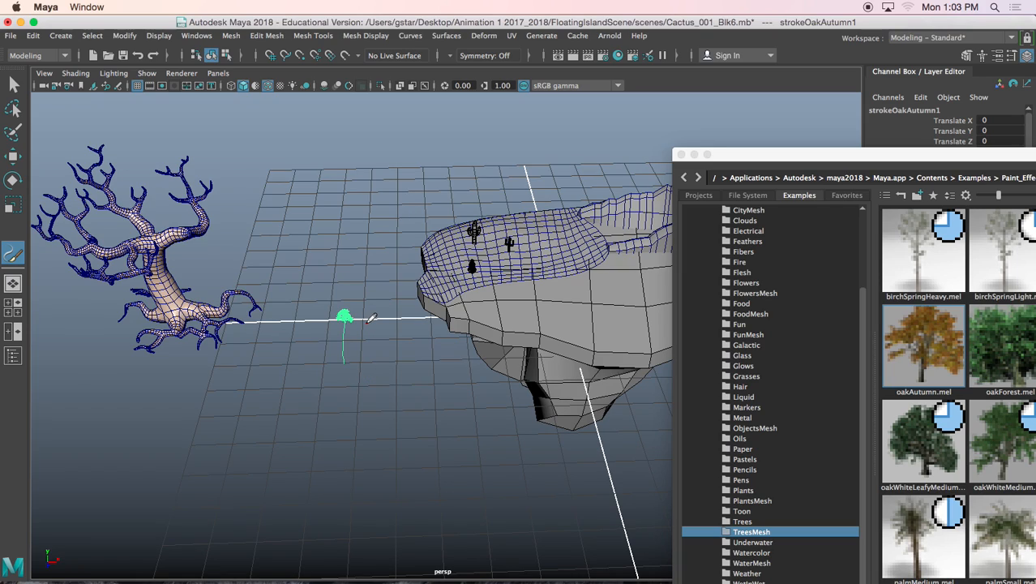
Step: Paint an oakAutumn Paint Effects stroke onto the ground grid
{"action": "left_click", "coordinate": [366, 324]}
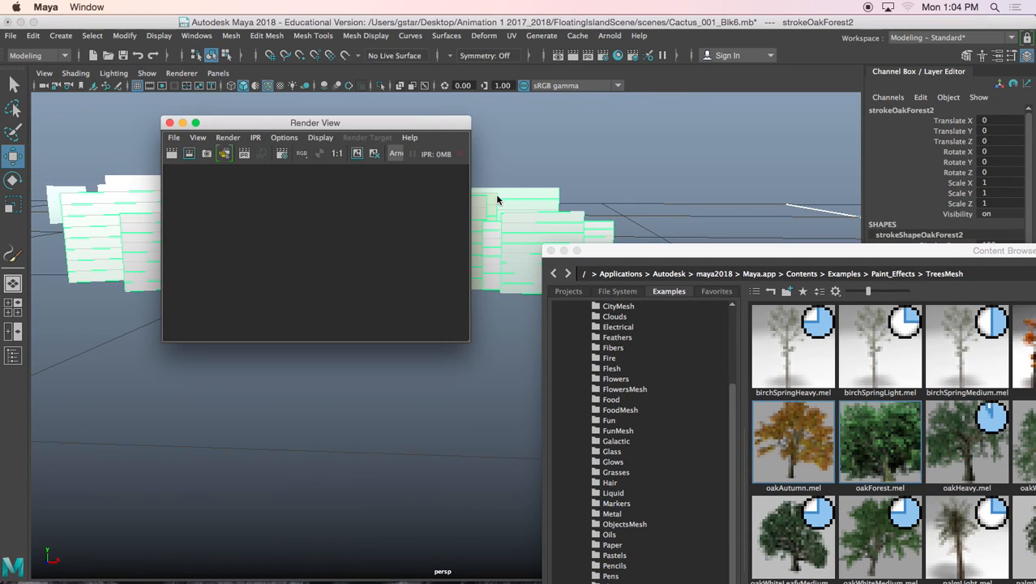
Step: Render the painted oak forest in Render View using the Maya Software renderer
{"action": "left_click", "coordinate": [395, 152]}
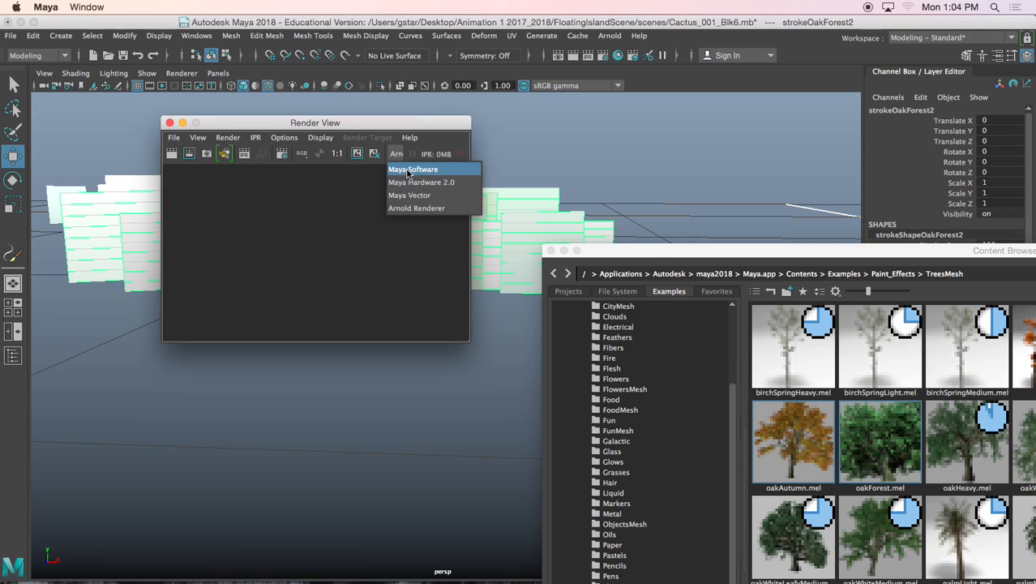
{"action": "left_click", "coordinate": [411, 169]}
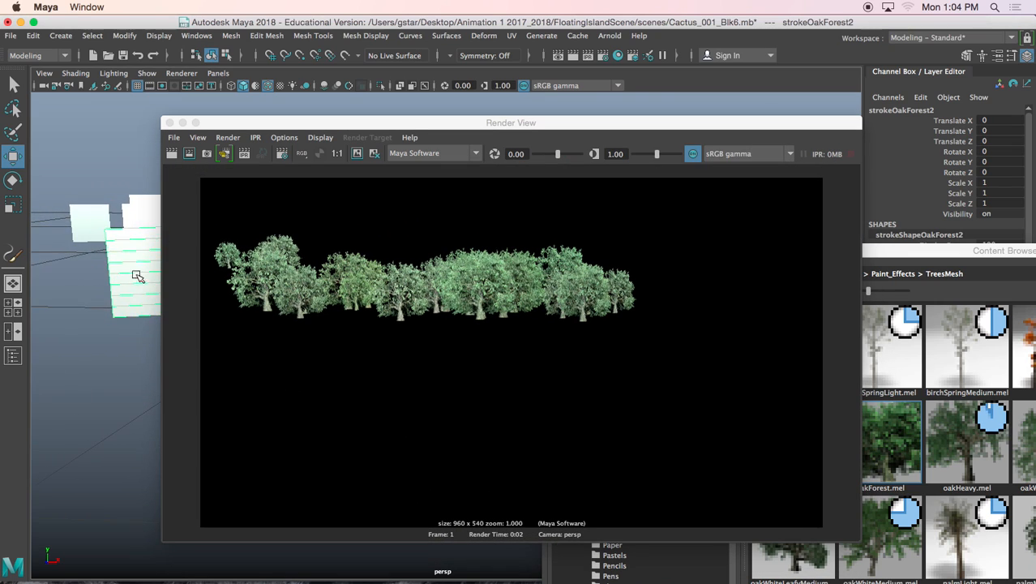
{"action": "left_click", "coordinate": [172, 153]}
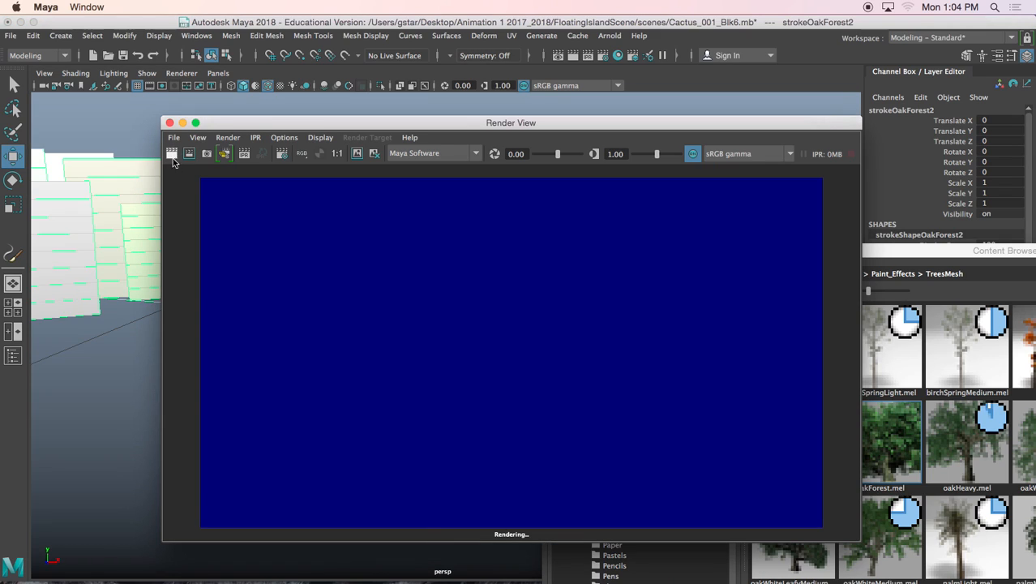
{"action": "left_click", "coordinate": [172, 153]}
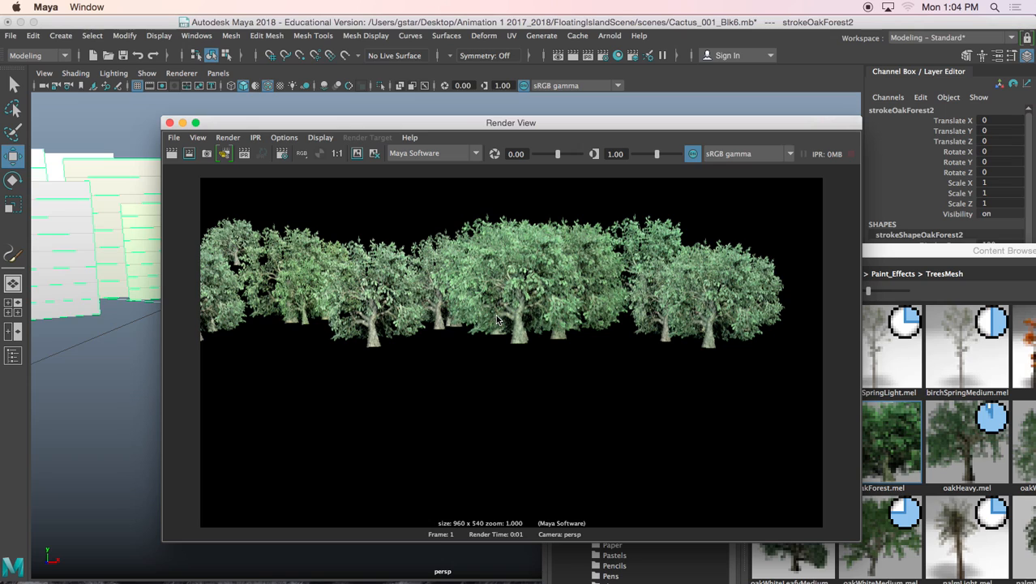
{"action": "mouse_move", "coordinate": [230, 283]}
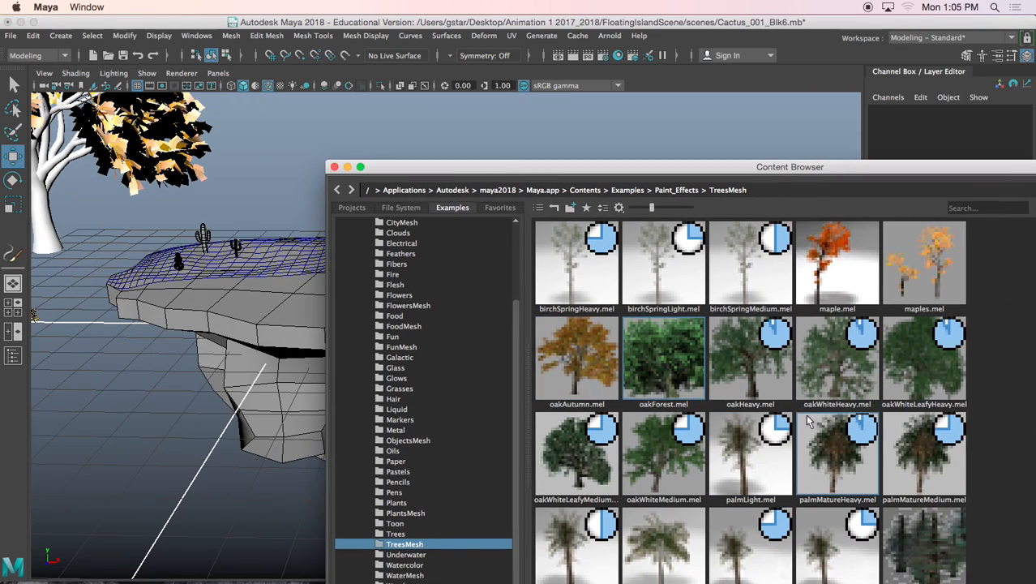
{"action": "mouse_move", "coordinate": [749, 358]}
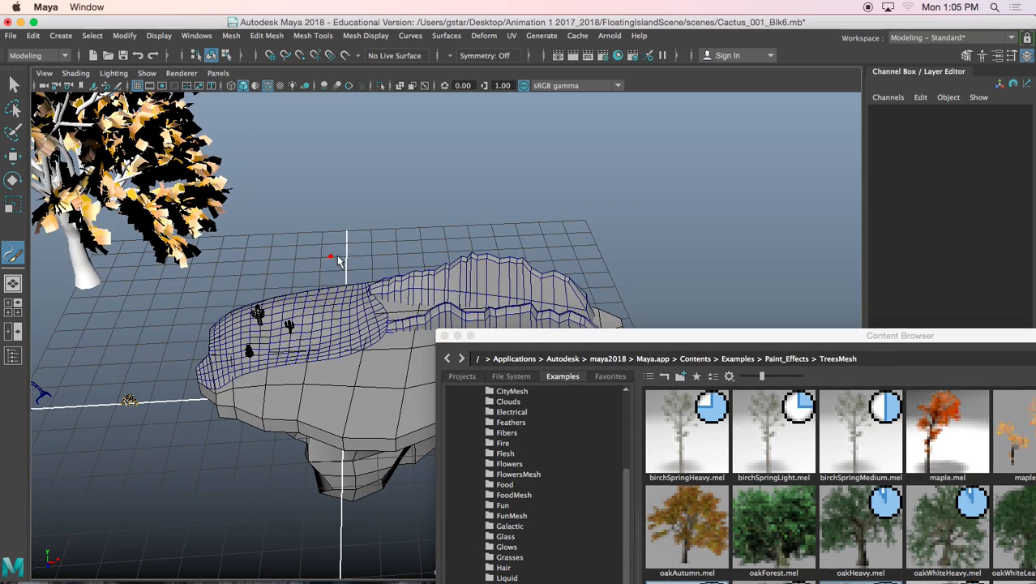
{"action": "left_click", "coordinate": [327, 257]}
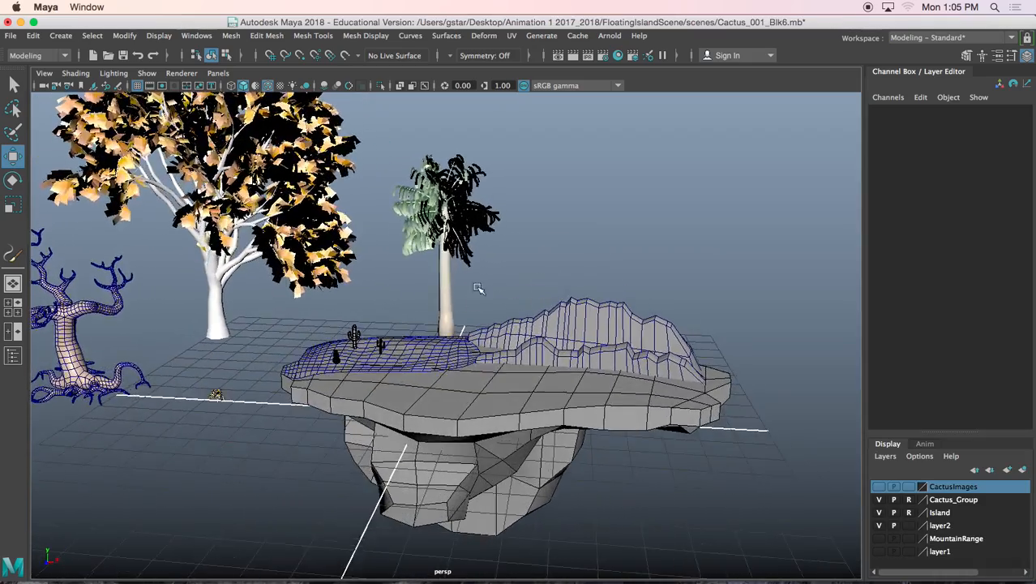
{"action": "left_click", "coordinate": [609, 36]}
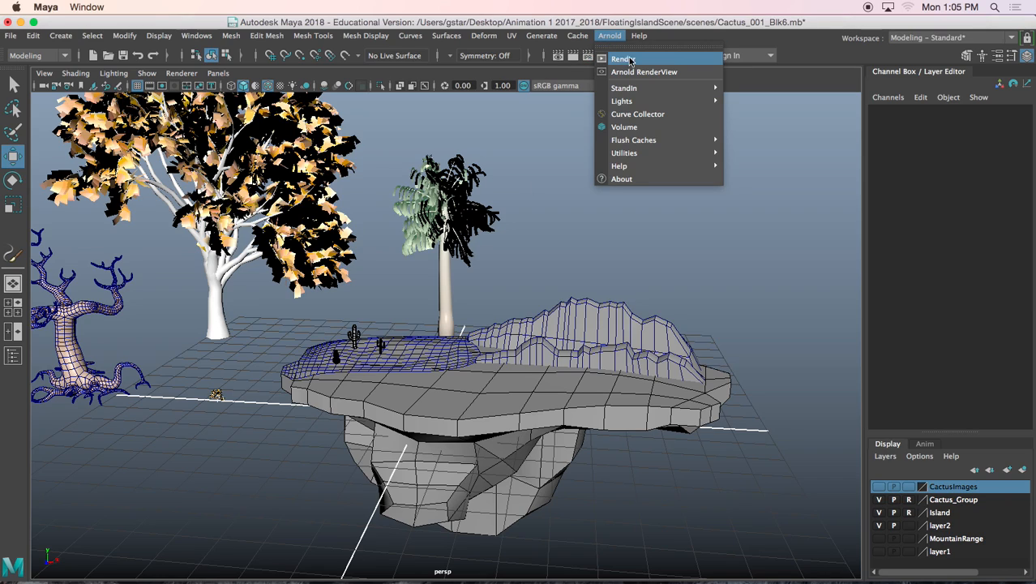
{"action": "mouse_move", "coordinate": [644, 72]}
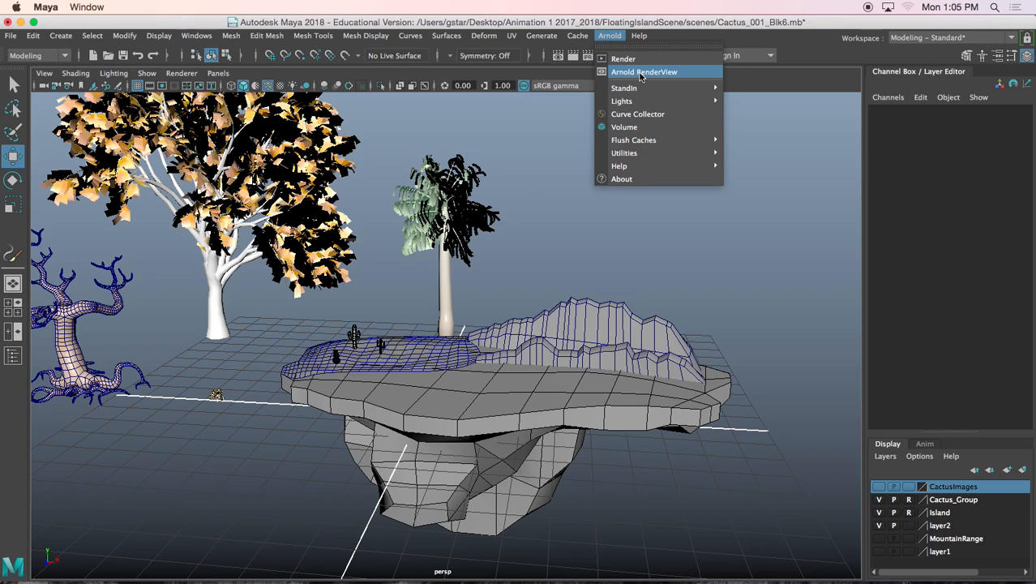
{"action": "left_click", "coordinate": [643, 72]}
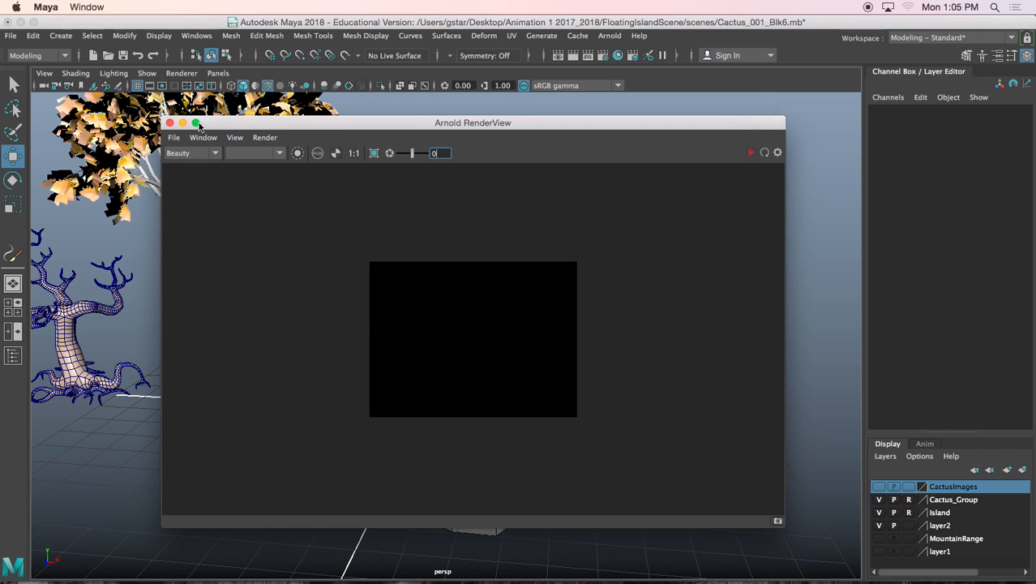
{"action": "left_click", "coordinate": [169, 123]}
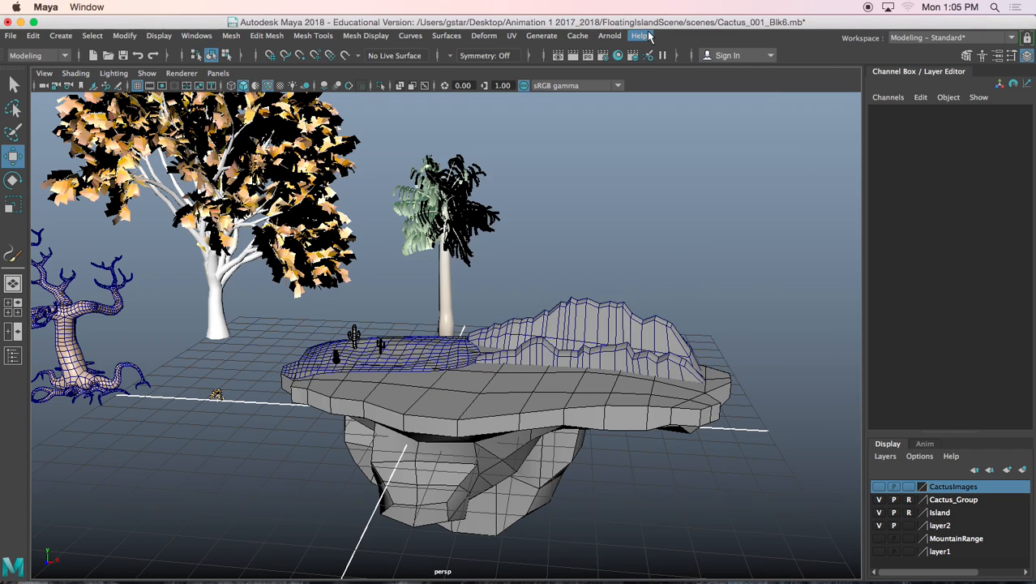
Step: Add an Arnold Physical Sky light (aiPhysicalSky1) to the island scene
{"action": "left_click", "coordinate": [609, 36]}
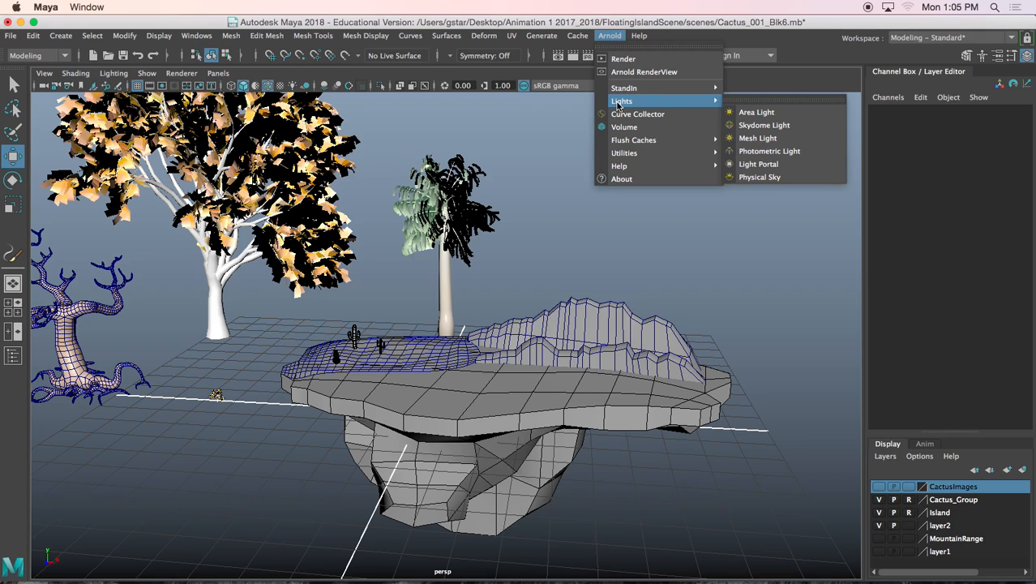
{"action": "mouse_move", "coordinate": [768, 151]}
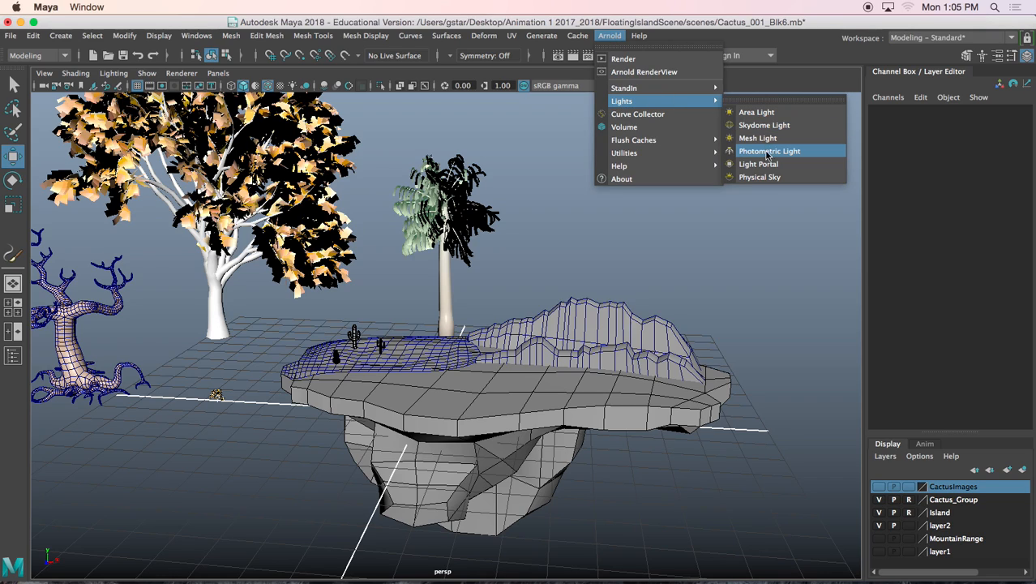
{"action": "mouse_move", "coordinate": [755, 112]}
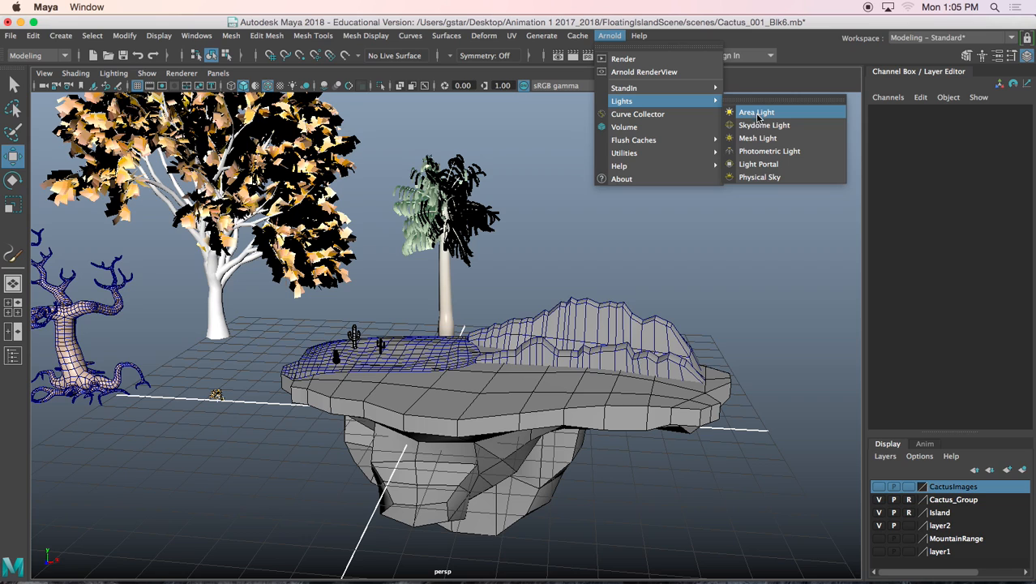
{"action": "left_click", "coordinate": [758, 176]}
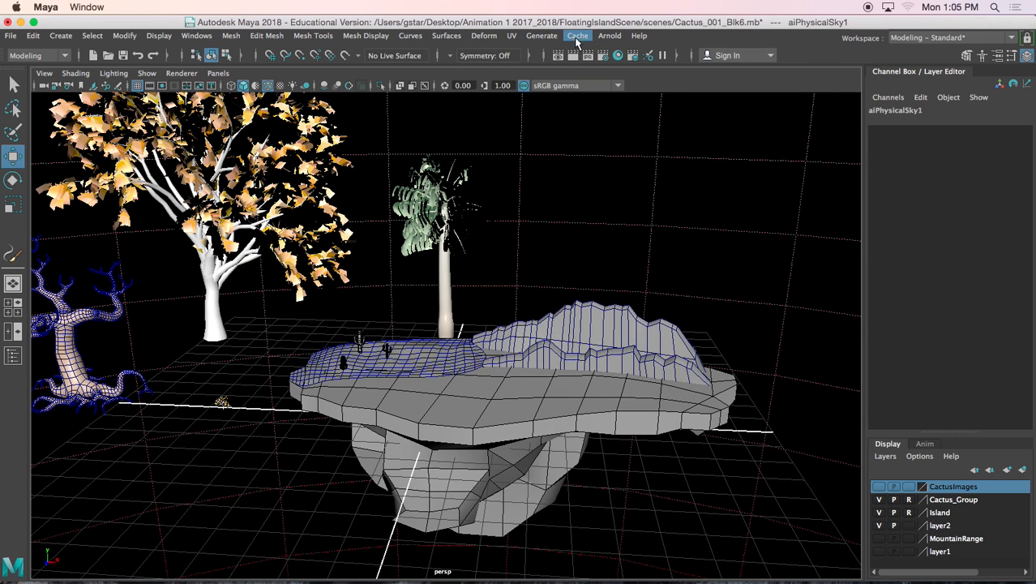
Step: Open the Arnold RenderView and its Render menu
{"action": "left_click", "coordinate": [610, 36]}
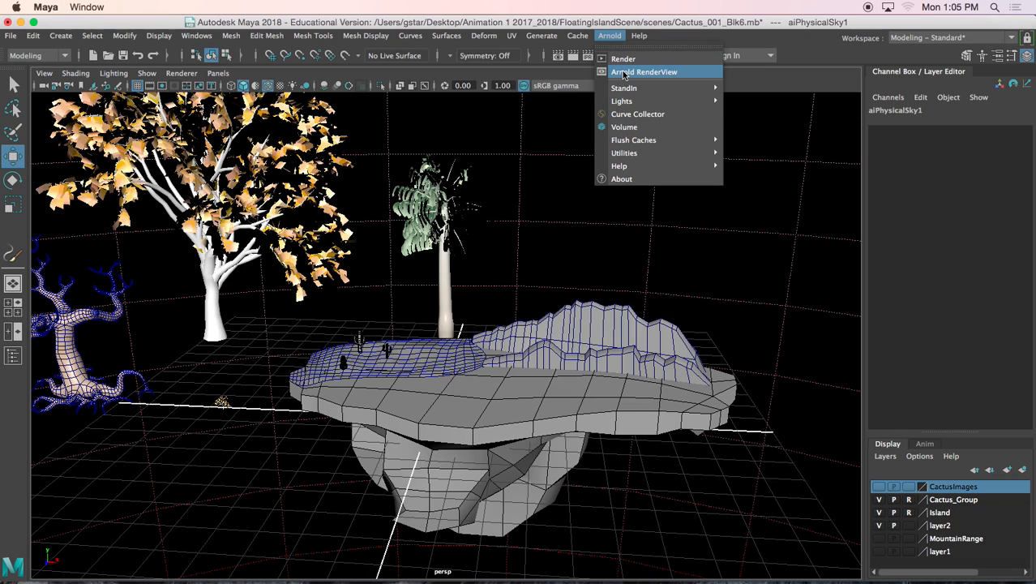
{"action": "left_click", "coordinate": [645, 72]}
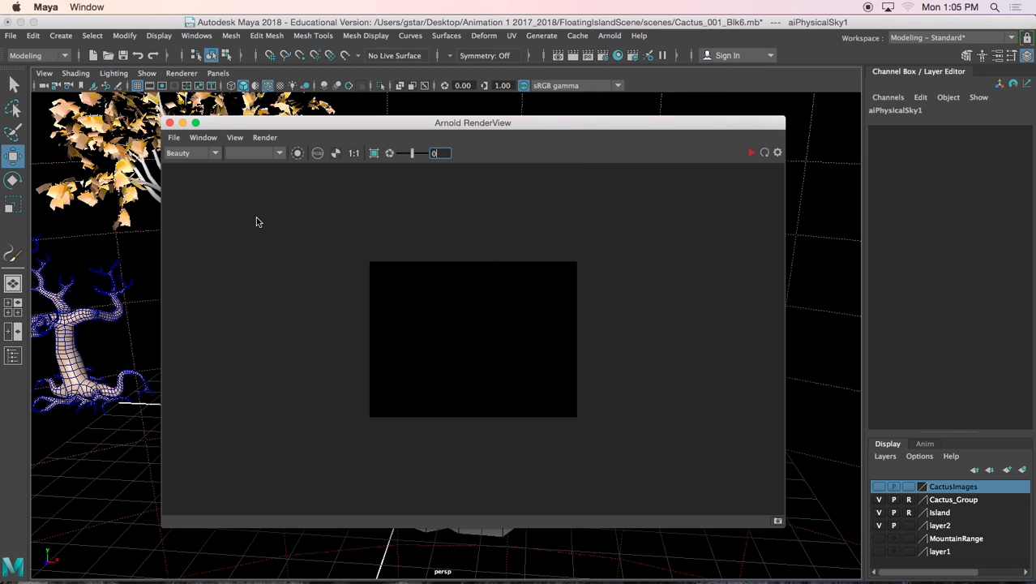
{"action": "left_click", "coordinate": [264, 136]}
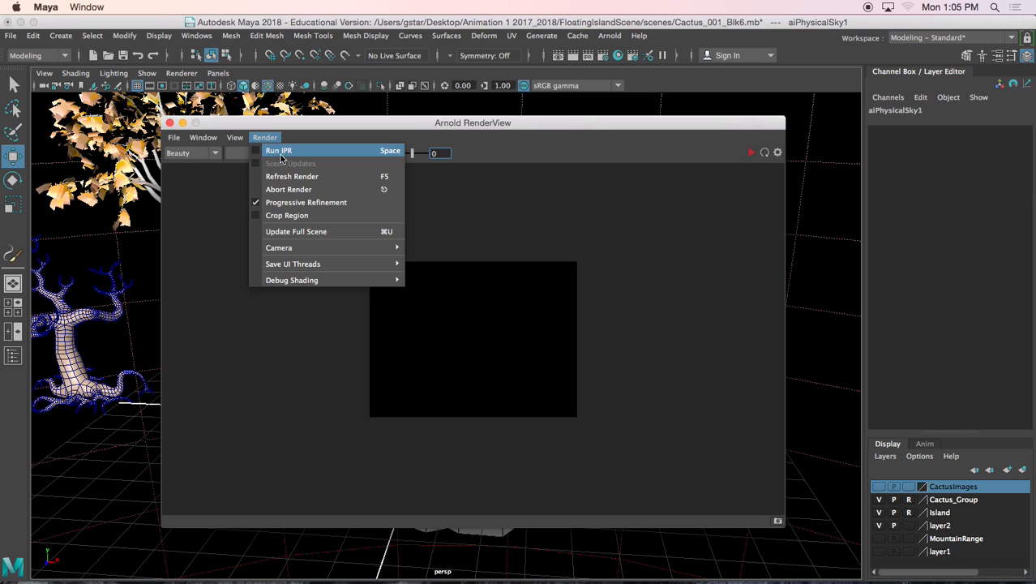
{"action": "mouse_move", "coordinate": [303, 149]}
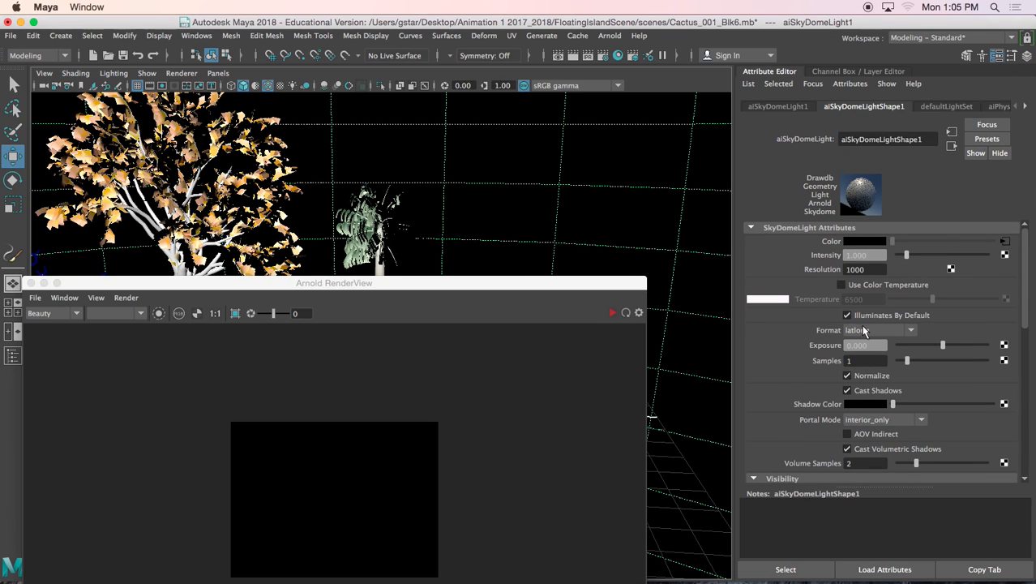
Step: Set the aiSkyDomeLight exposure to 2 and render the floating island in Arnold RenderView
{"action": "left_click", "coordinate": [865, 344]}
{"action": "type", "text": "2.000"}
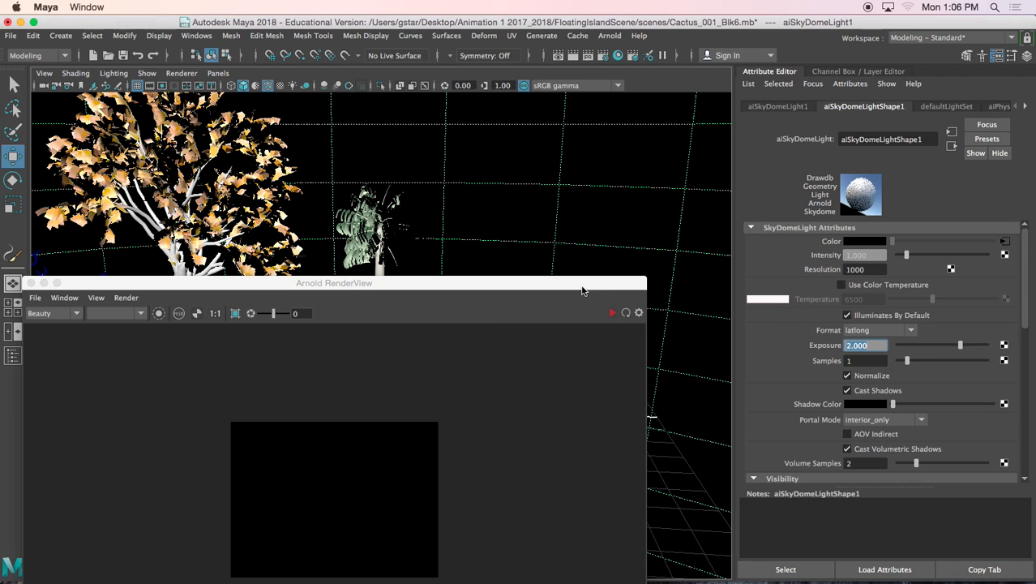
{"action": "left_click_drag", "start_coordinate": [334, 282], "coordinate": [428, 154]}
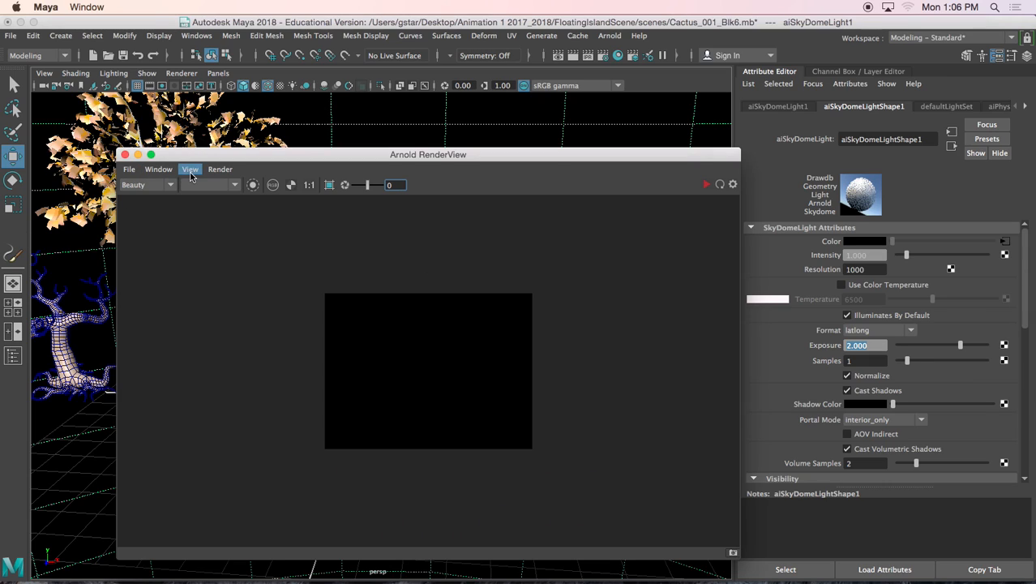
{"action": "left_click", "coordinate": [221, 168]}
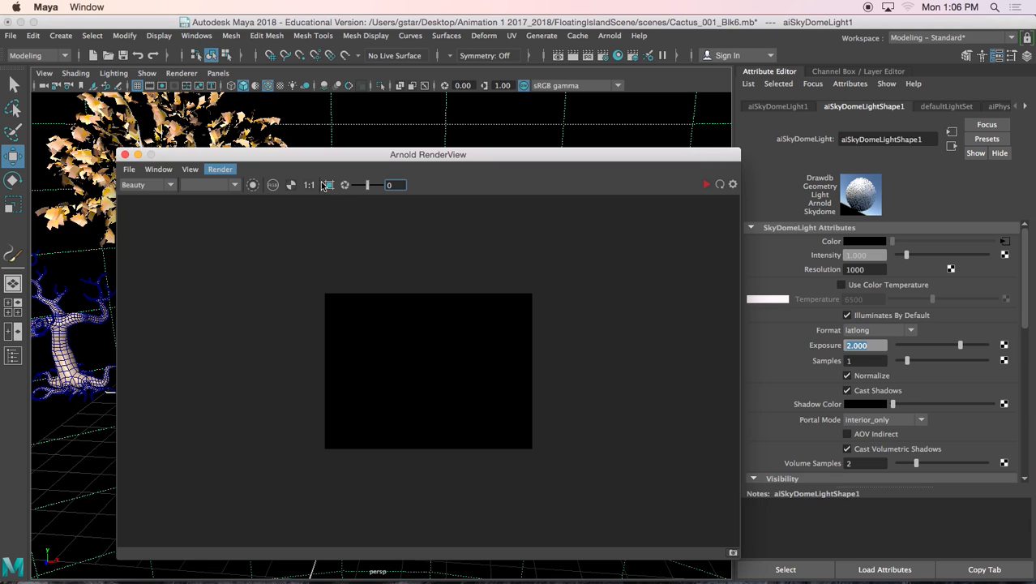
{"action": "left_click", "coordinate": [220, 168]}
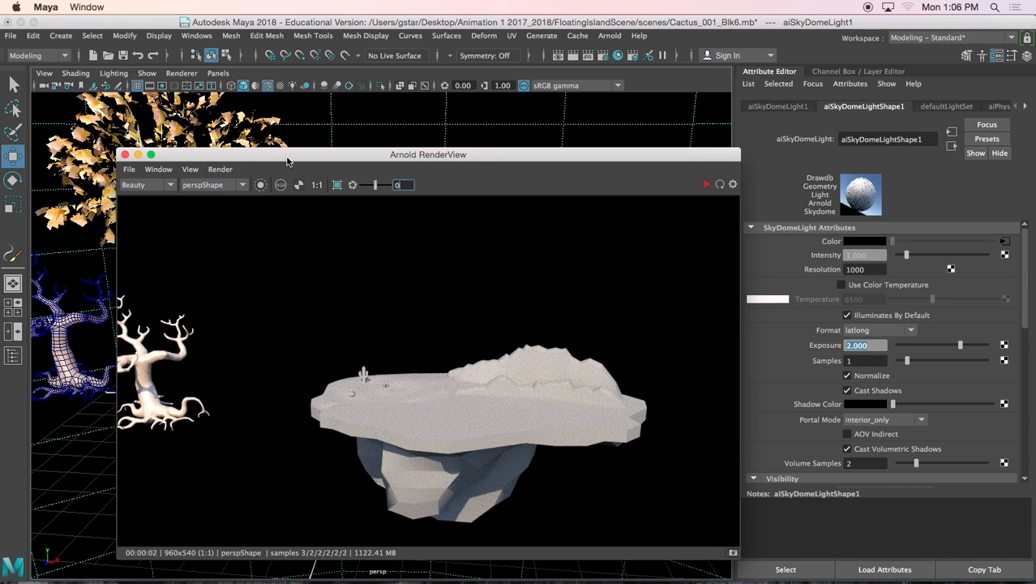
{"action": "mouse_move", "coordinate": [752, 156]}
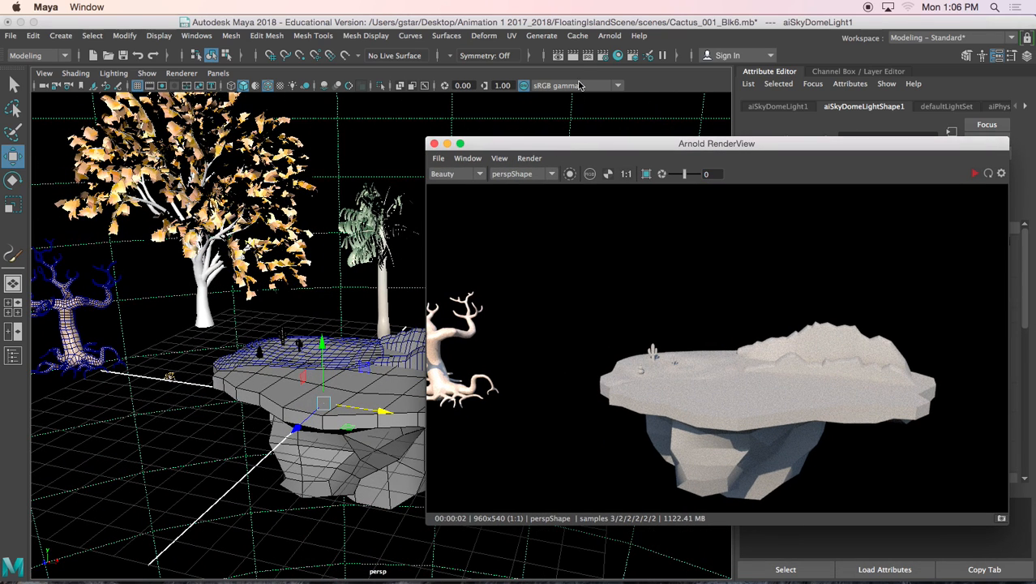
Step: Stop the Arnold render and close the RenderView to return to the autumn oak stroke
{"action": "left_click", "coordinate": [610, 35]}
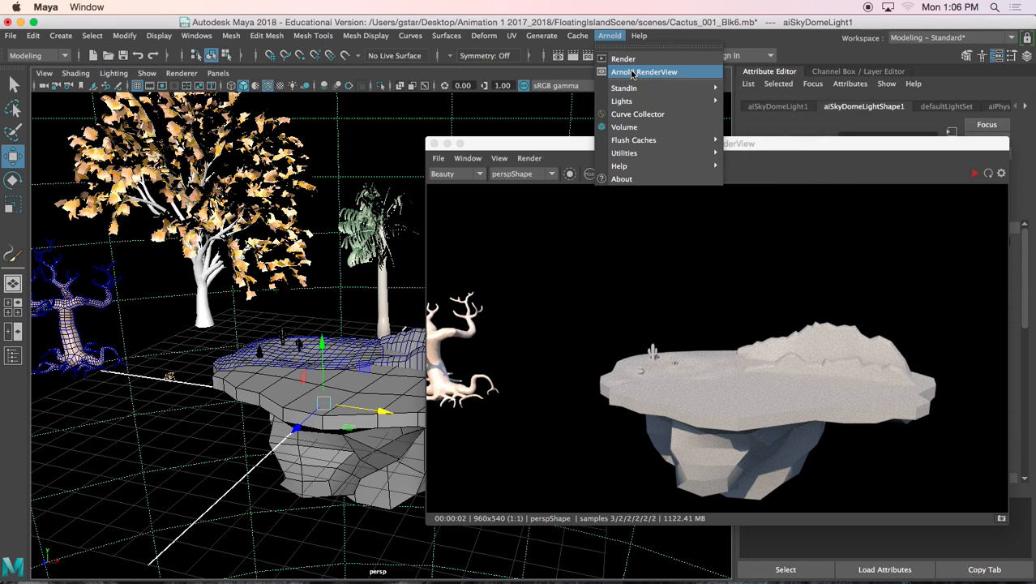
{"action": "left_click", "coordinate": [645, 72]}
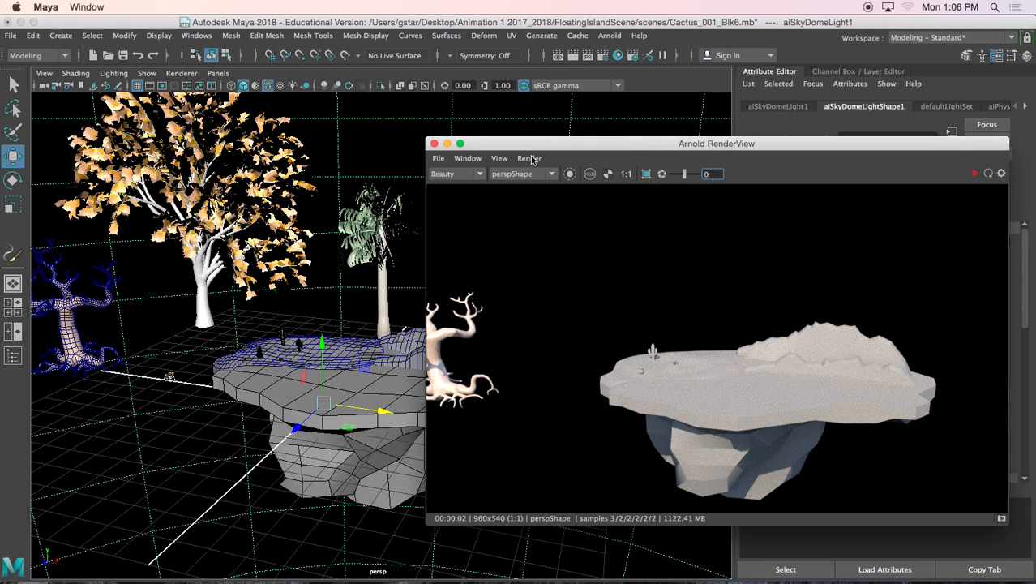
{"action": "left_click", "coordinate": [529, 159]}
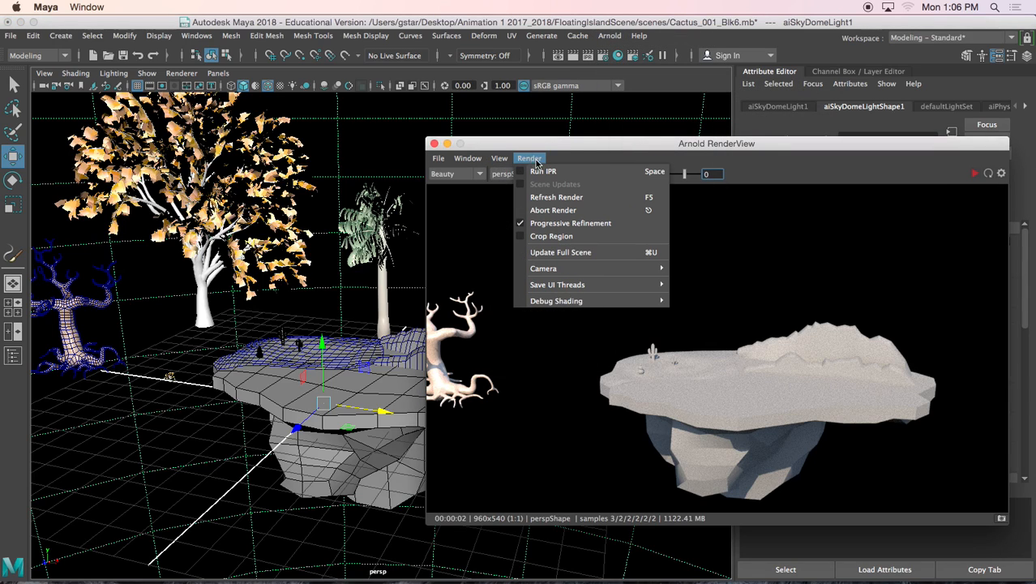
{"action": "left_click", "coordinate": [541, 172]}
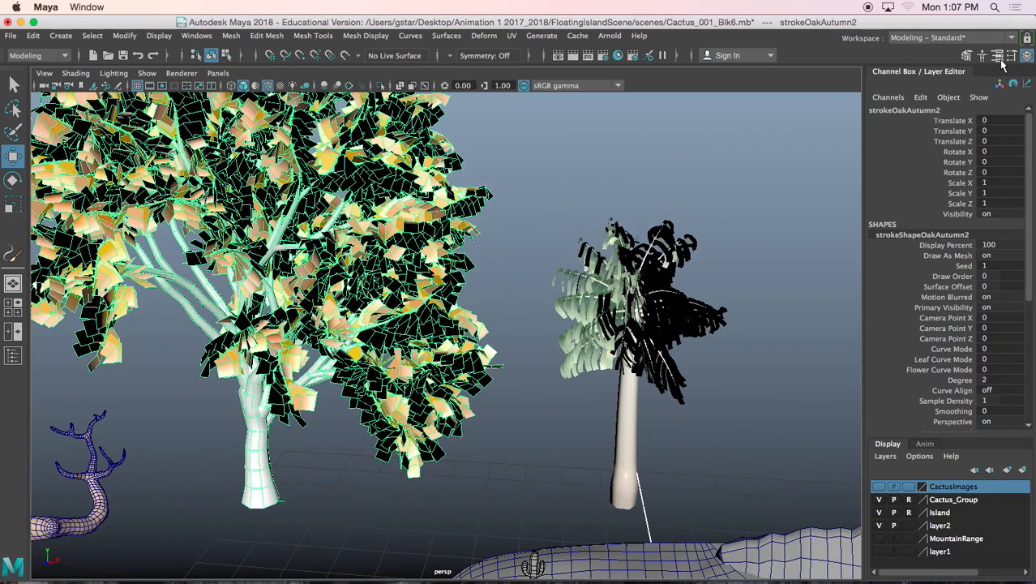
Step: Inspect strokeShapeOakAutumn2's Mesh Output options with Output Quads, then select strokePalmLight1
{"action": "left_click", "coordinate": [1012, 55]}
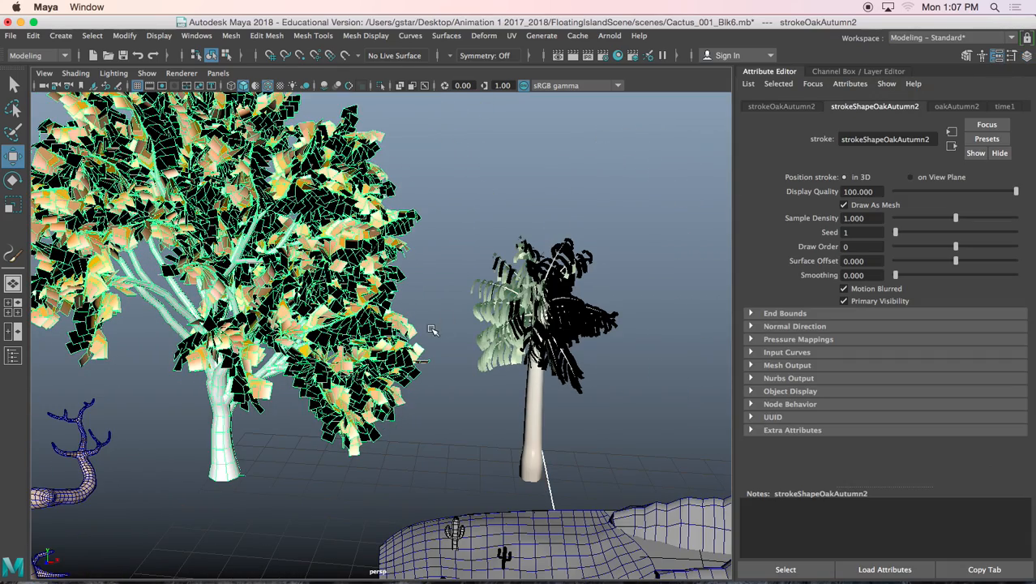
{"action": "mouse_move", "coordinate": [583, 337]}
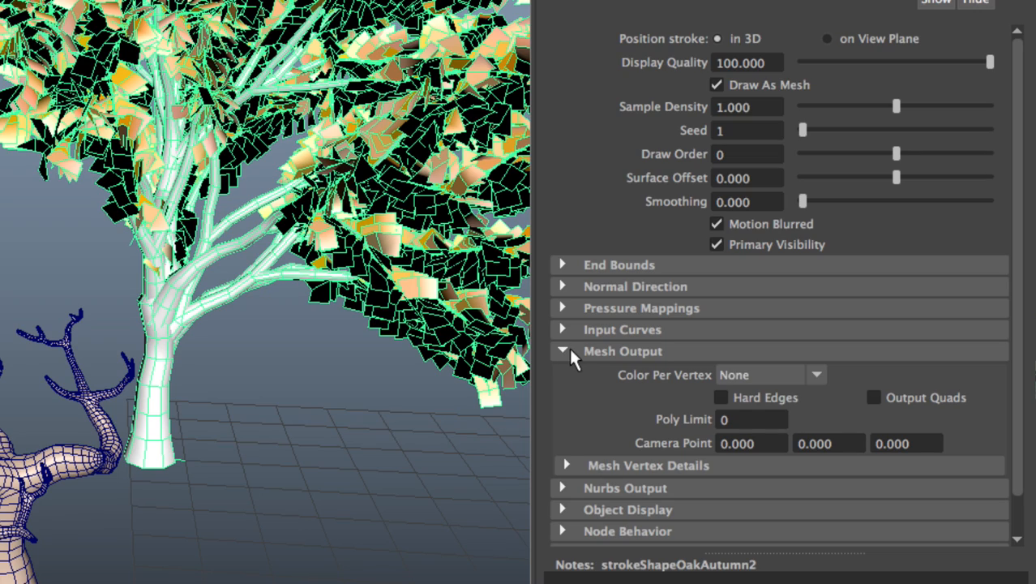
{"action": "mouse_move", "coordinate": [368, 340]}
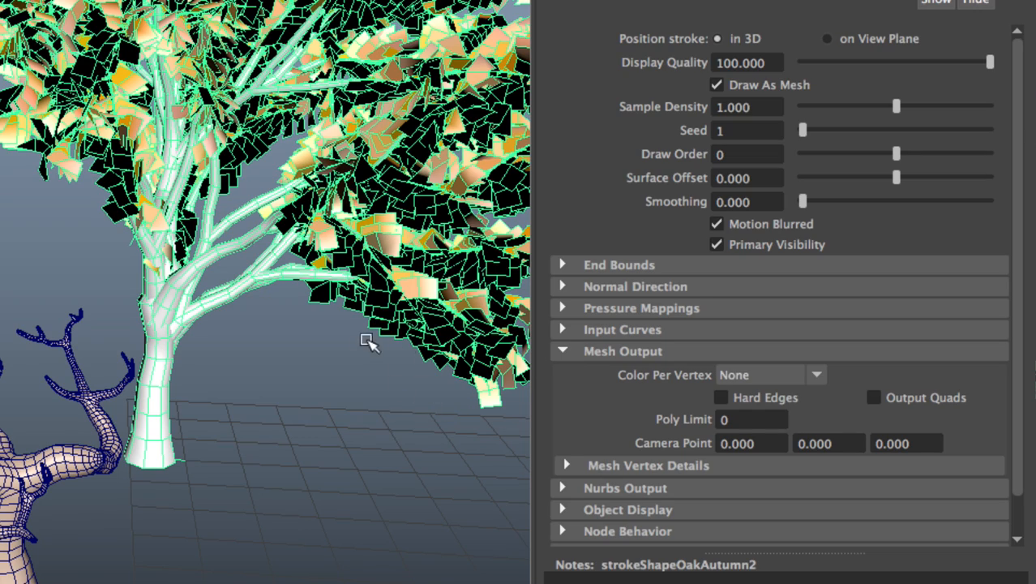
{"action": "mouse_move", "coordinate": [332, 308]}
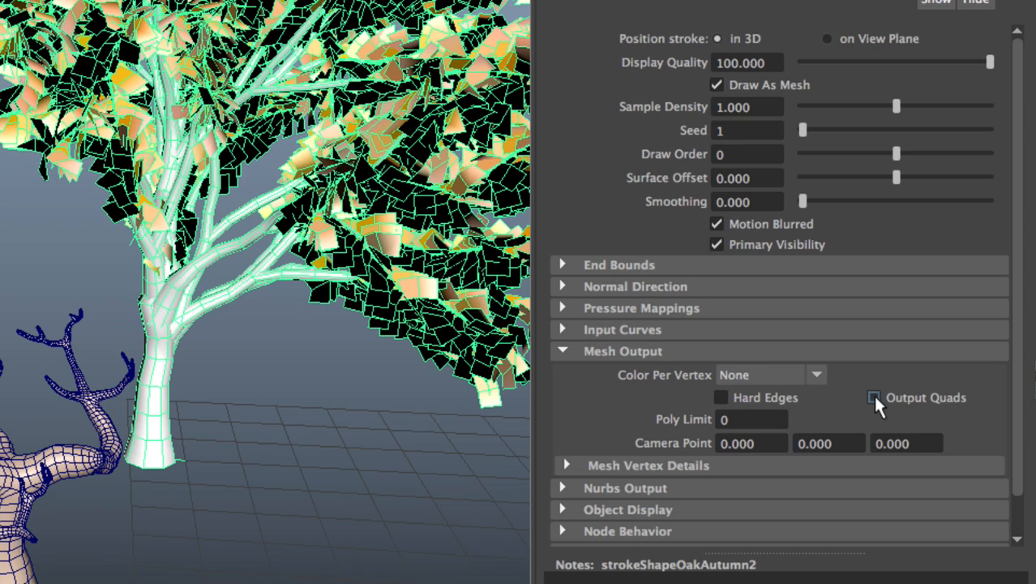
{"action": "left_click", "coordinate": [874, 397]}
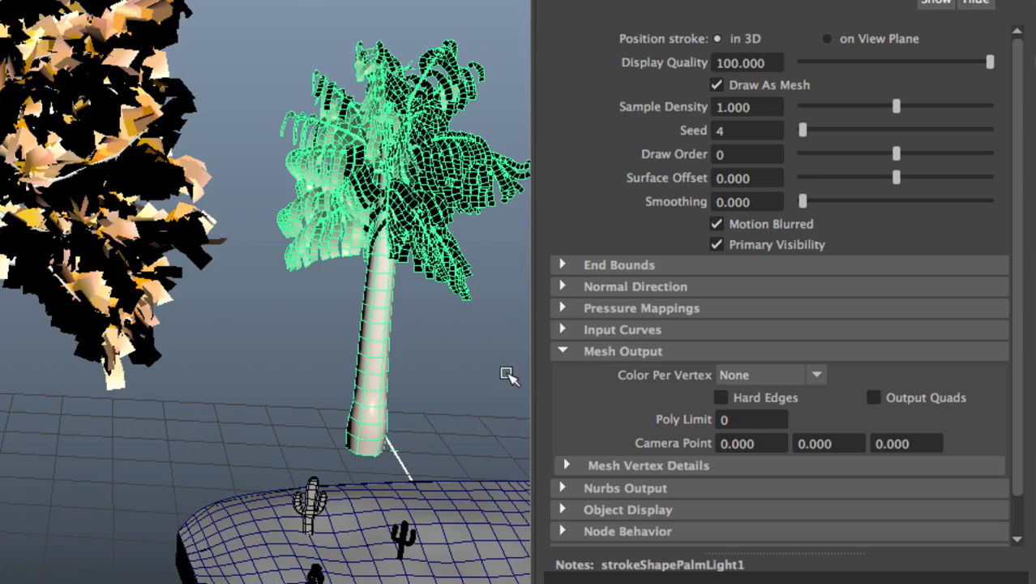
{"action": "left_click", "coordinate": [874, 397]}
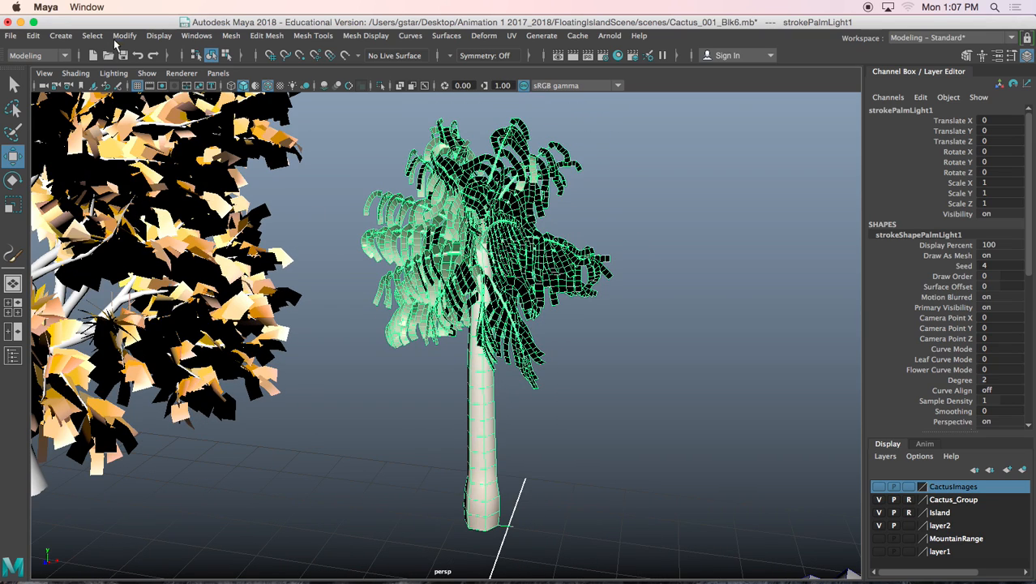
Step: Bring up the Paint Effects to Polygons conversion options for strokePalmLight1
{"action": "left_click", "coordinate": [123, 36]}
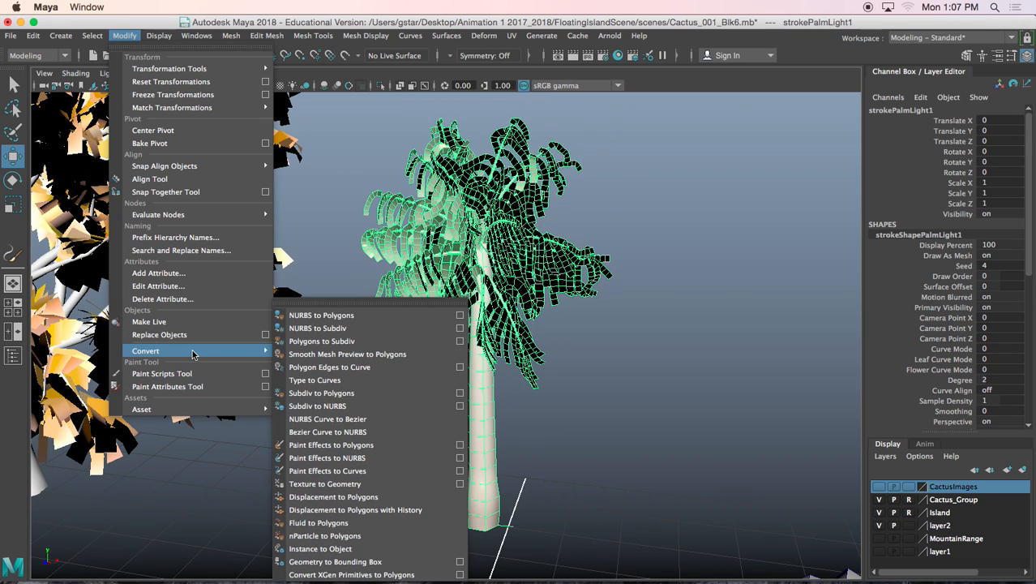
{"action": "mouse_move", "coordinate": [331, 366]}
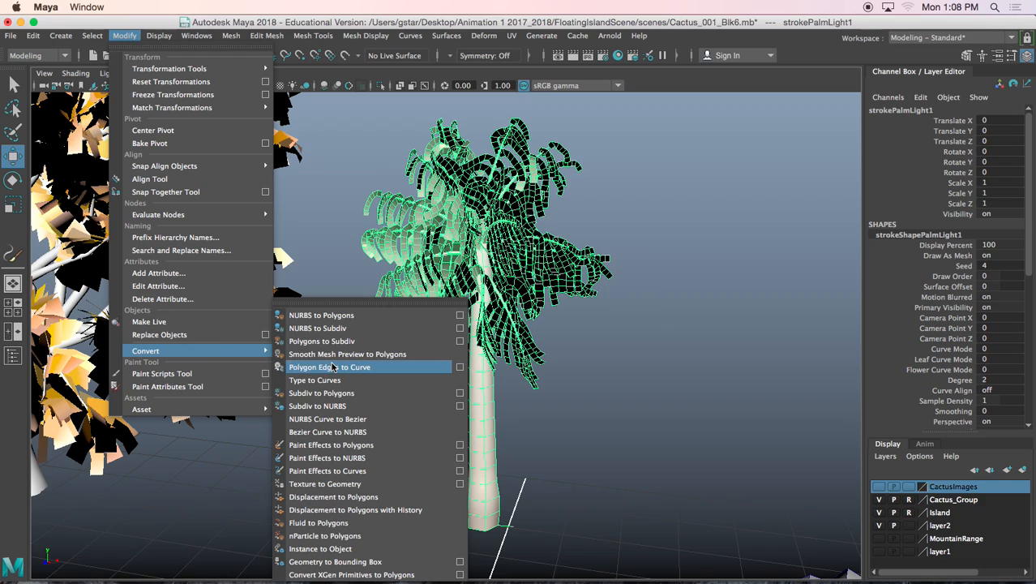
{"action": "mouse_move", "coordinate": [328, 470]}
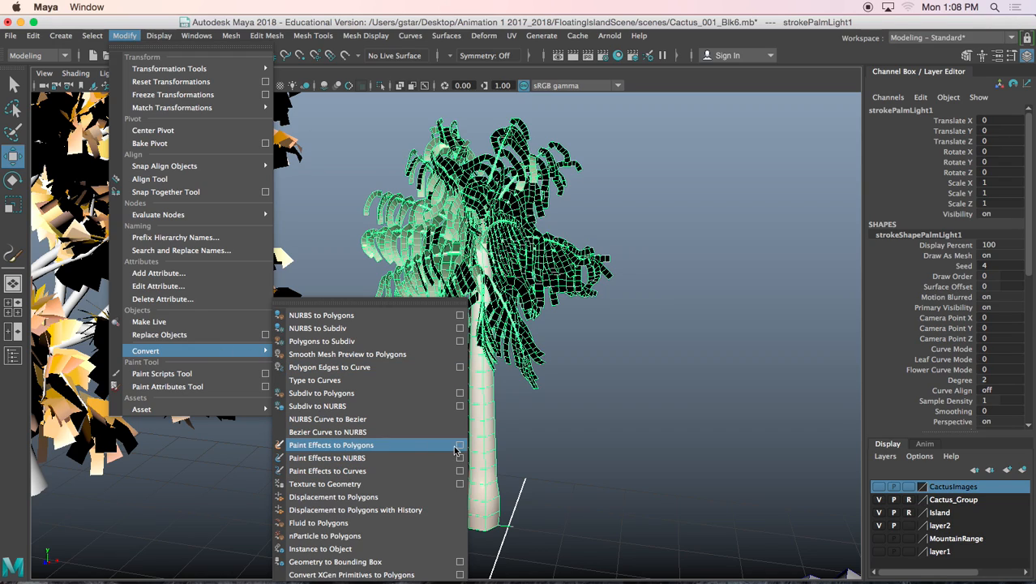
{"action": "left_click", "coordinate": [460, 444]}
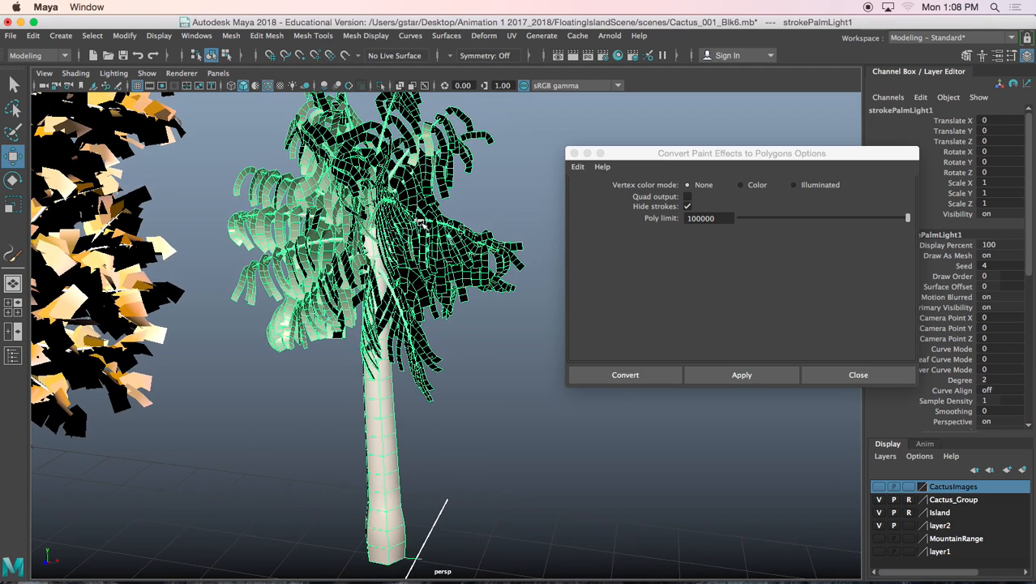
Step: Test-convert the palm tree stroke with a low poly limit of 500
{"action": "left_click_drag", "start_coordinate": [741, 153], "coordinate": [726, 150]}
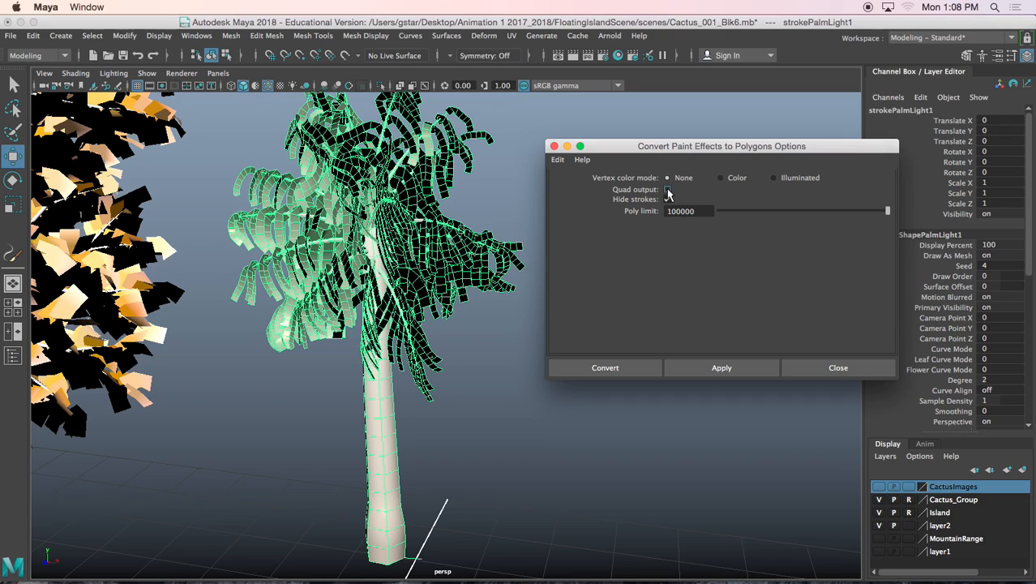
{"action": "left_click", "coordinate": [668, 188]}
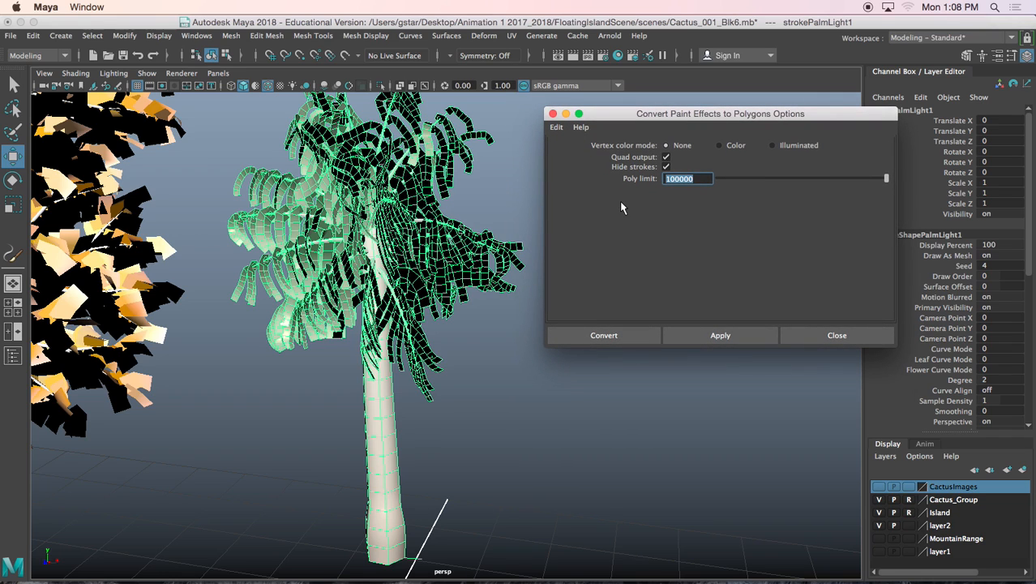
{"action": "mouse_move", "coordinate": [700, 197]}
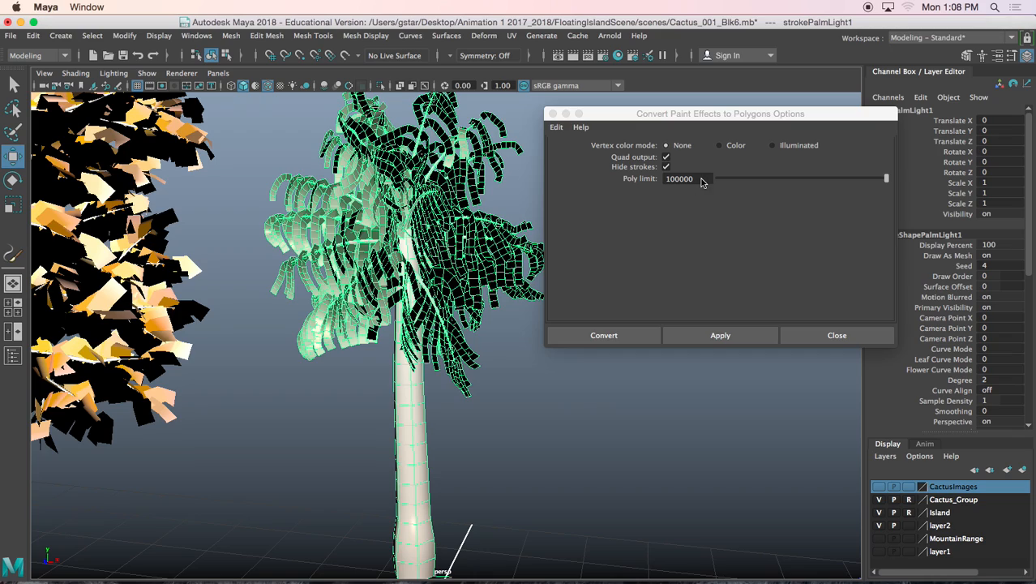
{"action": "type", "text": "50"}
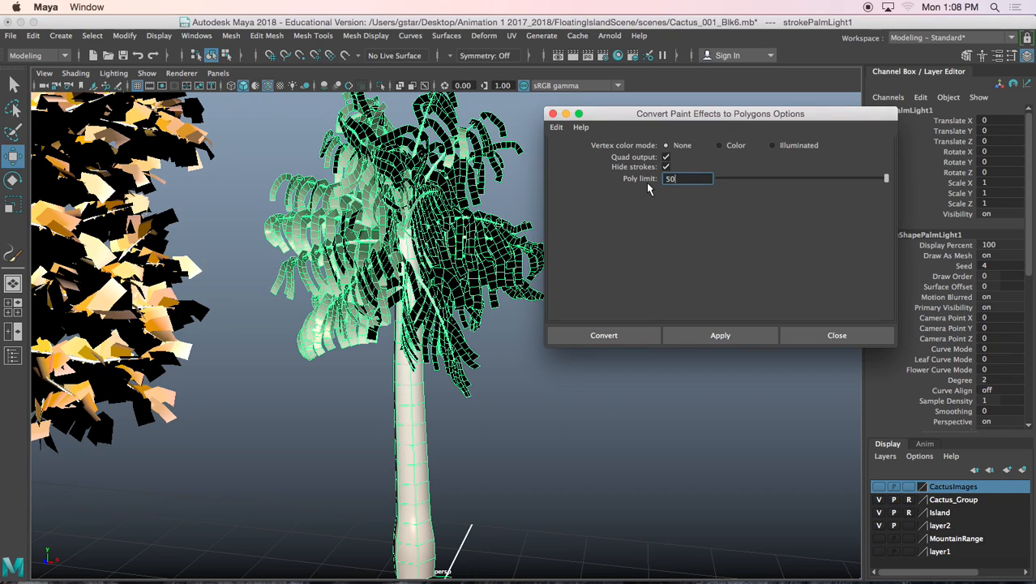
{"action": "left_click", "coordinate": [720, 334]}
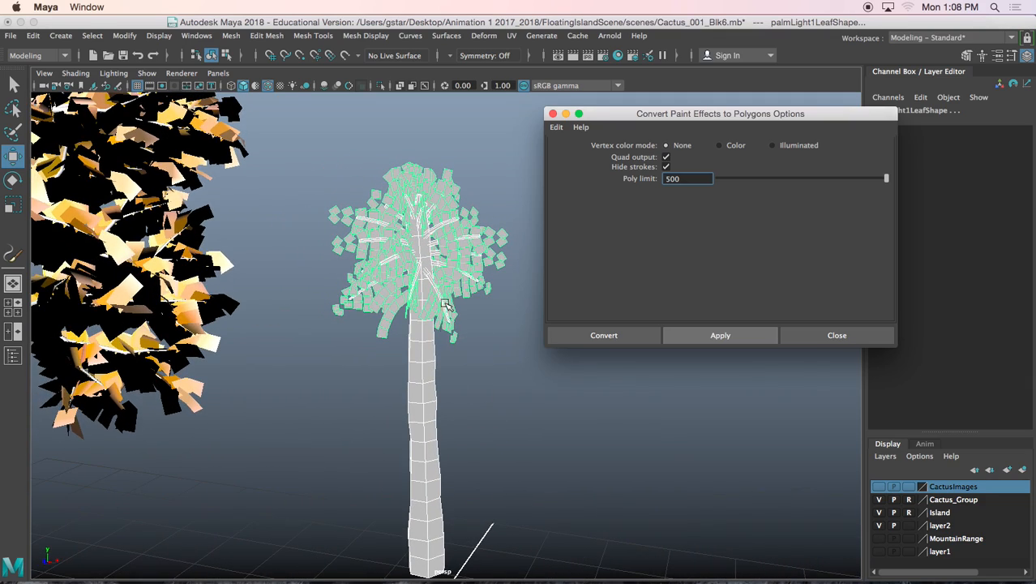
{"action": "mouse_move", "coordinate": [506, 366]}
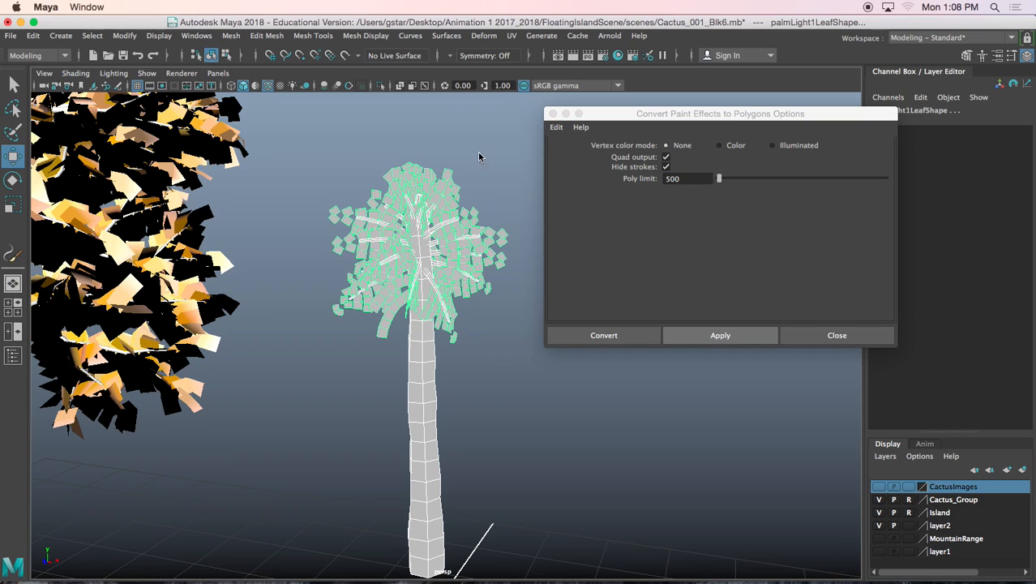
{"action": "mouse_move", "coordinate": [475, 132]}
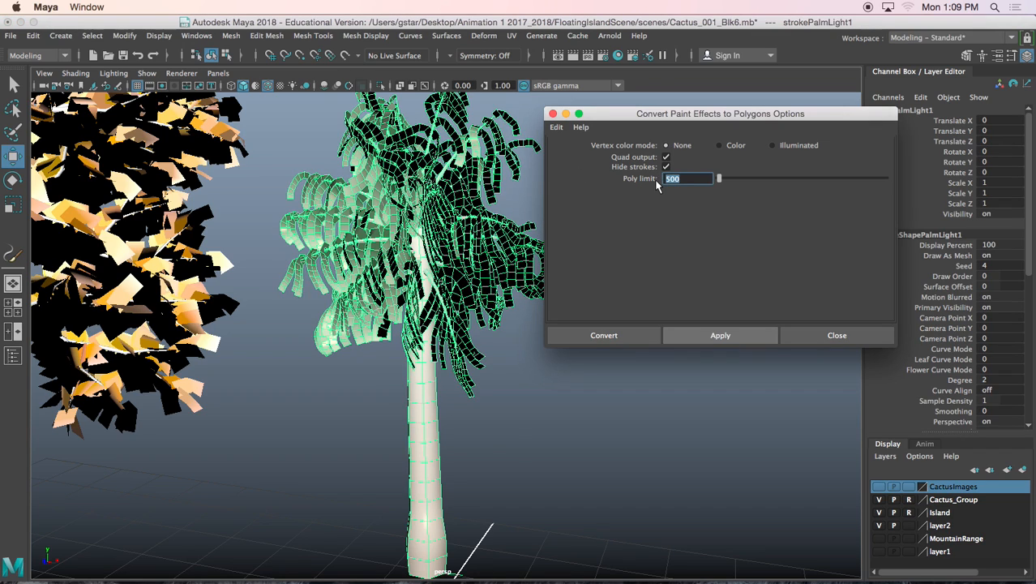
Step: After undoing, raise the poly limit through 2000 to 4000 and convert the palm tree
{"action": "type", "text": "1000"}
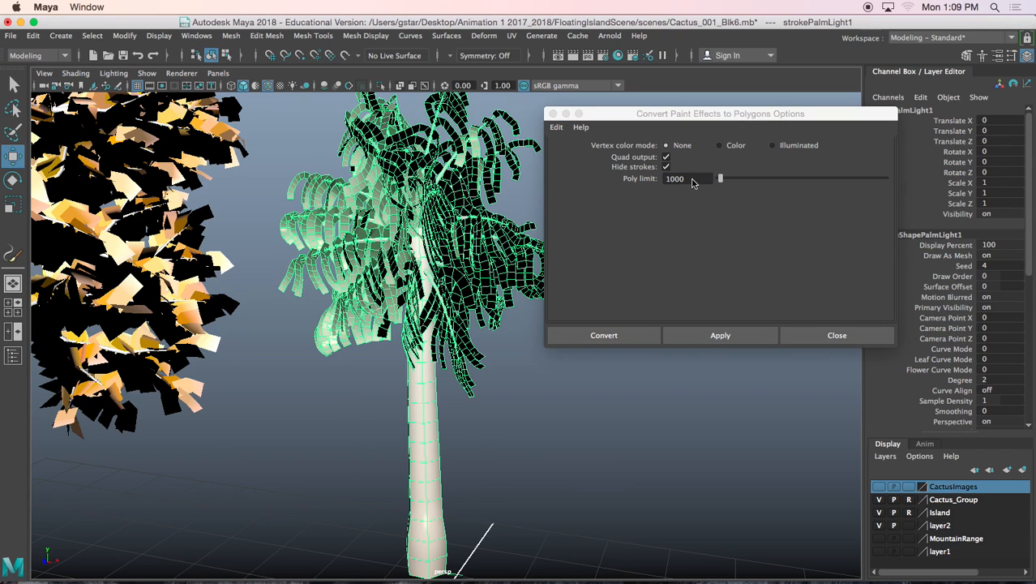
{"action": "type", "text": "2000"}
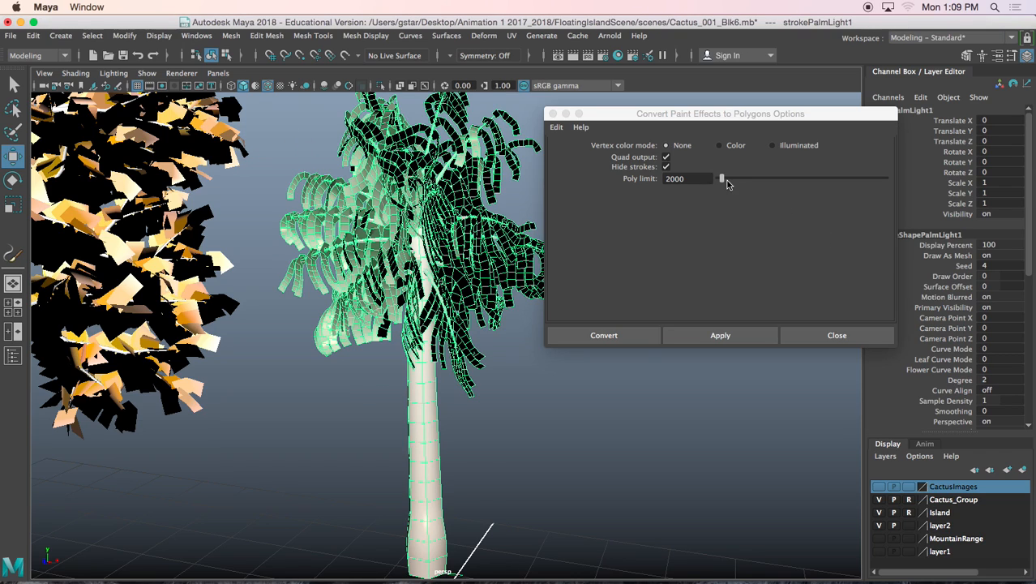
{"action": "left_click", "coordinate": [687, 178]}
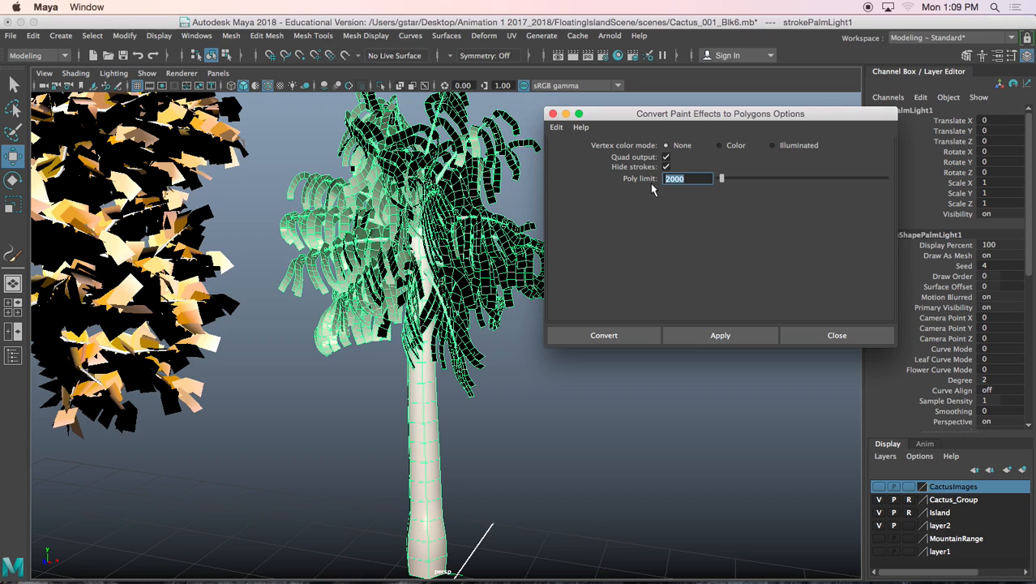
{"action": "type", "text": "4000"}
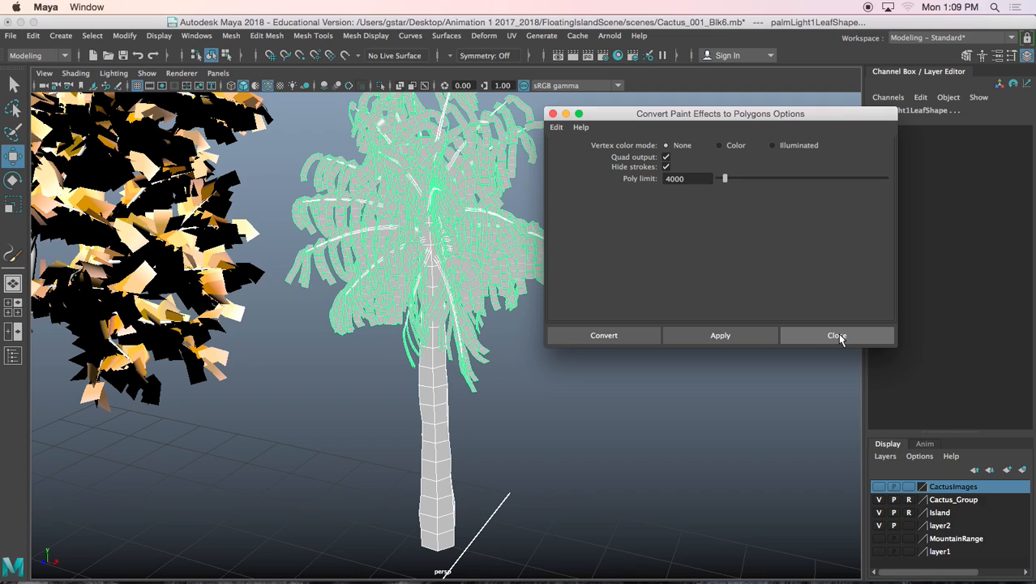
Step: Close the conversion options and refresh the scene render in Arnold RenderView
{"action": "left_click", "coordinate": [836, 334]}
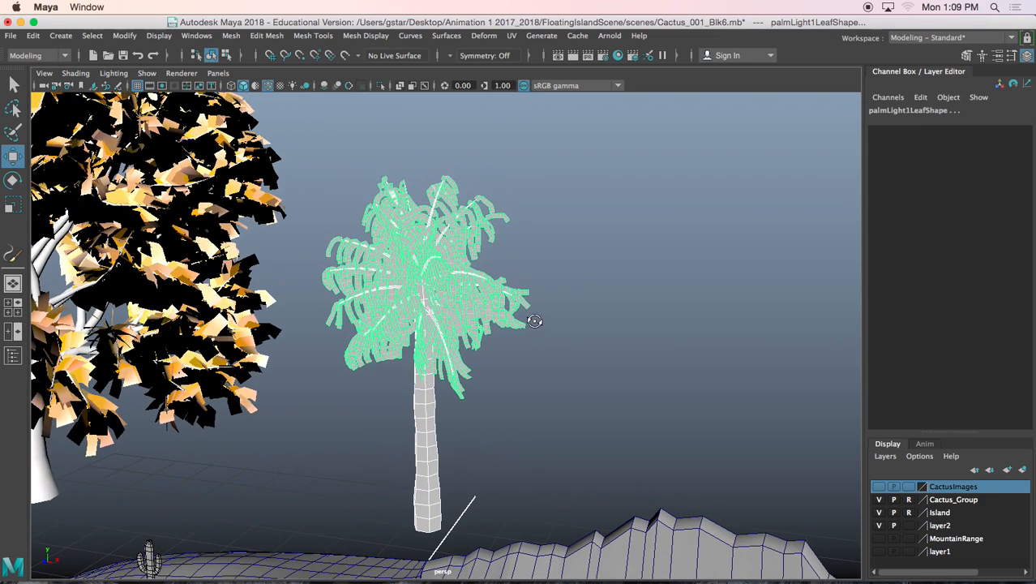
{"action": "left_click", "coordinate": [610, 35]}
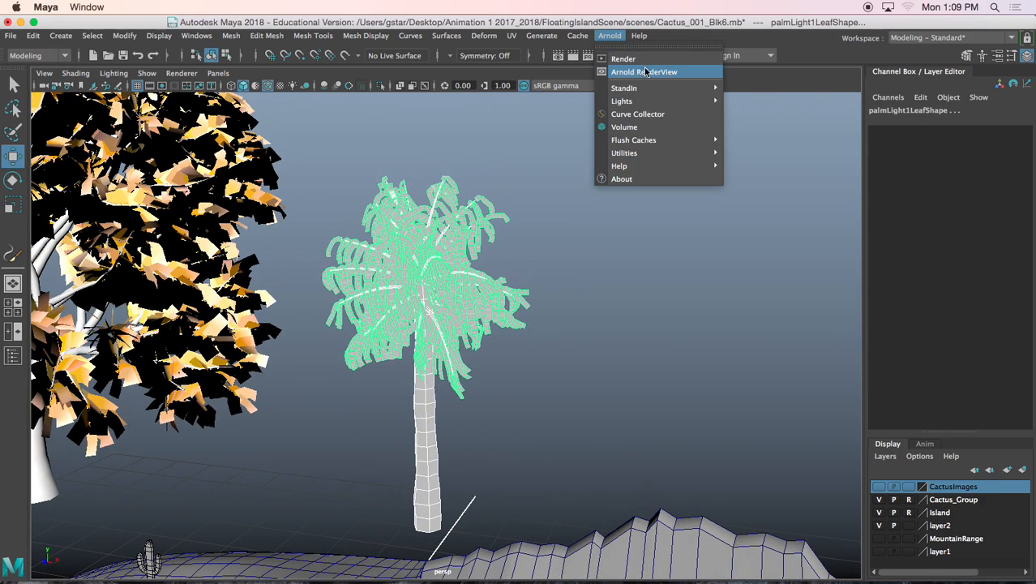
{"action": "left_click", "coordinate": [644, 71]}
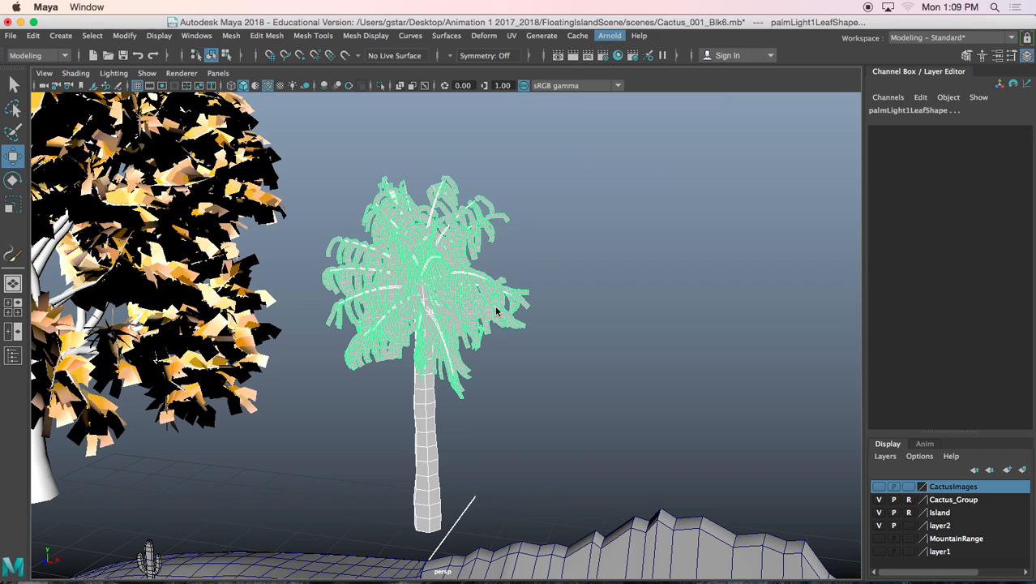
{"action": "left_click", "coordinate": [609, 35]}
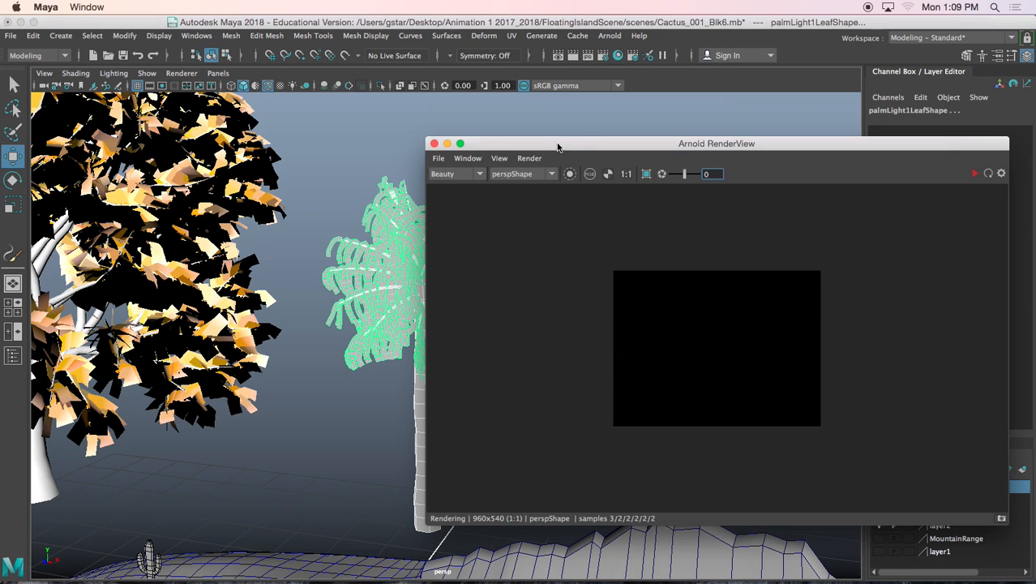
{"action": "left_click", "coordinate": [430, 143]}
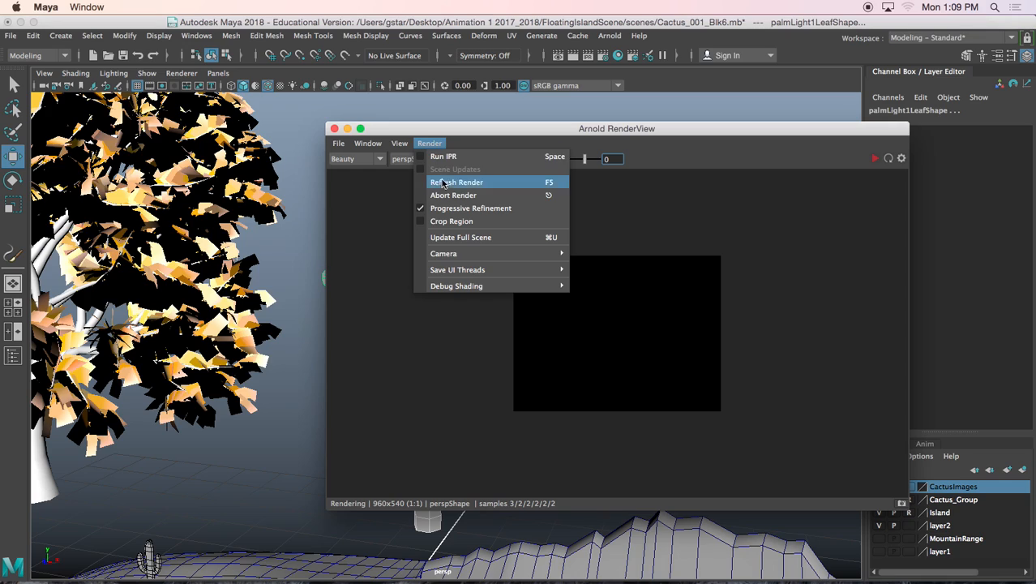
{"action": "left_click", "coordinate": [457, 181]}
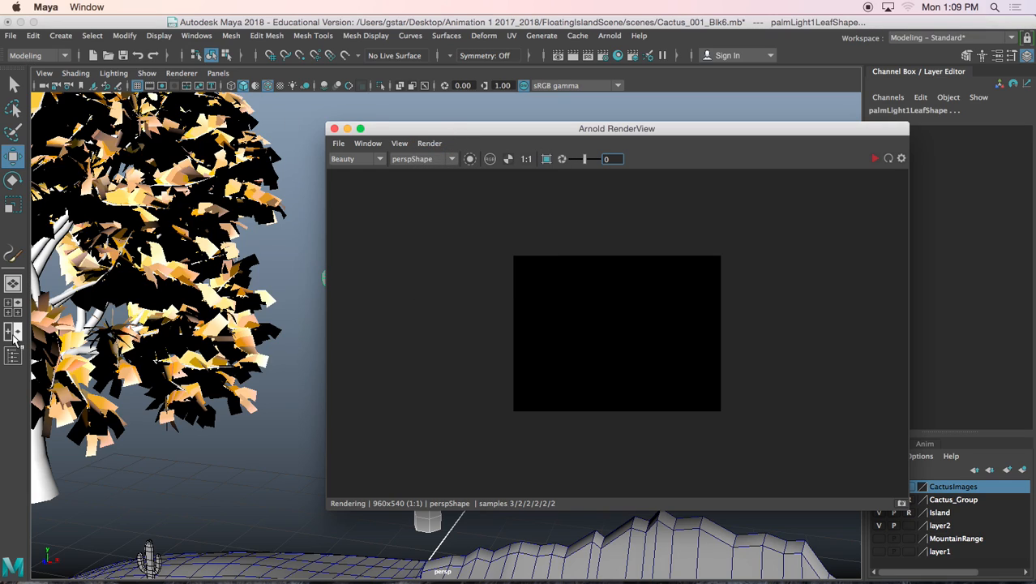
Step: Select aiSkyDomeLight1 in the Outliner to show its attributes
{"action": "left_click", "coordinate": [13, 355]}
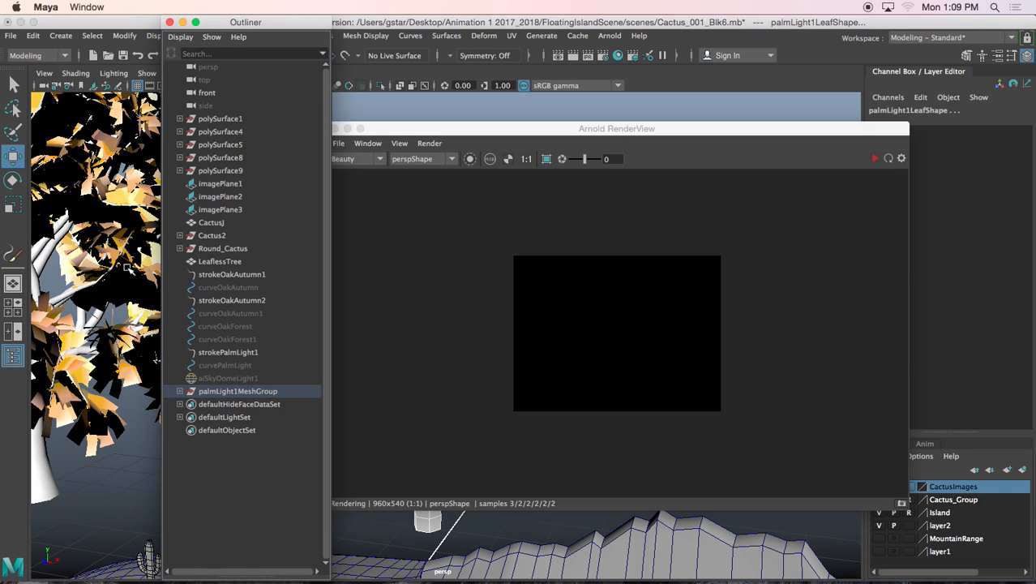
{"action": "left_click", "coordinate": [227, 377]}
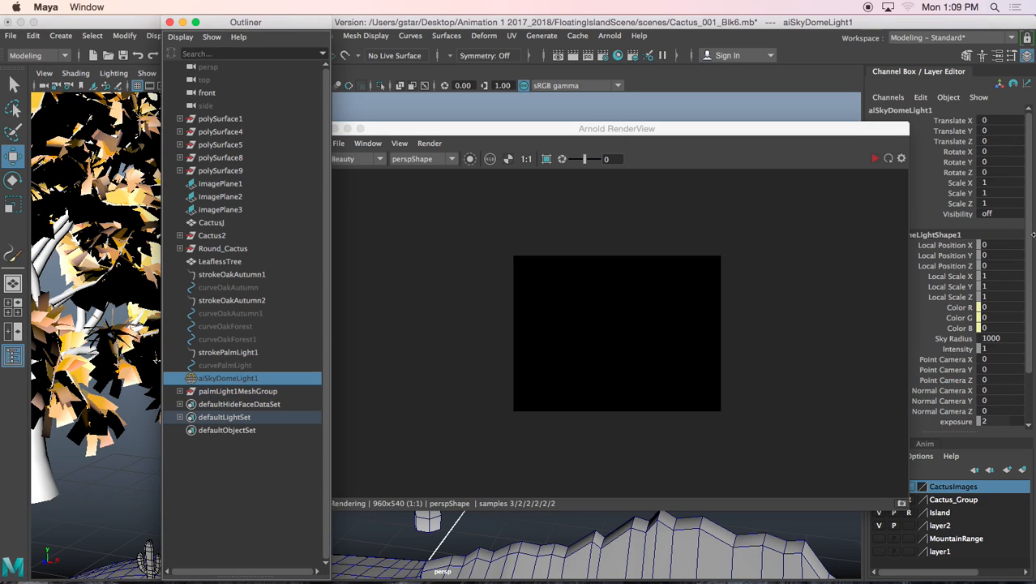
{"action": "left_click", "coordinate": [986, 214]}
{"action": "type", "text": "on"}
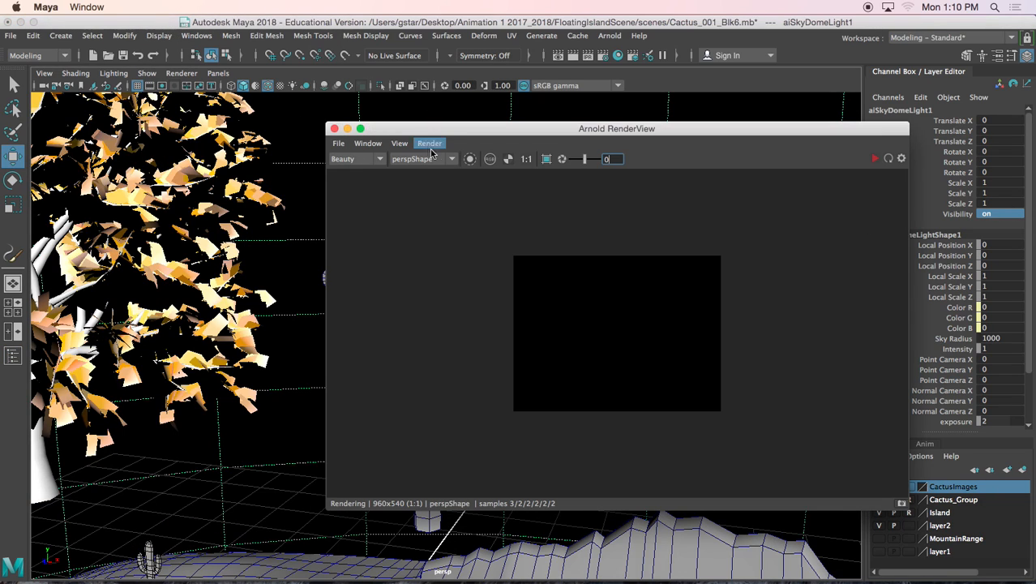
Step: Re-render the island with palm tree and cacti under the visible blue sky dome
{"action": "left_click", "coordinate": [429, 142]}
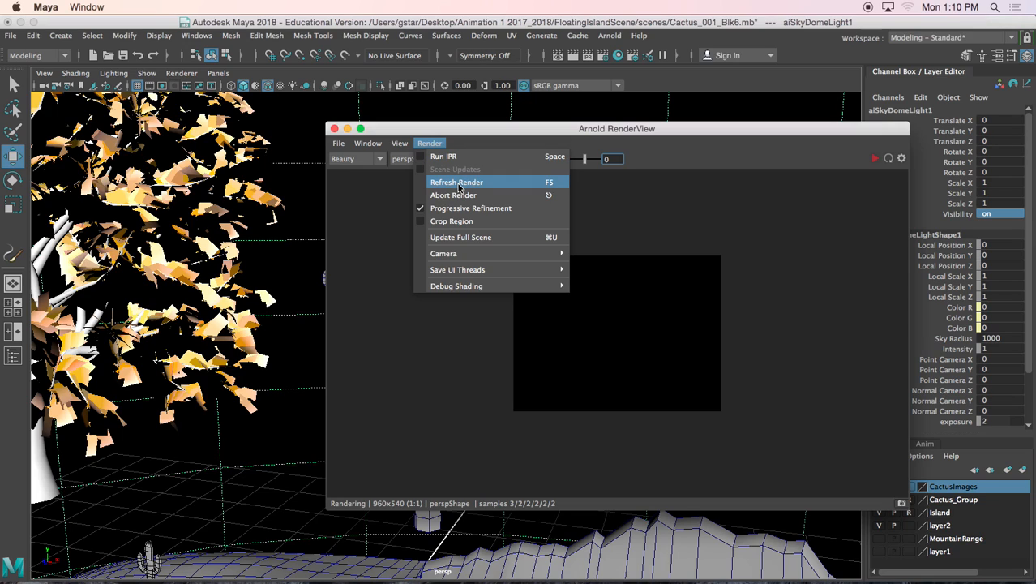
{"action": "left_click", "coordinate": [456, 182]}
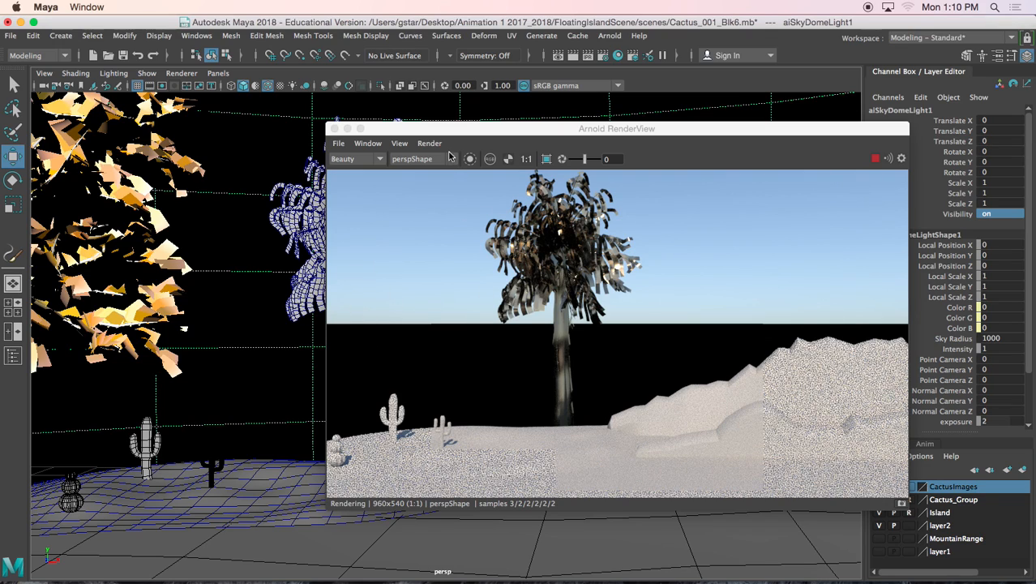
{"action": "left_click_drag", "start_coordinate": [616, 128], "coordinate": [725, 120]}
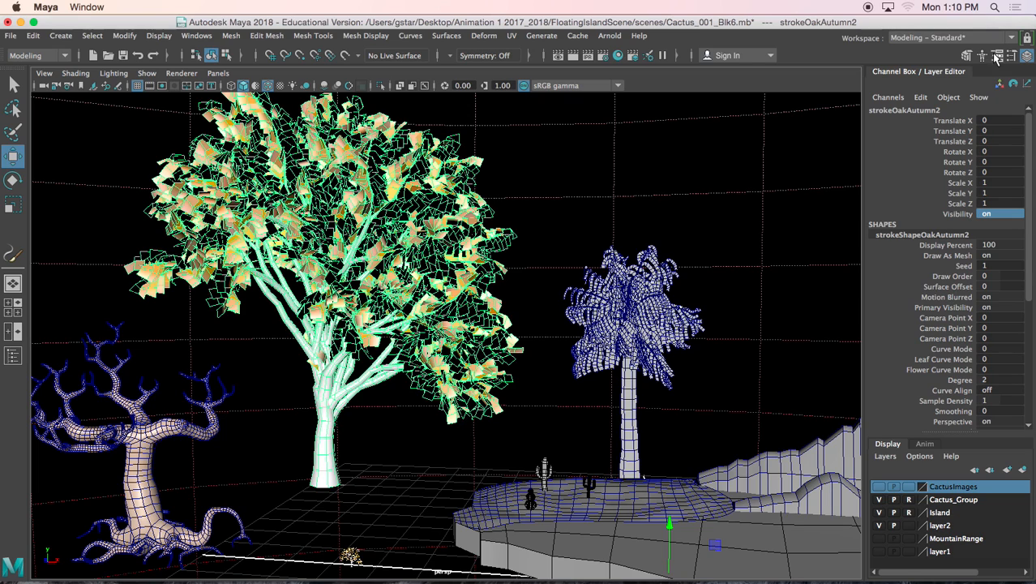
Step: Show strokeOakAutumn2's attributes with the Mesh Output section expanded
{"action": "left_click", "coordinate": [999, 55]}
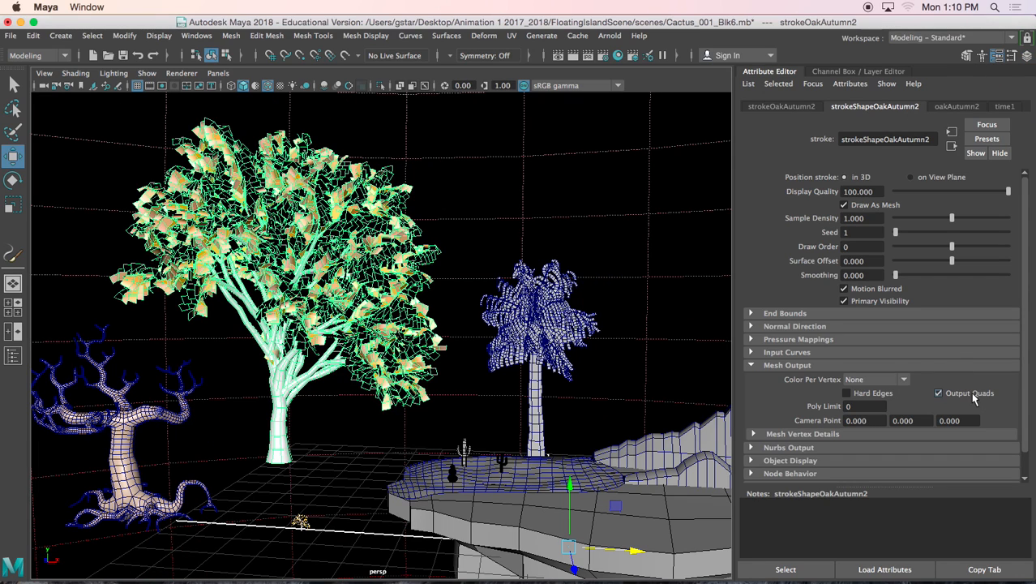
{"action": "left_click", "coordinate": [938, 394]}
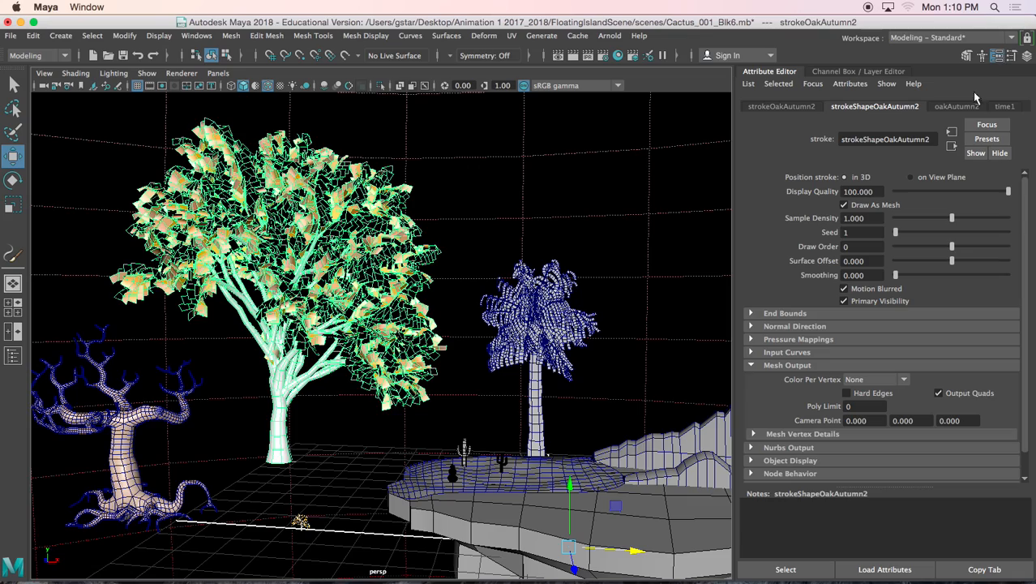
{"action": "mouse_move", "coordinate": [476, 269]}
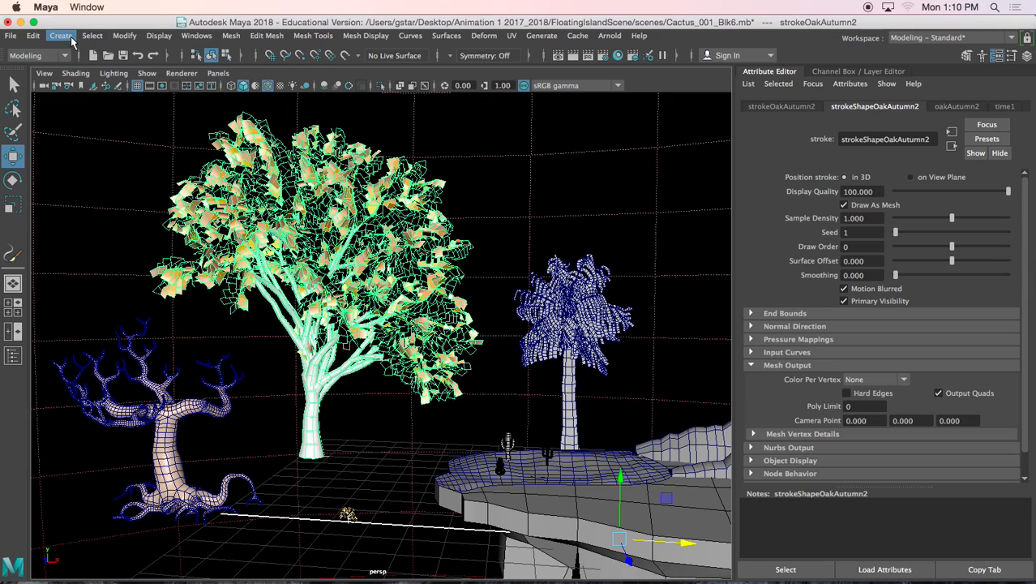
Step: Convert the autumn oak stroke to polygons, then redo it with a 10000 poly limit
{"action": "left_click", "coordinate": [123, 35]}
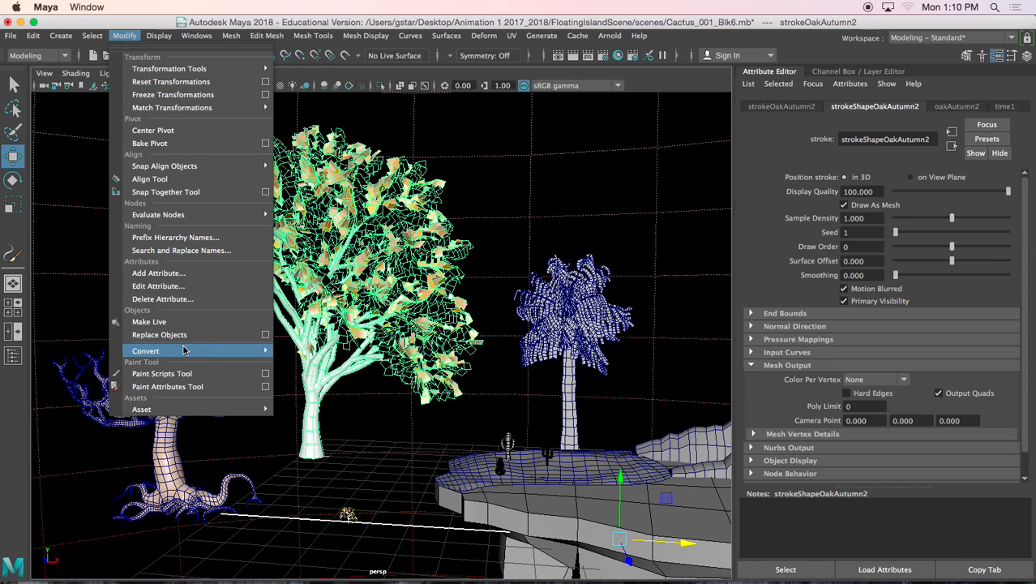
{"action": "left_click", "coordinate": [146, 350]}
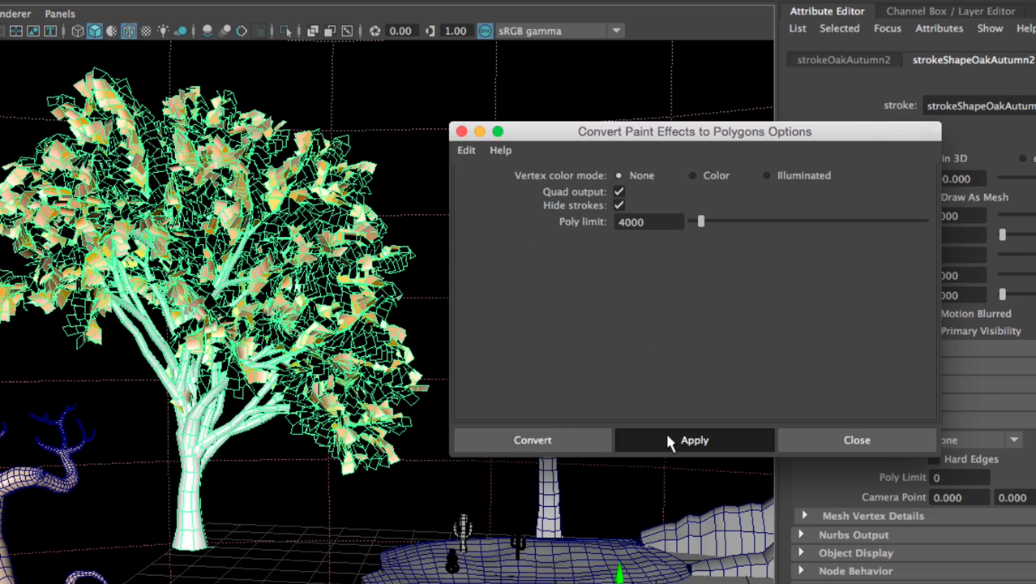
{"action": "left_click", "coordinate": [694, 439]}
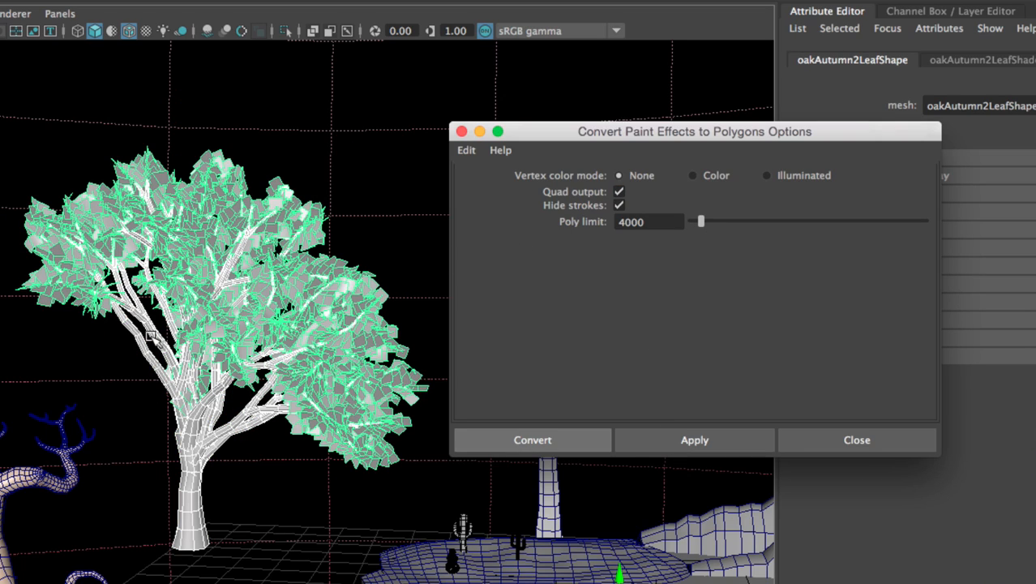
{"action": "mouse_move", "coordinate": [328, 133]}
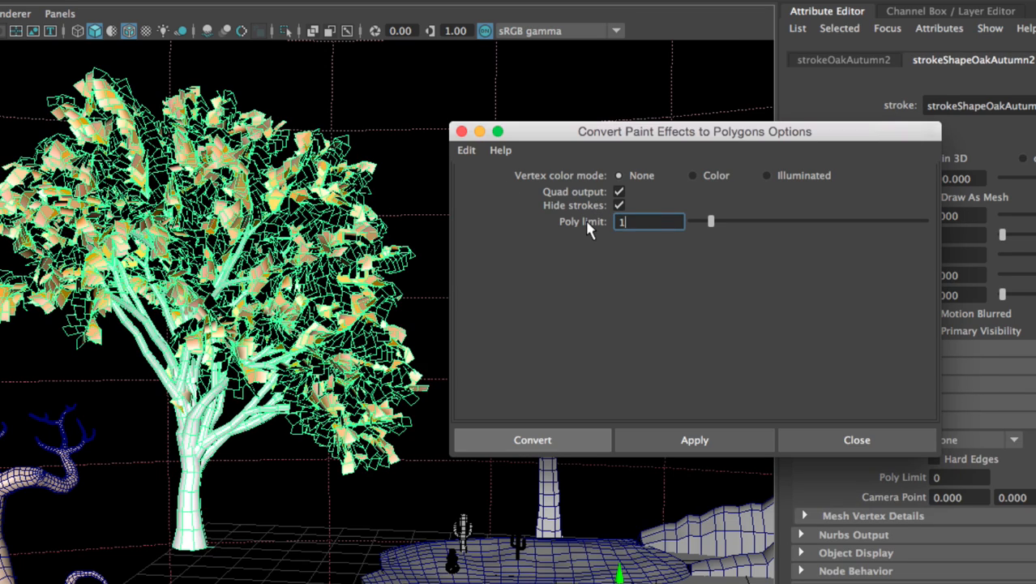
{"action": "type", "text": "10000"}
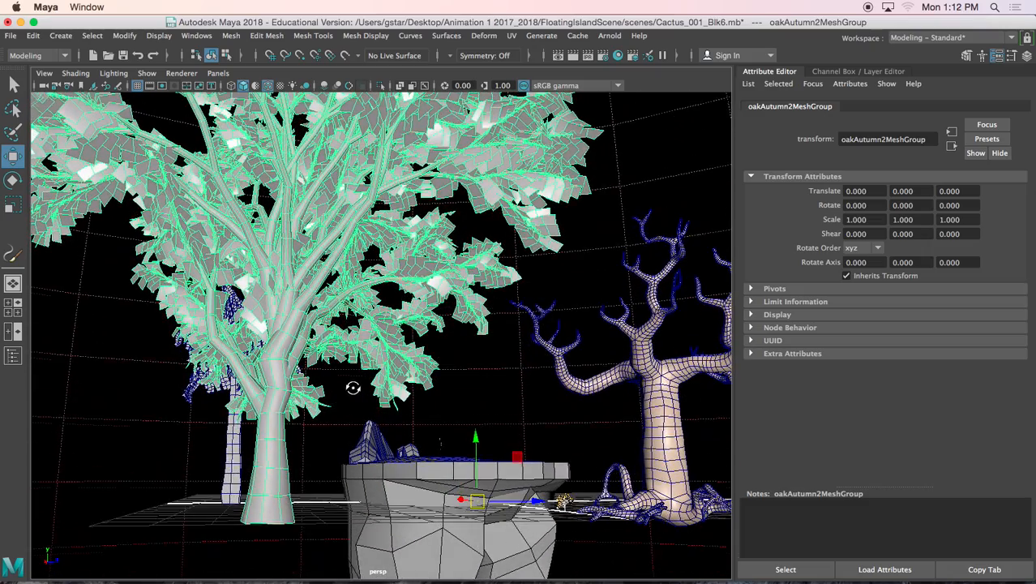
Step: Scale oakAutumn2MeshGroup to 0.015 on the ground and place a duplicate rotated about -94 degrees
{"action": "left_click", "coordinate": [124, 36]}
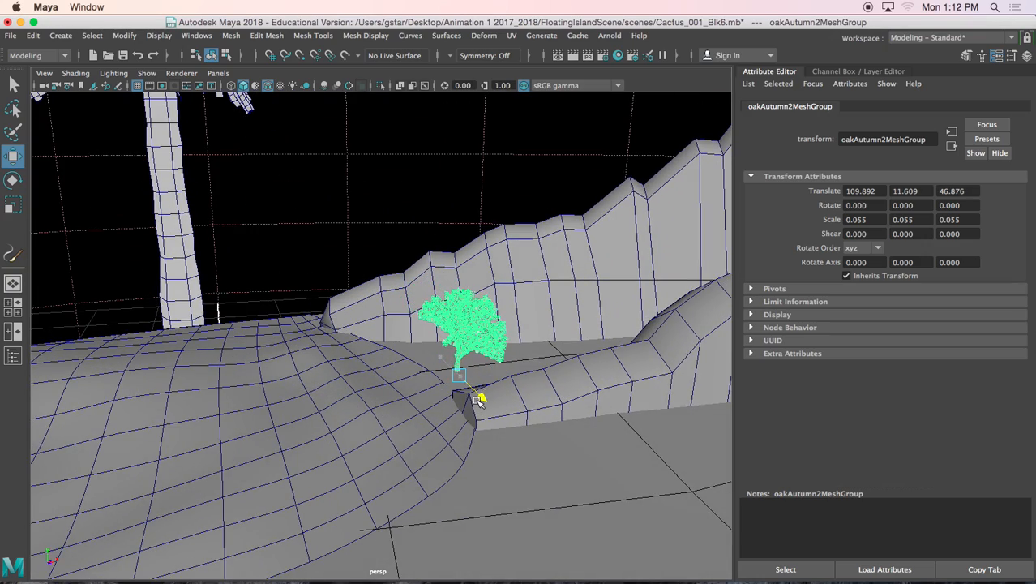
{"action": "left_click_drag", "start_coordinate": [478, 397], "coordinate": [483, 381]}
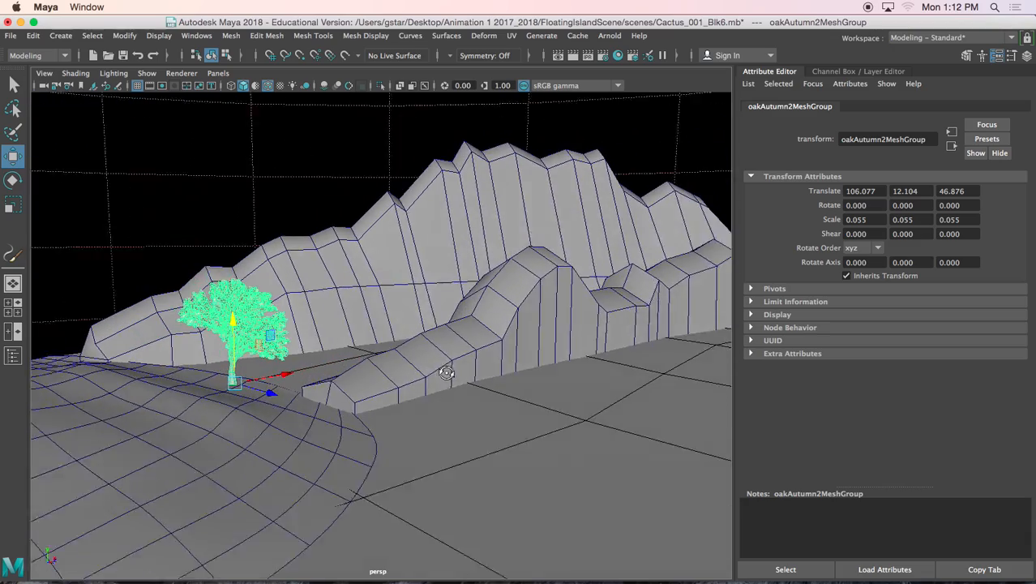
{"action": "left_click_drag", "start_coordinate": [284, 373], "coordinate": [353, 418]}
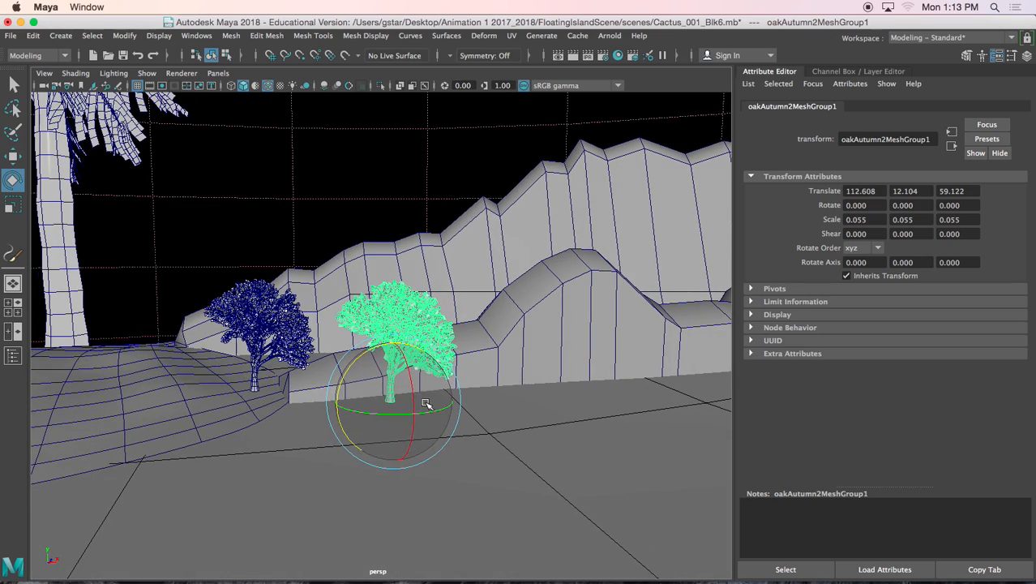
{"action": "left_click_drag", "start_coordinate": [424, 404], "coordinate": [387, 413]}
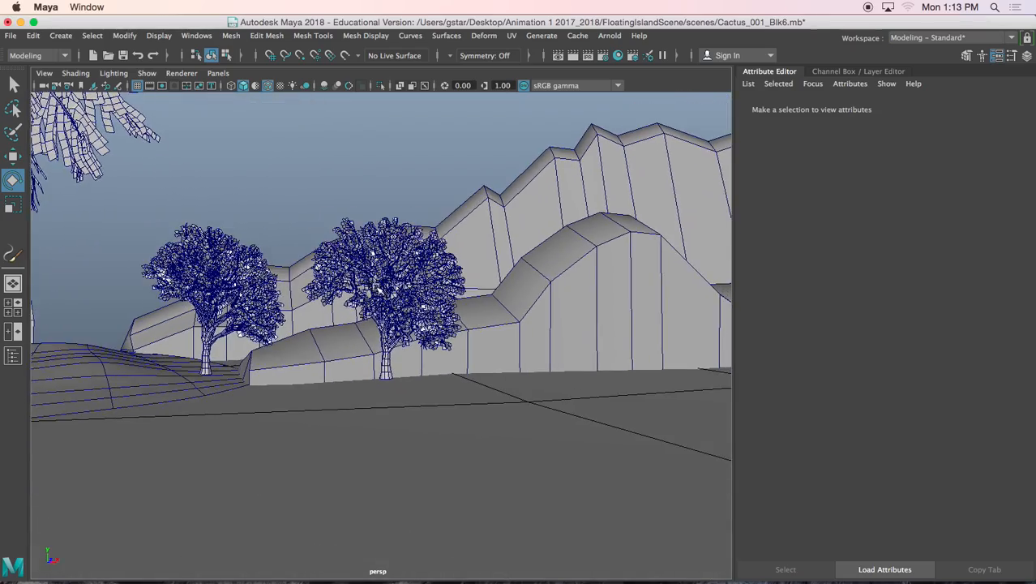
{"action": "left_click", "coordinate": [373, 292]}
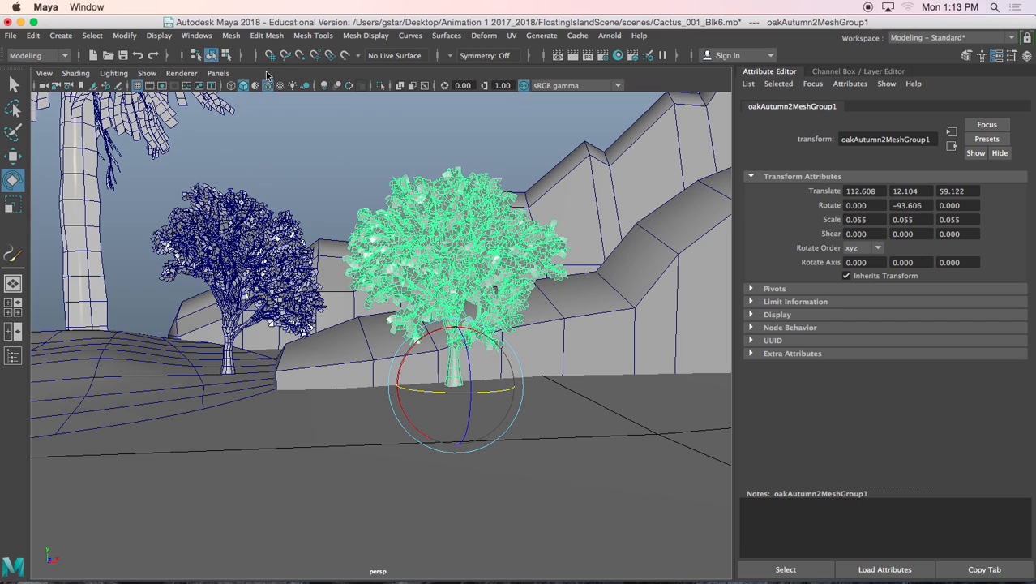
Step: Bring treeBare.mel from the Content Browser's Paint Effects tree examples into the scene
{"action": "left_click", "coordinate": [196, 36]}
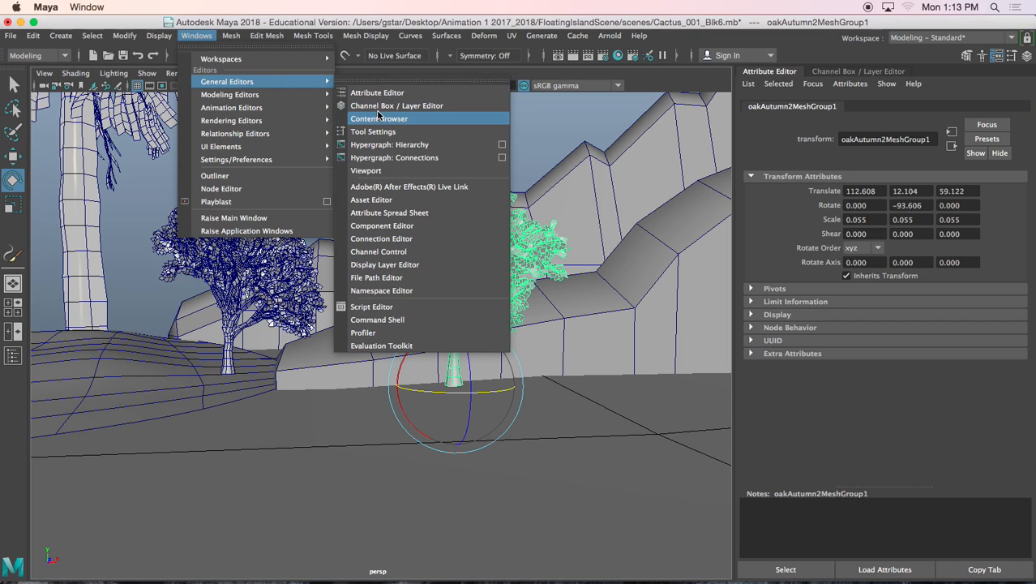
{"action": "left_click", "coordinate": [379, 118]}
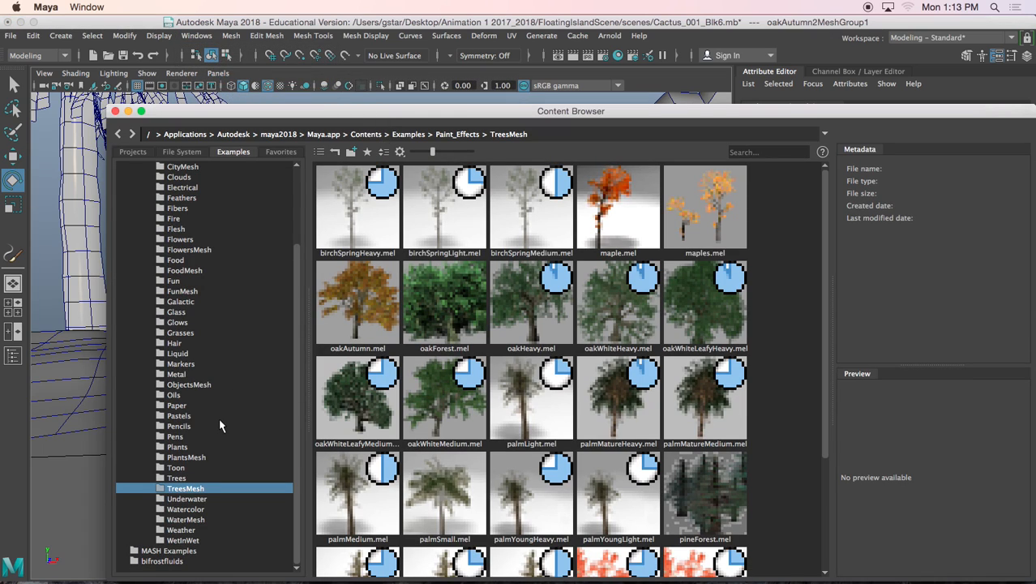
{"action": "left_click", "coordinate": [175, 477]}
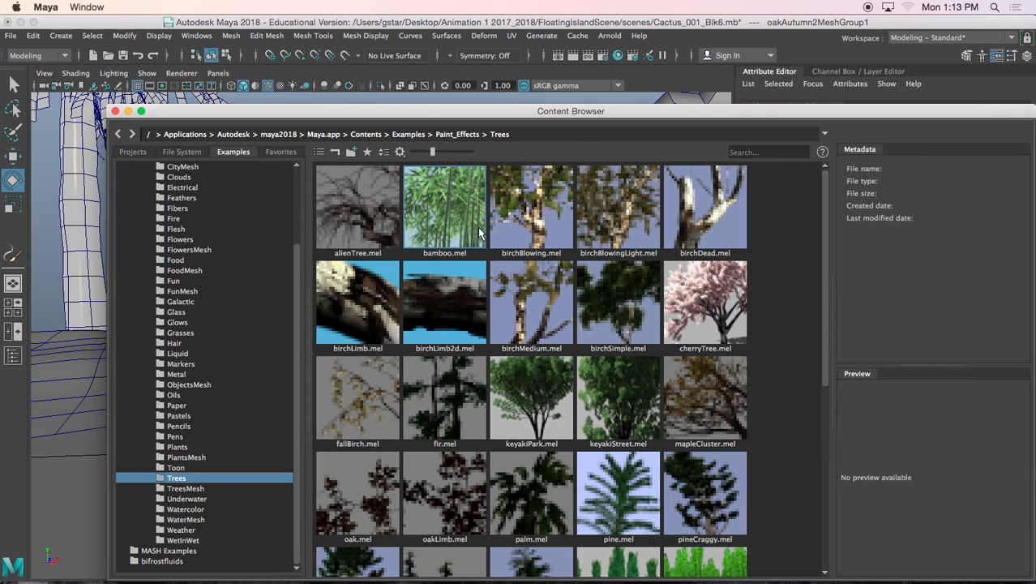
{"action": "mouse_move", "coordinate": [444, 228]}
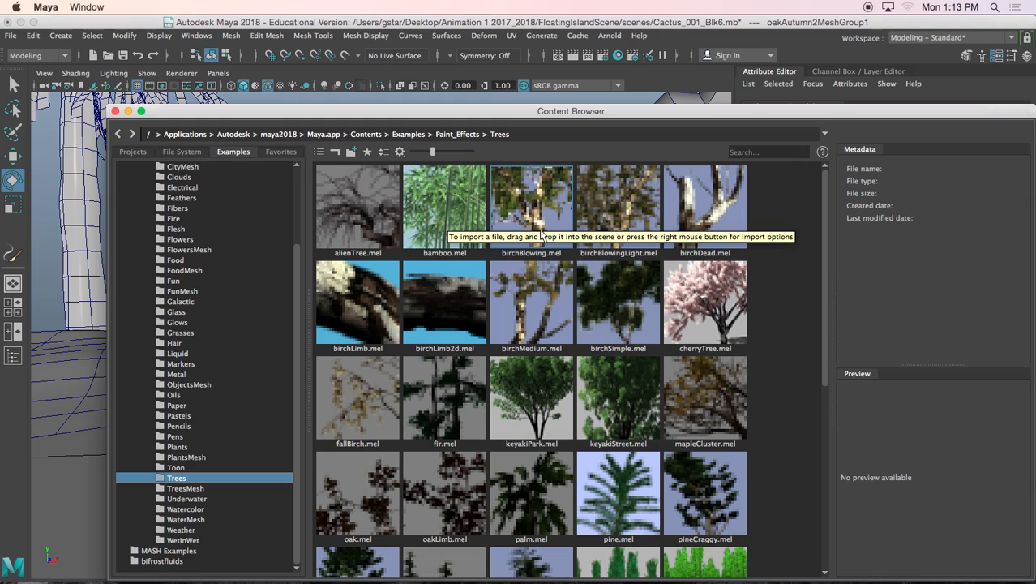
{"action": "mouse_move", "coordinate": [612, 227]}
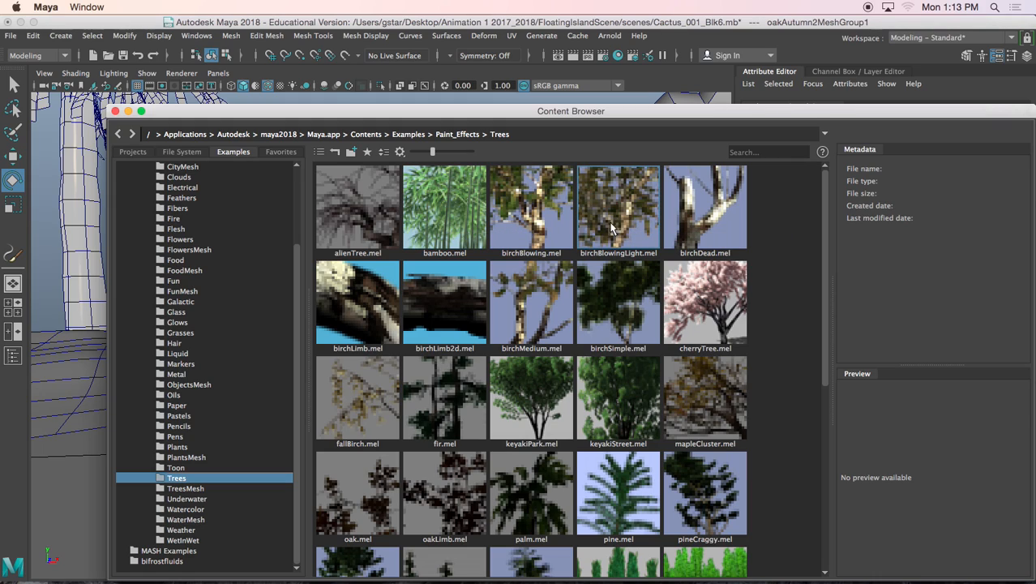
{"action": "scroll", "scroll_direction": "down", "scroll_amount": 3}
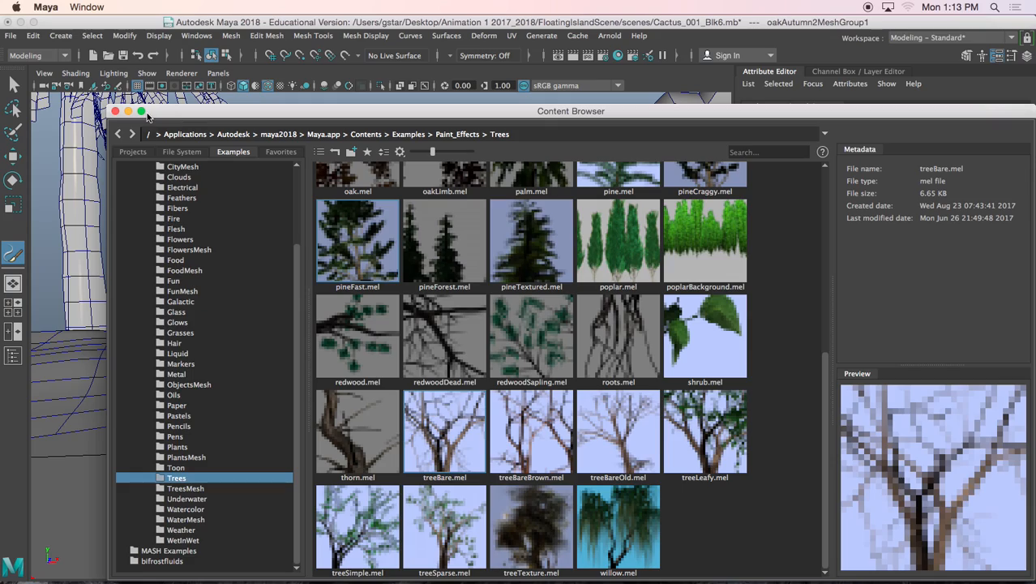
{"action": "left_click", "coordinate": [115, 110]}
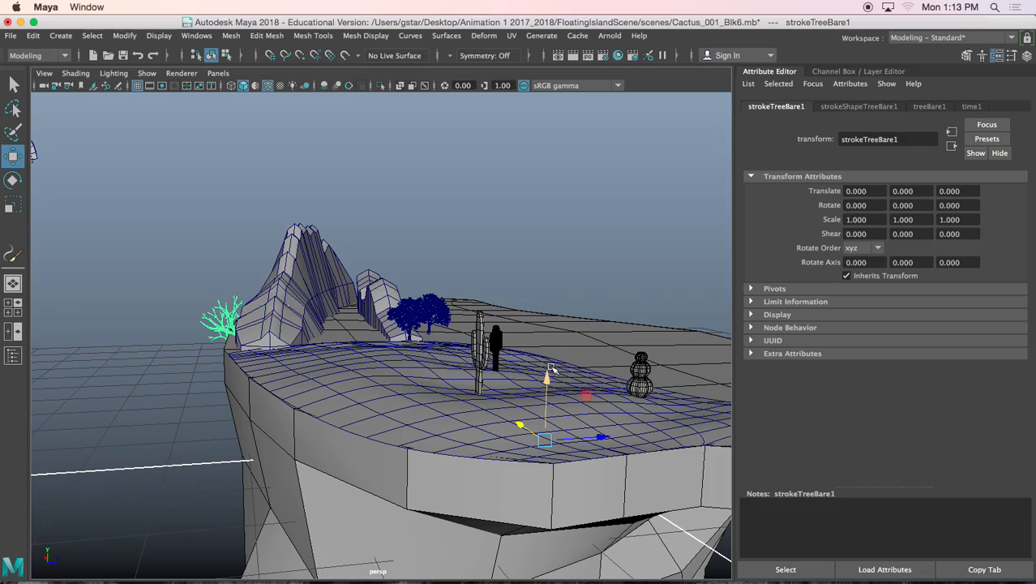
Step: Move strokeTreeBare1 onto the slope by the hill and show its stroke shape settings
{"action": "left_click_drag", "start_coordinate": [548, 373], "coordinate": [550, 306]}
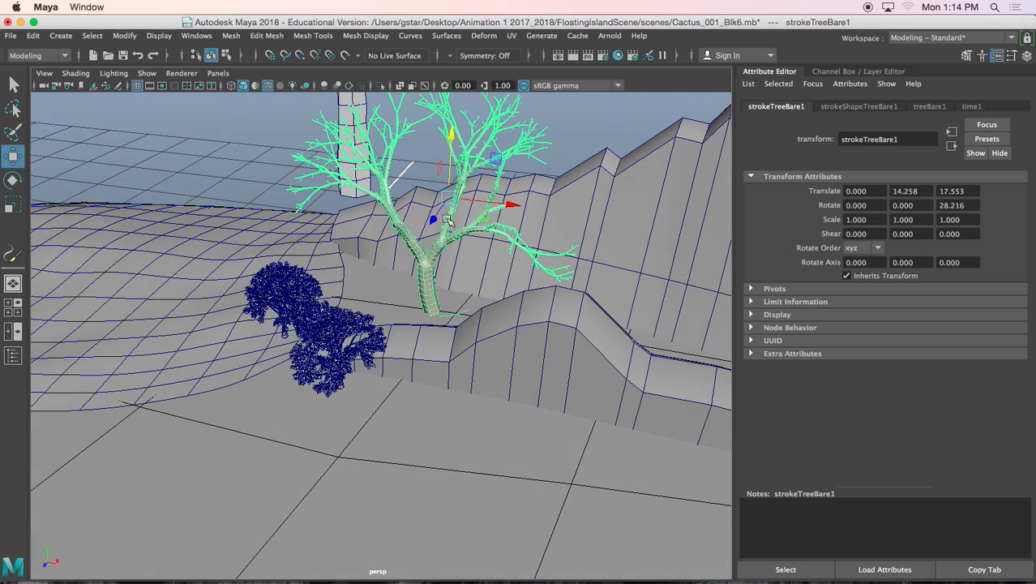
{"action": "mouse_move", "coordinate": [849, 114]}
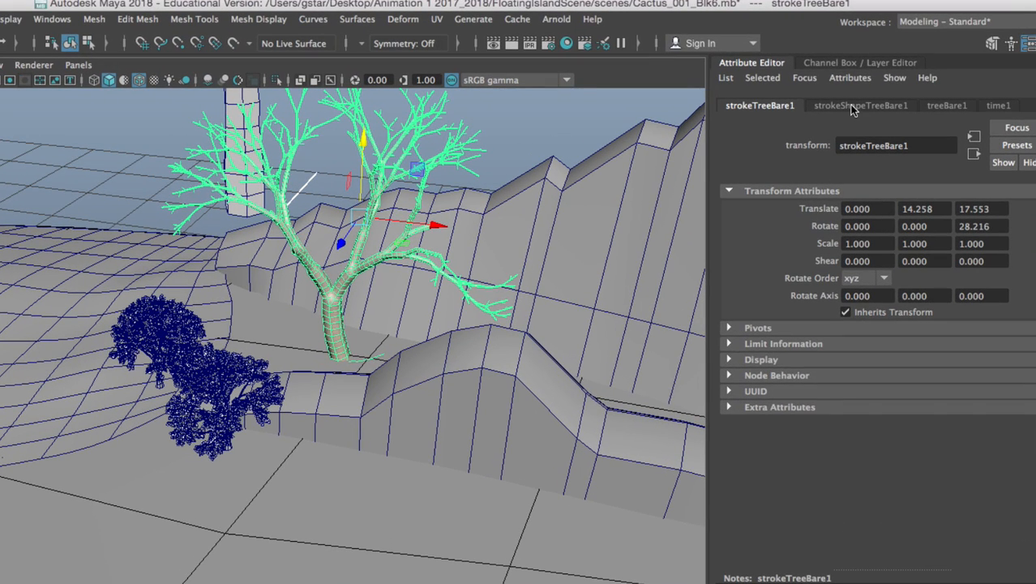
{"action": "left_click", "coordinate": [861, 105]}
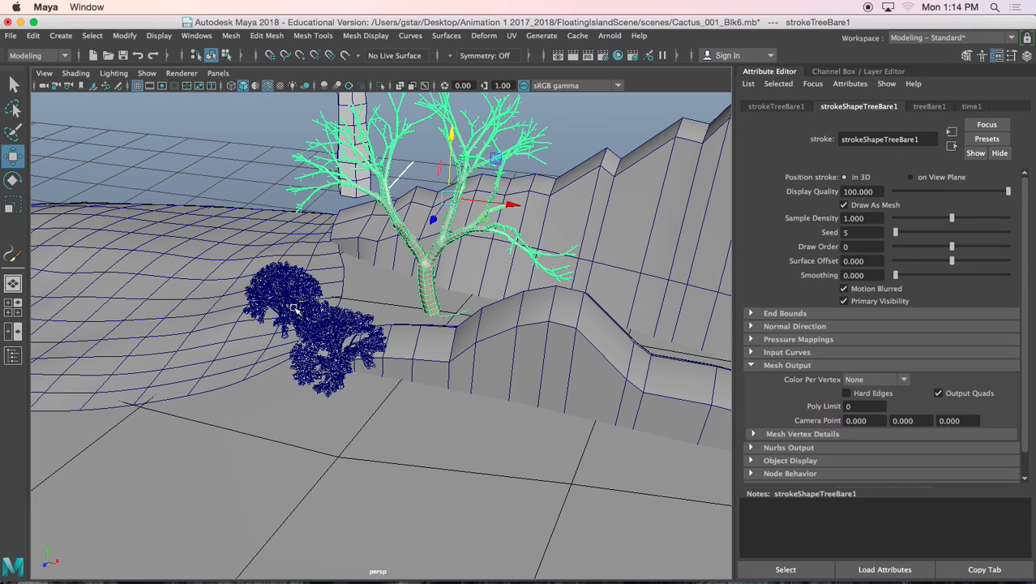
Step: Test-convert the bare tree stroke to polygons with a 3000 poly limit
{"action": "left_click", "coordinate": [124, 36]}
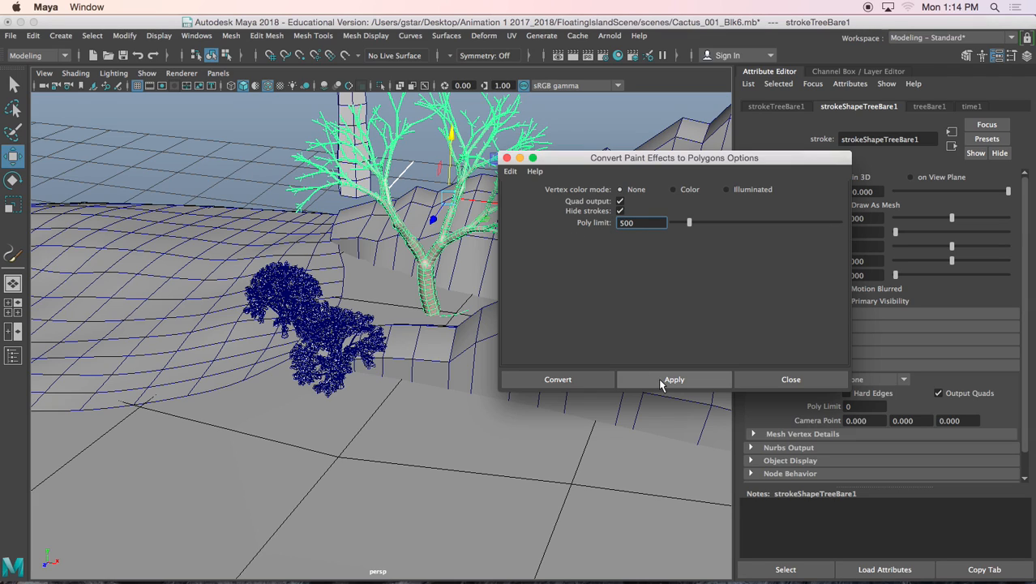
{"action": "left_click", "coordinate": [672, 379]}
{"action": "type", "text": "2"}
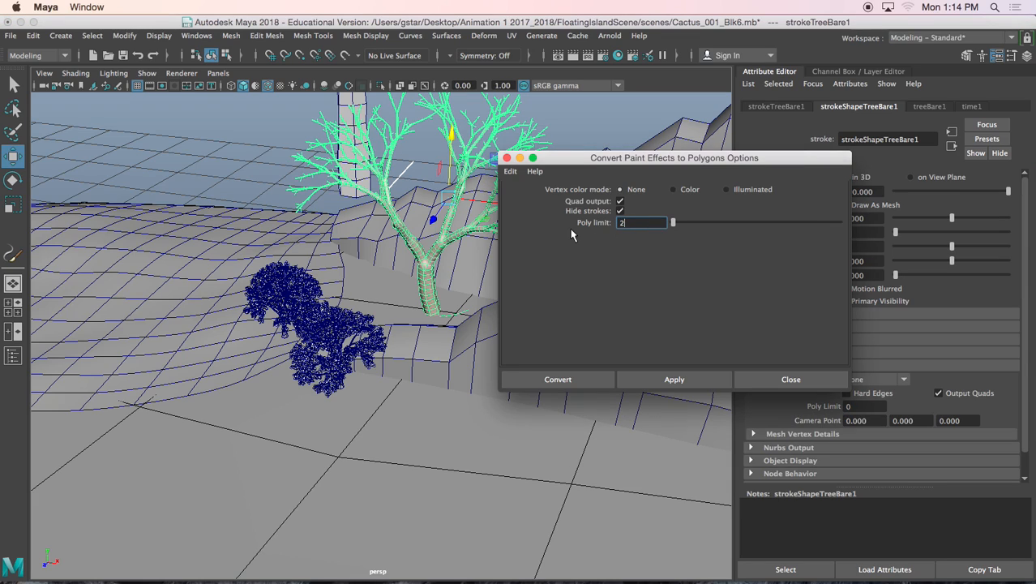
{"action": "type", "text": "000"}
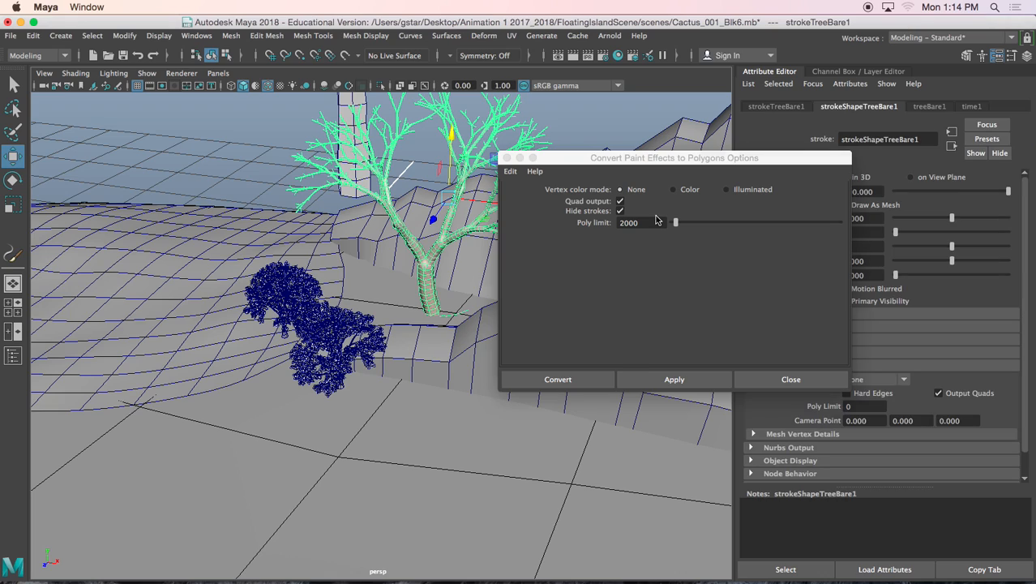
{"action": "type", "text": "3000"}
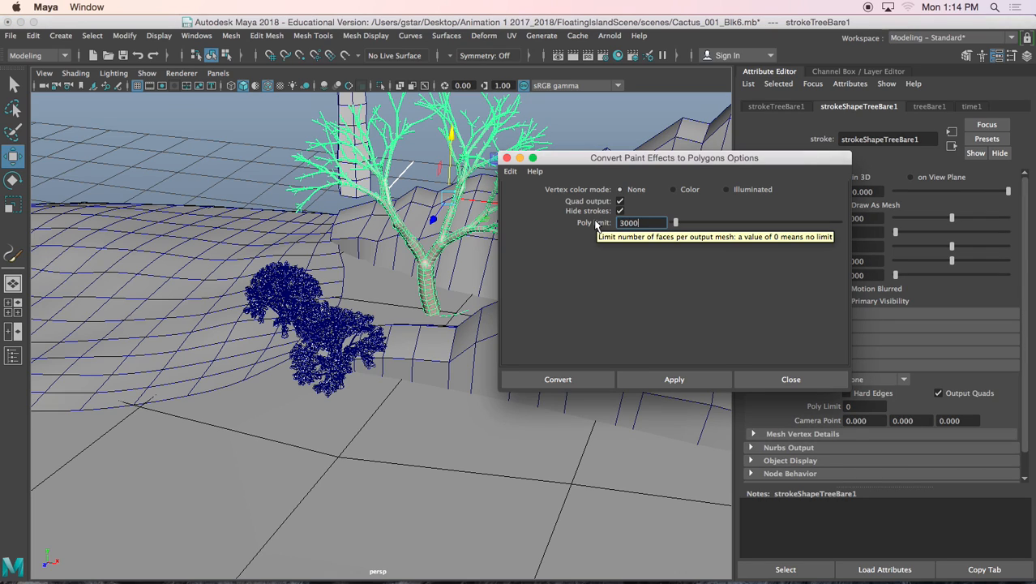
{"action": "left_click", "coordinate": [673, 379]}
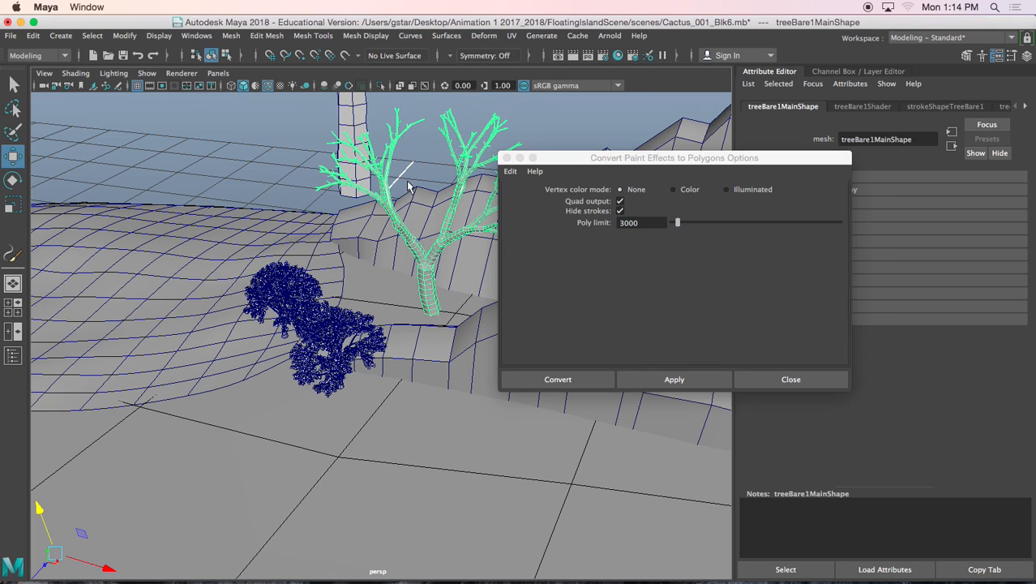
Step: After undoing, try the conversion again with a poly limit of 50
{"action": "type", "text": "50"}
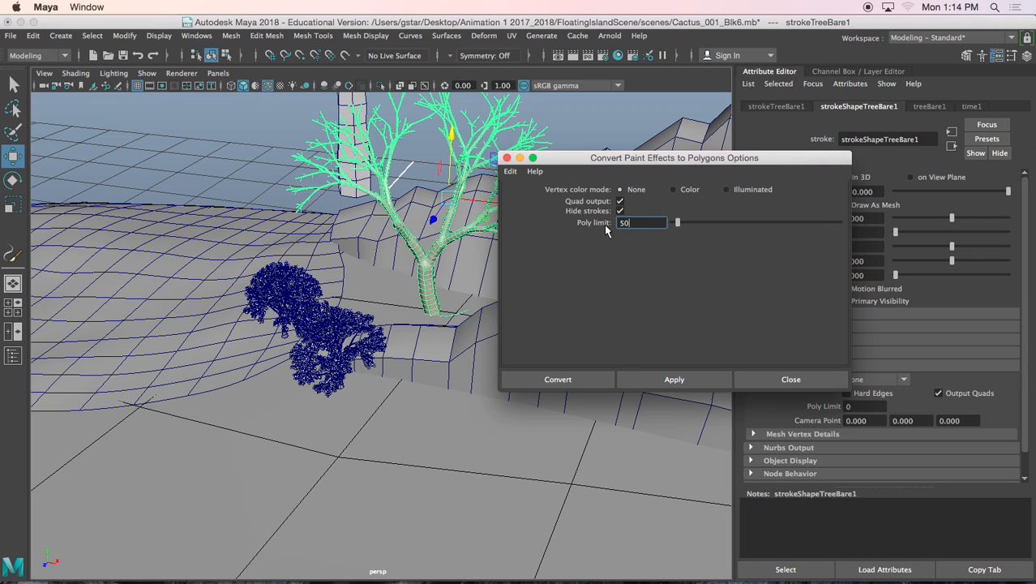
{"action": "left_click", "coordinate": [558, 380]}
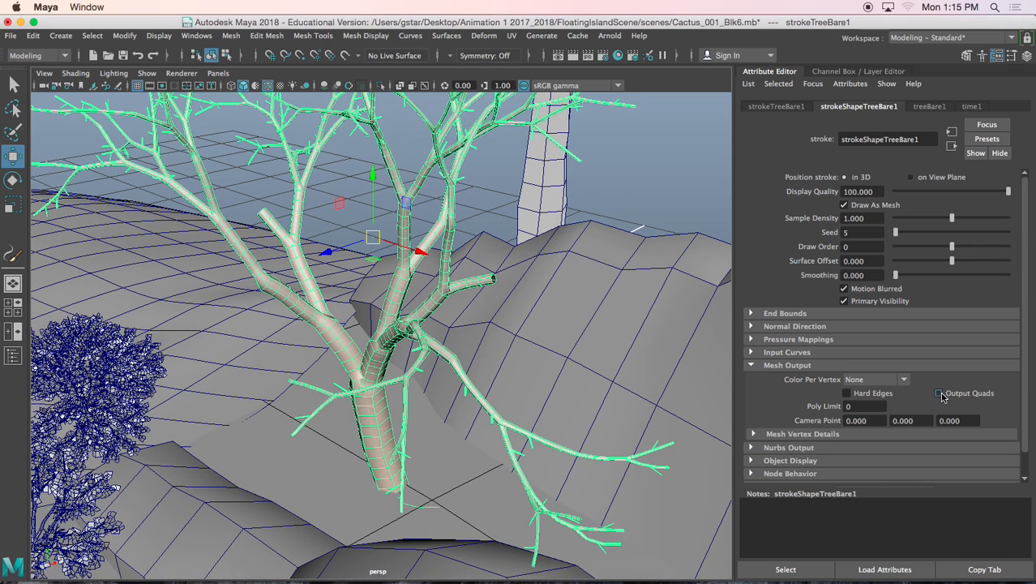
Step: Convert the bare tree stroke to polygons with an 8000-face poly limit
{"action": "left_click", "coordinate": [123, 35]}
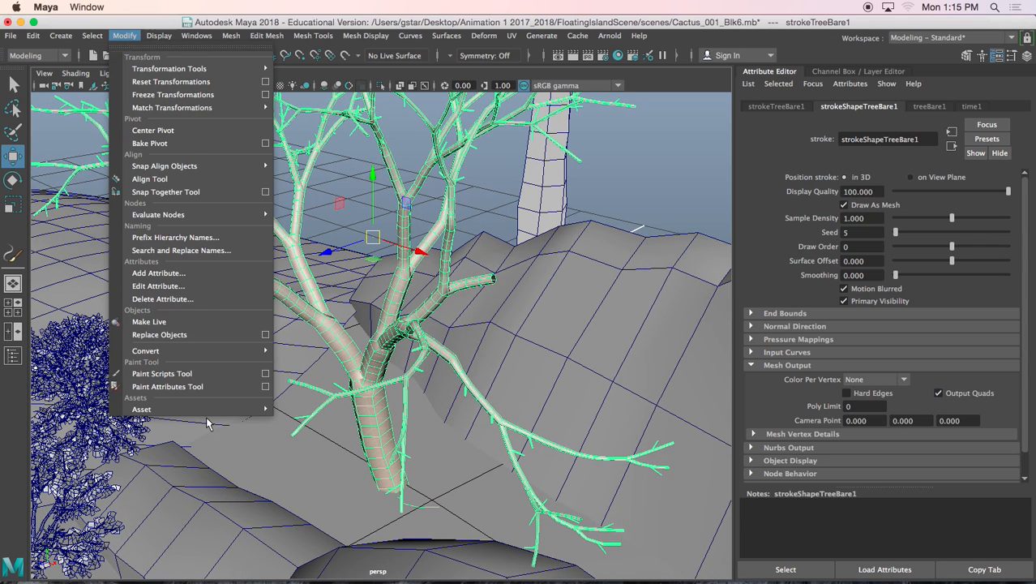
{"action": "mouse_move", "coordinate": [146, 351]}
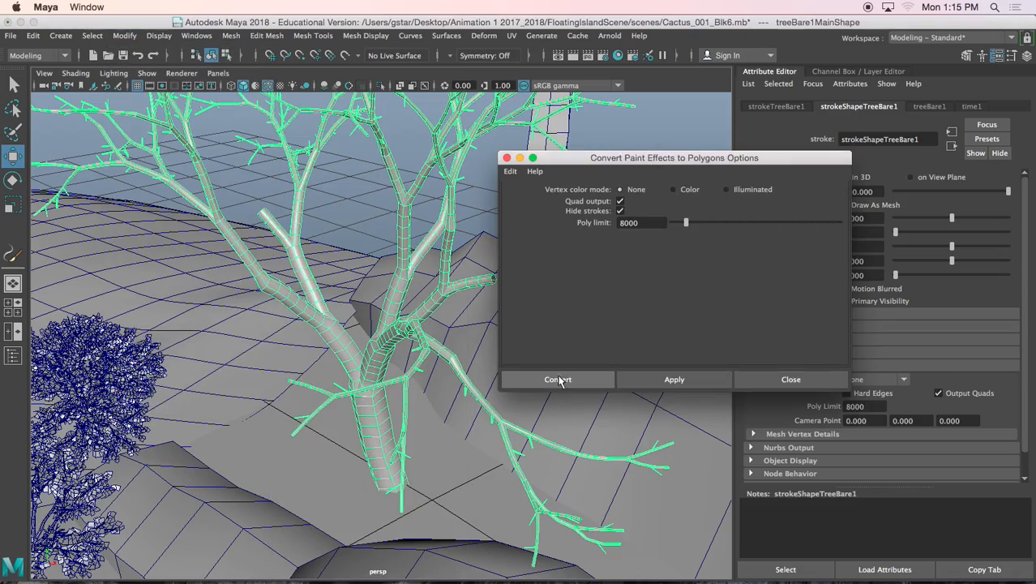
{"action": "left_click", "coordinate": [558, 379]}
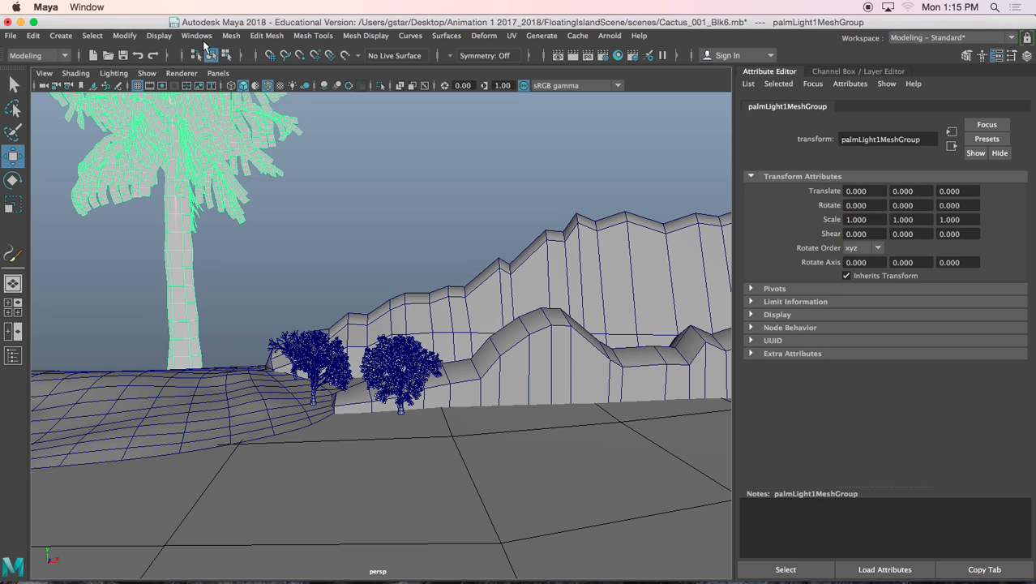
Step: Center palmLight1MeshGroup's pivot, scale it to 0.077 and move it beside the oaks on the island
{"action": "left_click", "coordinate": [123, 36]}
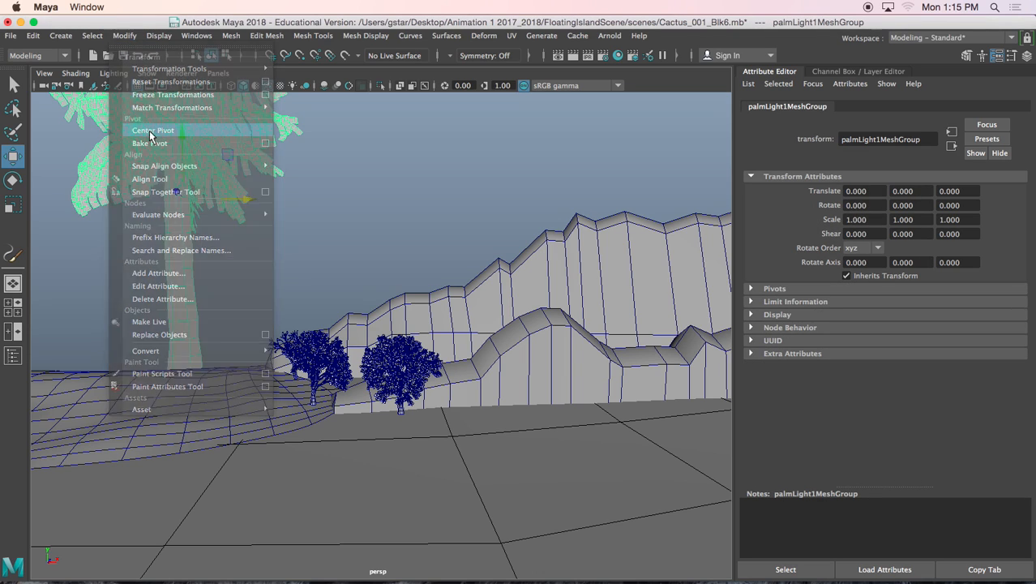
{"action": "left_click", "coordinate": [152, 129]}
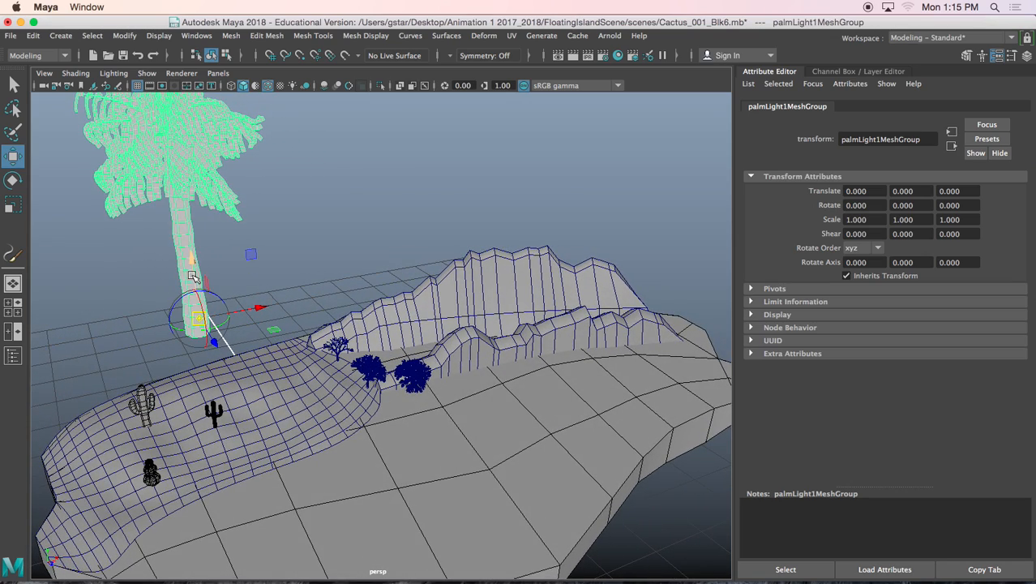
{"action": "left_click_drag", "start_coordinate": [198, 316], "coordinate": [295, 493]}
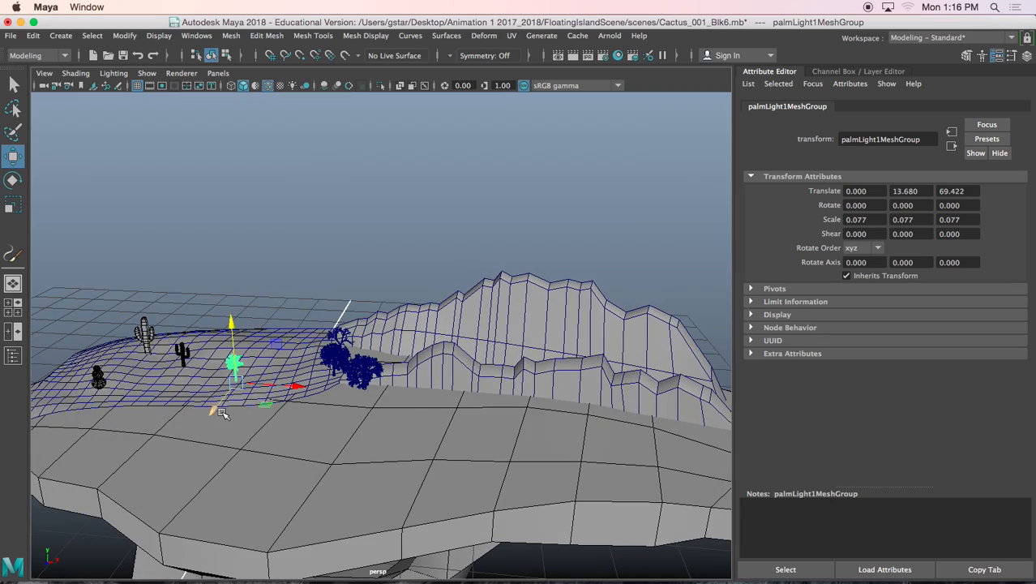
{"action": "left_click_drag", "start_coordinate": [235, 360], "coordinate": [368, 363]}
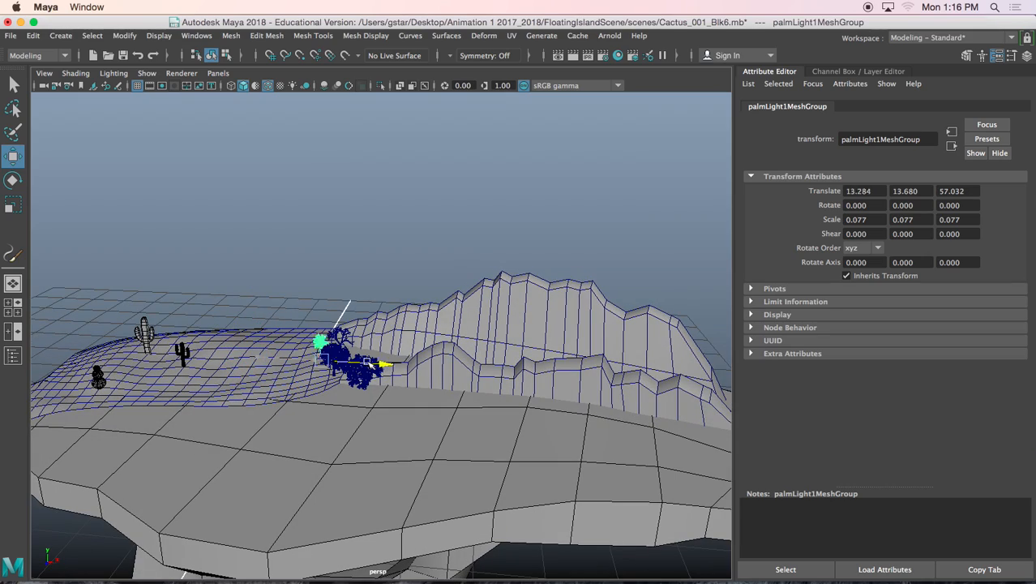